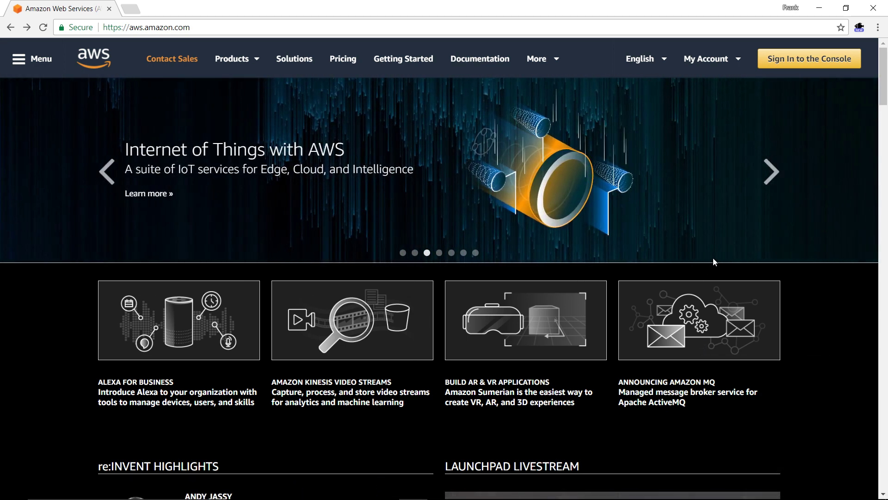
mouse_move(798, 232)
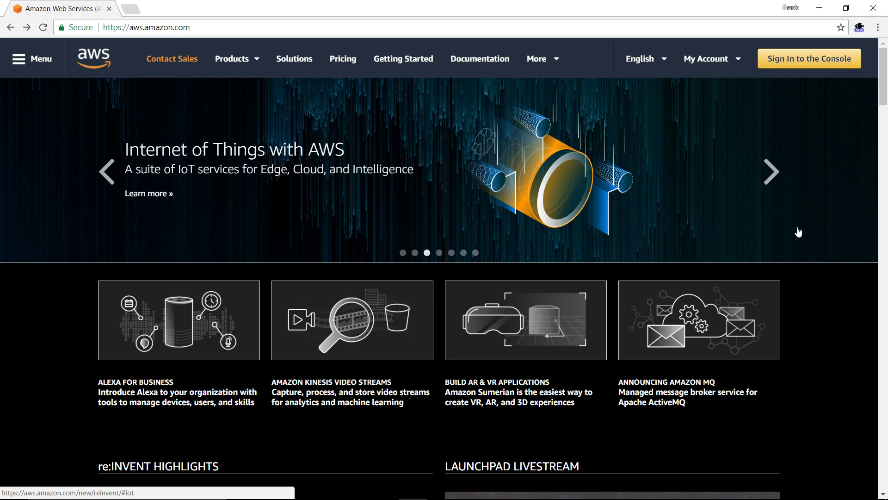
mouse_move(717, 105)
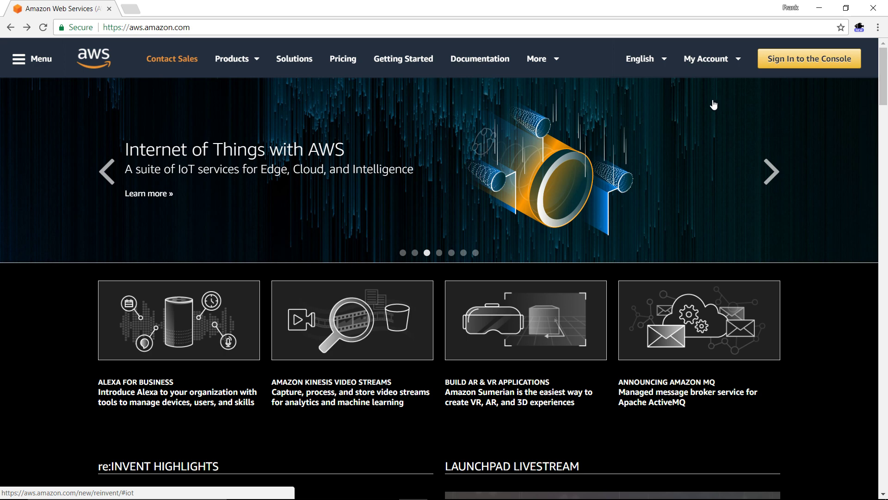
mouse_move(652, 84)
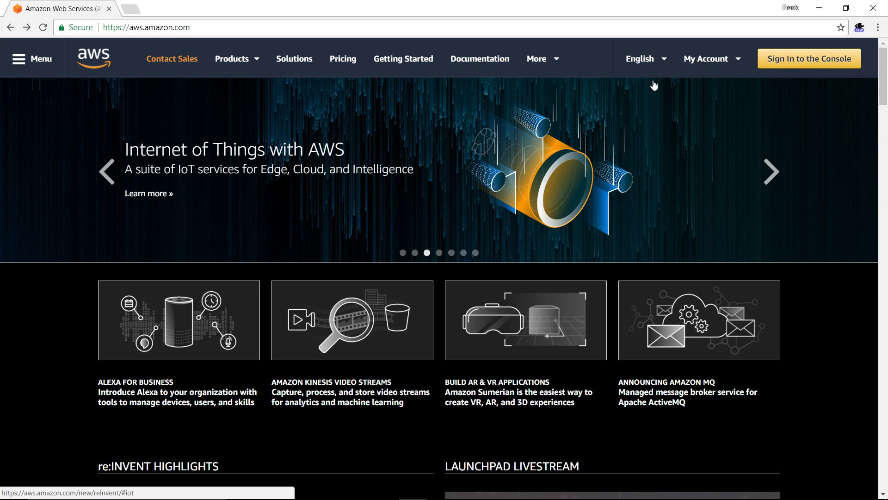
Reach the AWS Management Console sign-in from My Account
click(640, 58)
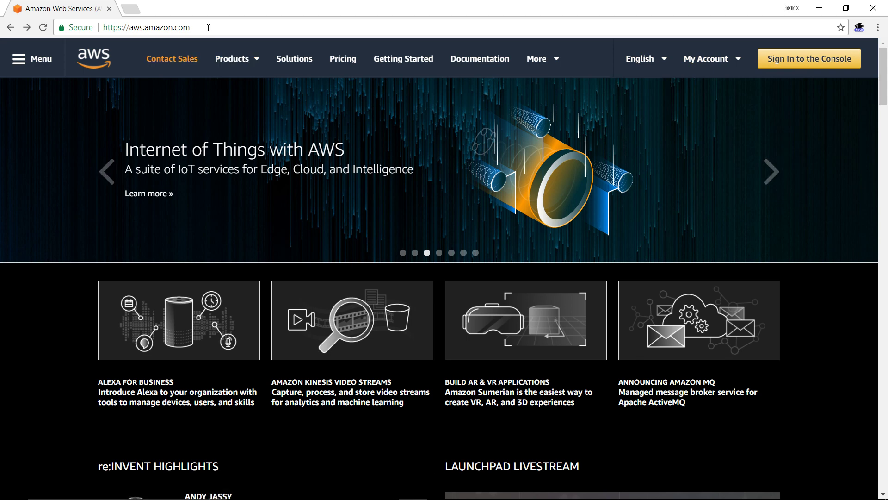
click(706, 58)
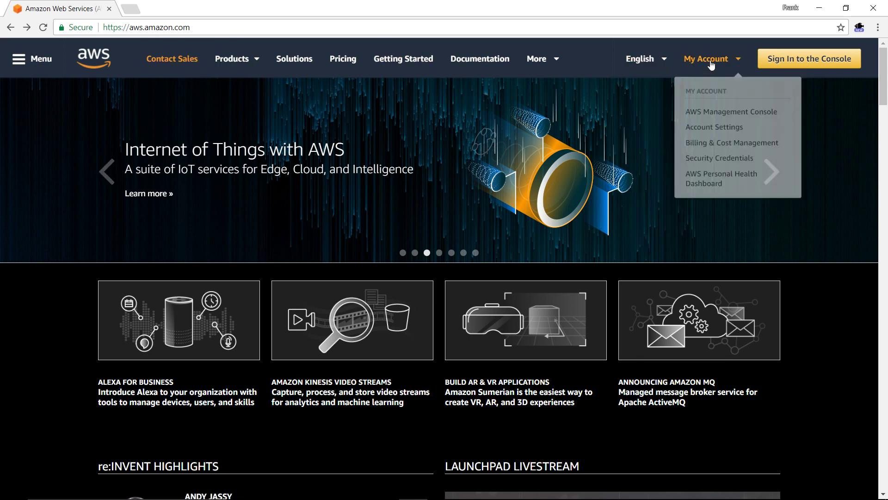
click(731, 105)
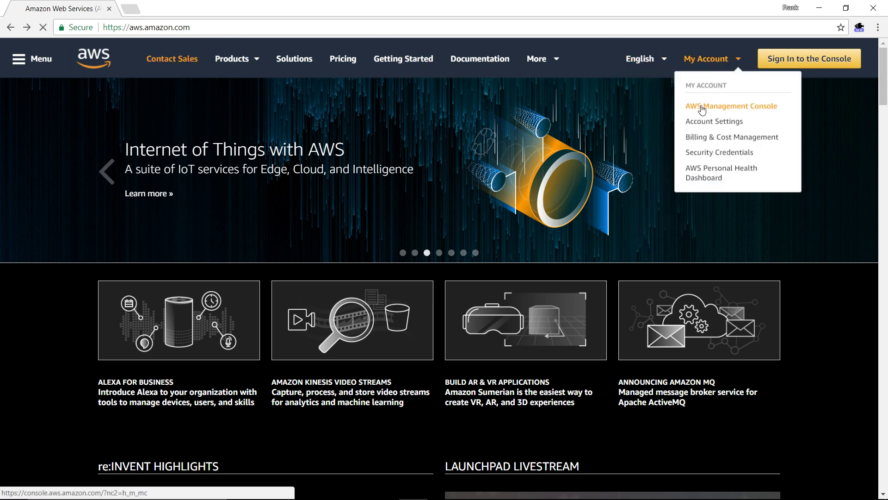
click(730, 106)
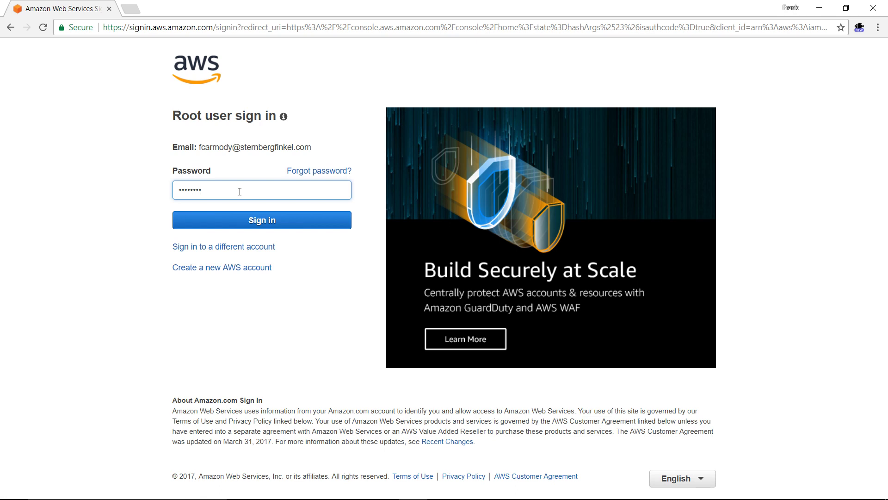
Sign in as the root user, re-entering the password after one Authentication failed
text(•••)
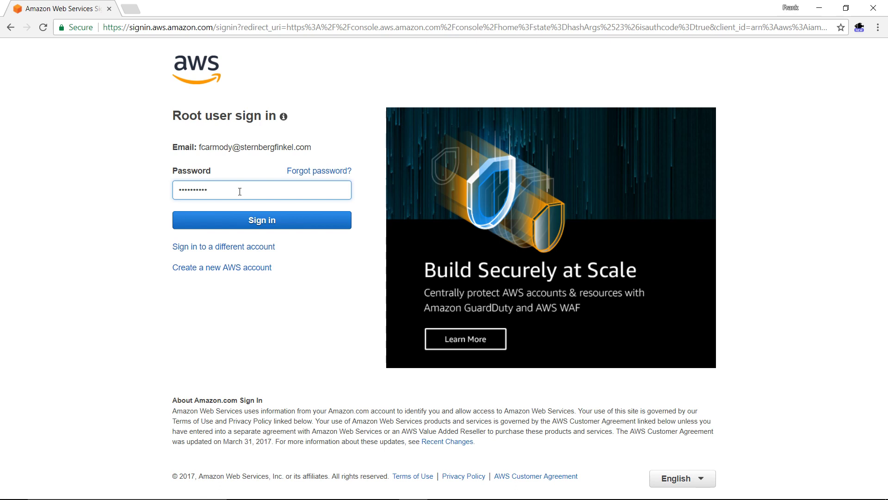
click(261, 220)
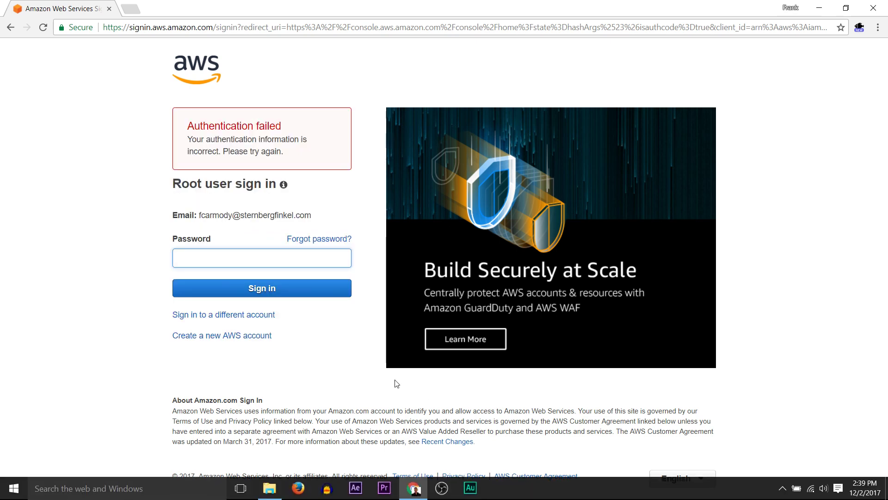
click(261, 258)
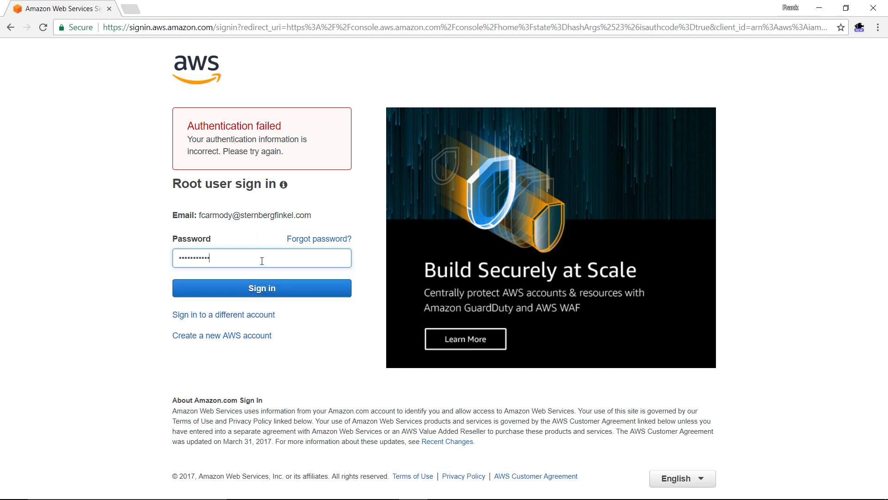
click(261, 288)
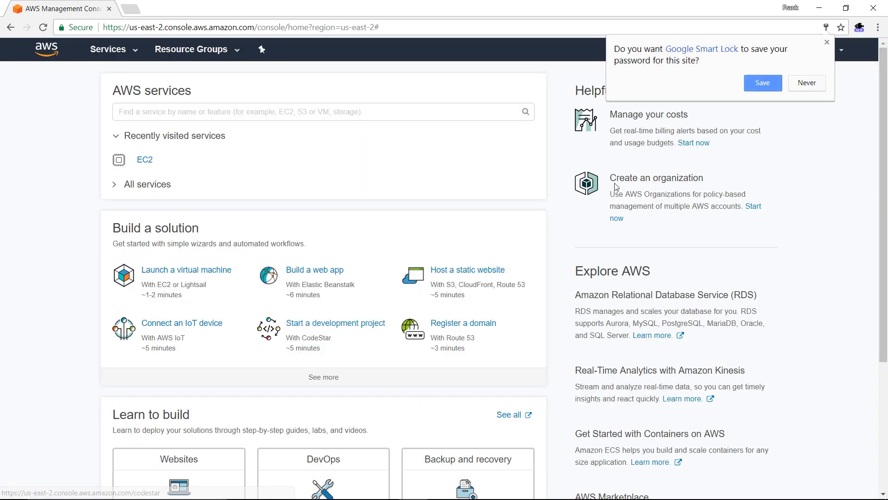
mouse_move(833, 54)
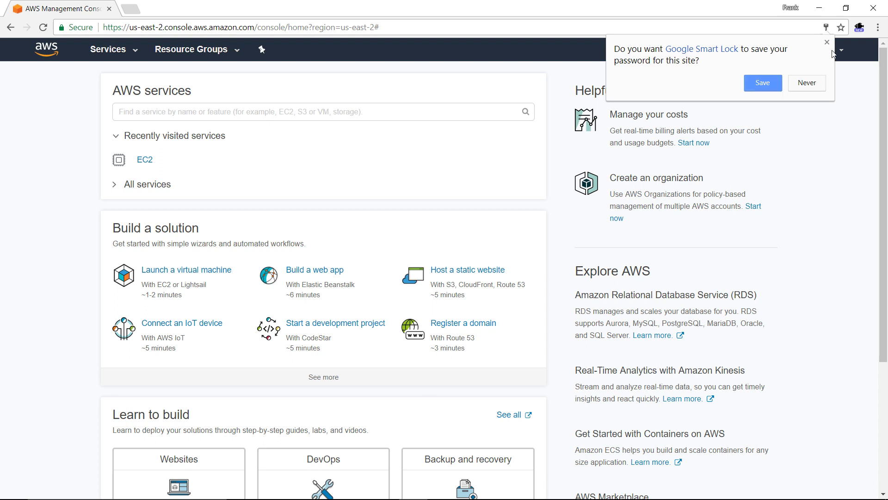
Dismiss the Smart Lock save-password popup and show the full Services catalogue
click(826, 43)
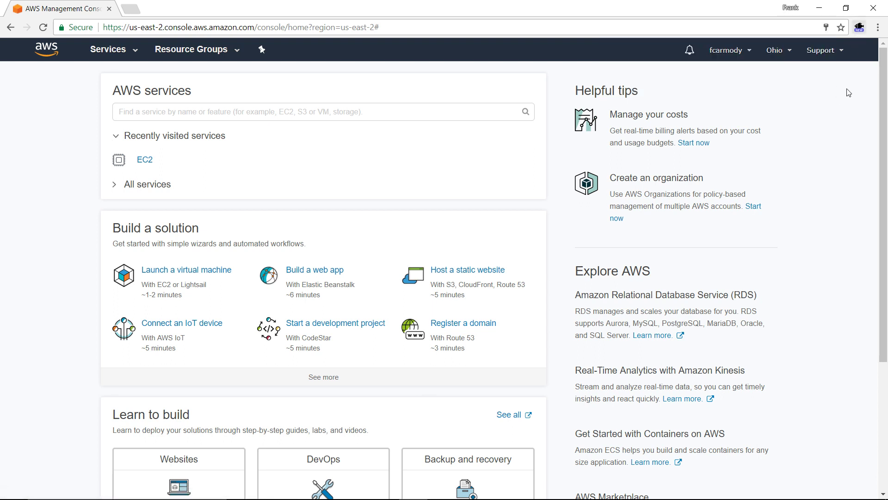
mouse_move(403, 167)
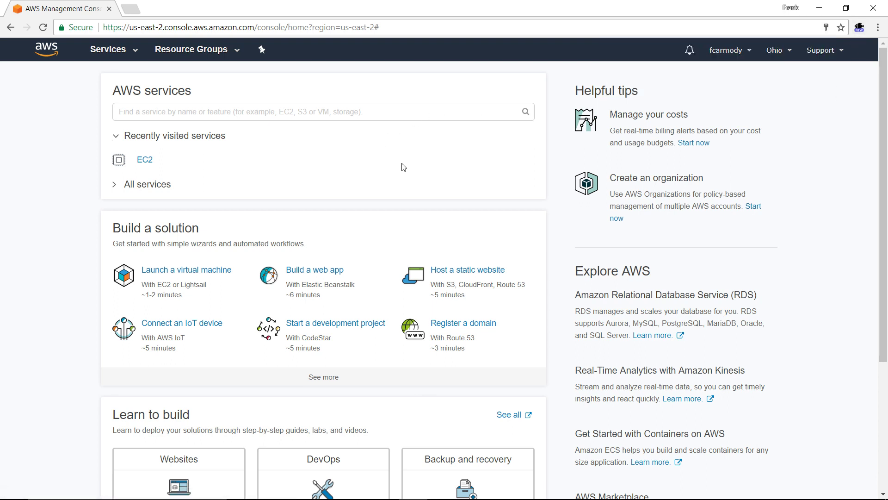
click(108, 49)
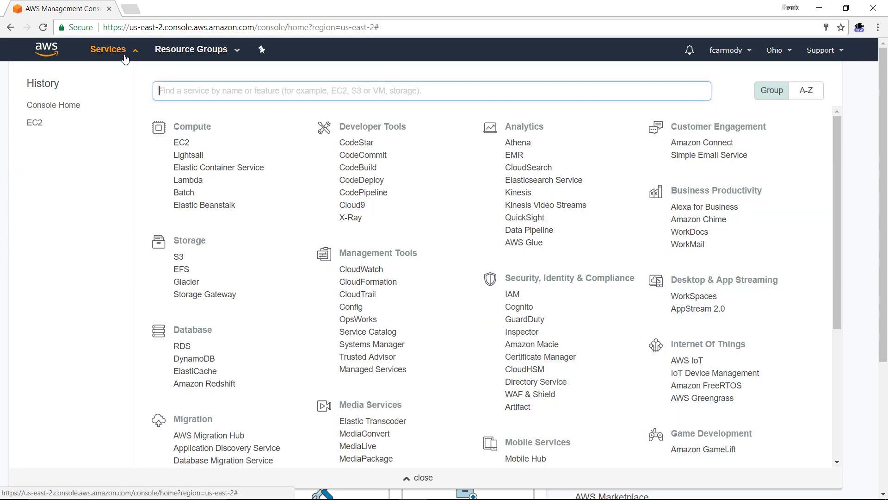
mouse_move(34, 122)
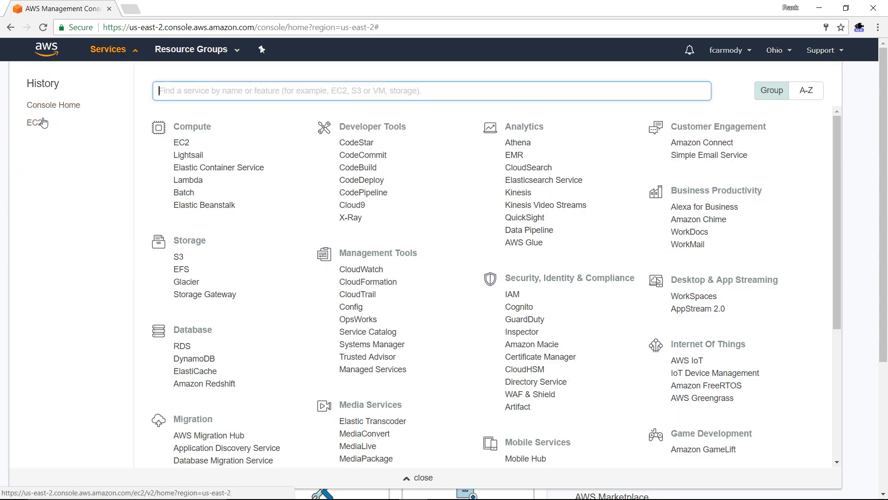
mouse_move(124, 56)
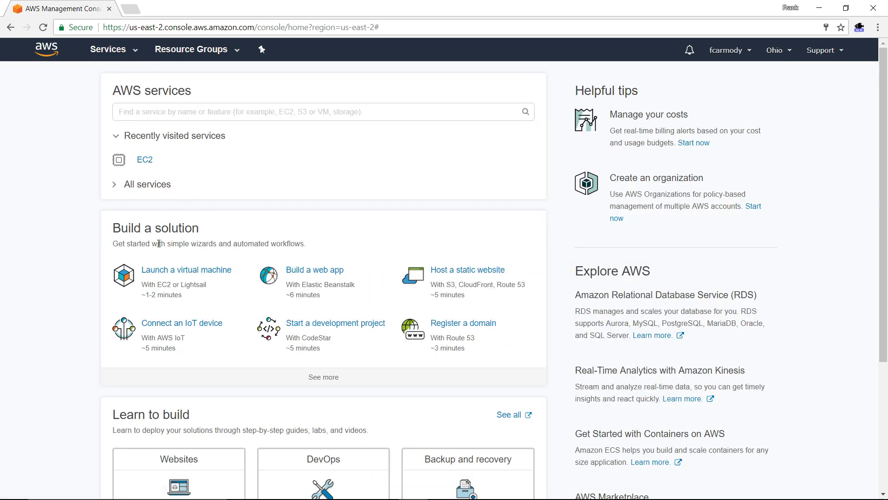
mouse_move(186, 269)
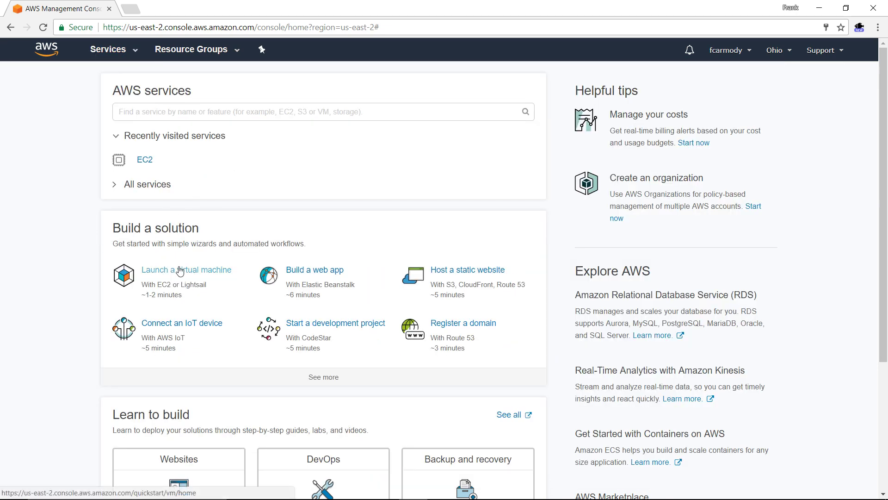
Choose Launch a virtual machine under Build a solution
click(186, 269)
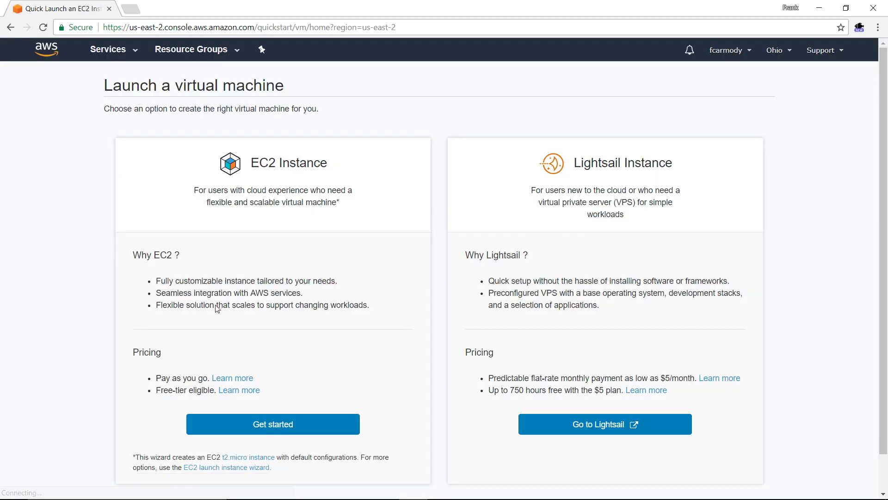
mouse_move(285, 383)
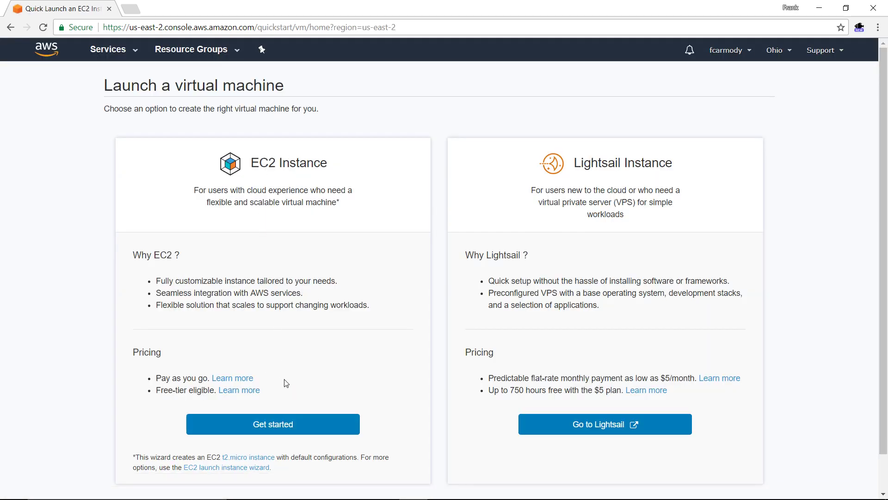
mouse_move(540, 235)
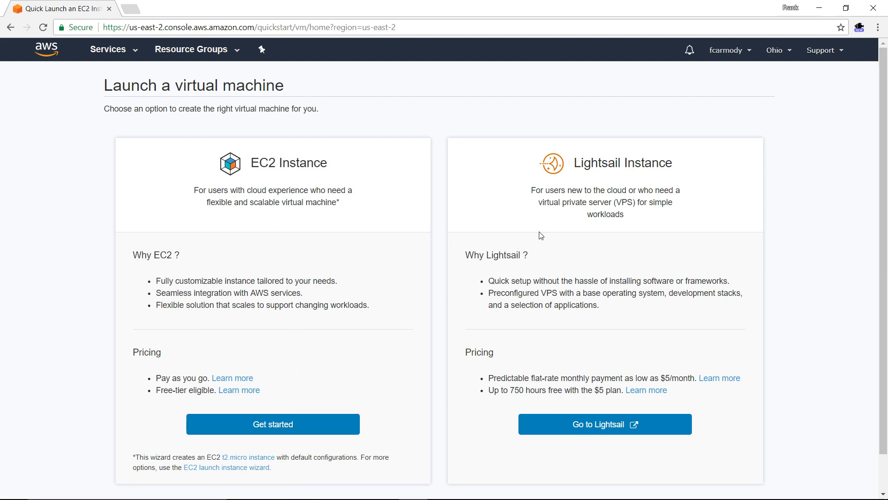
mouse_move(626, 221)
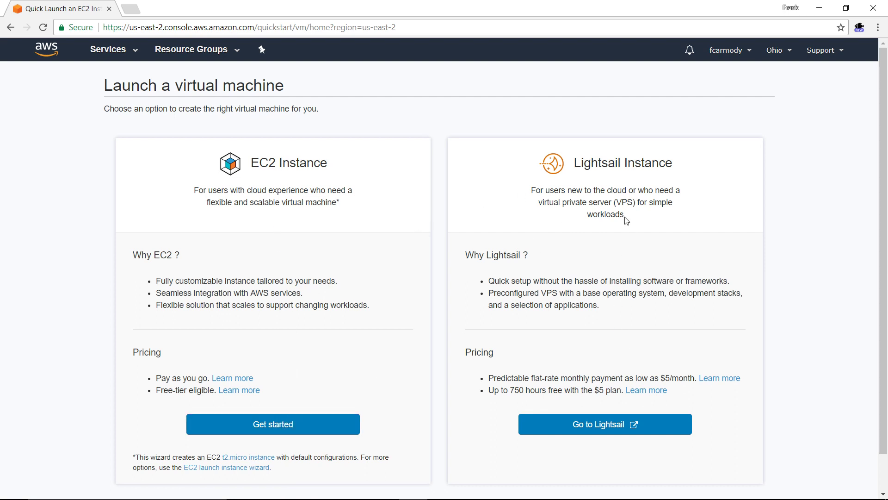
mouse_move(411, 343)
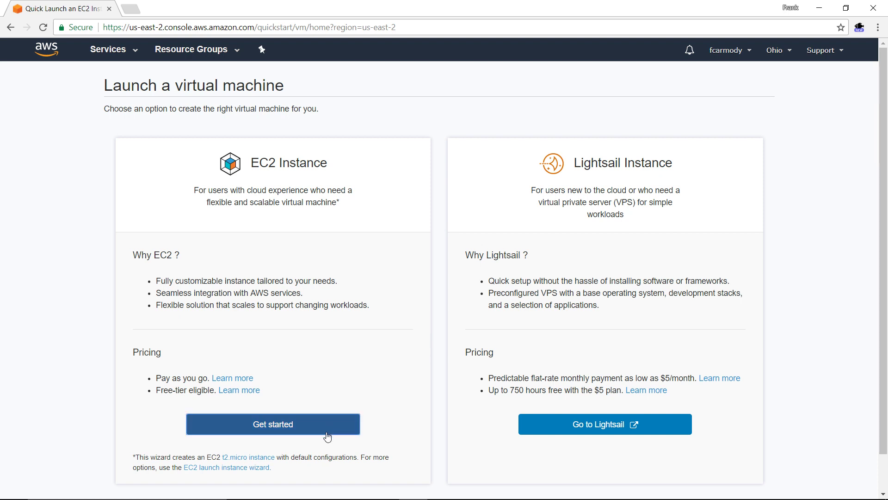
Start the EC2 Instance quick launch and enter WebServer as the instance name
click(272, 424)
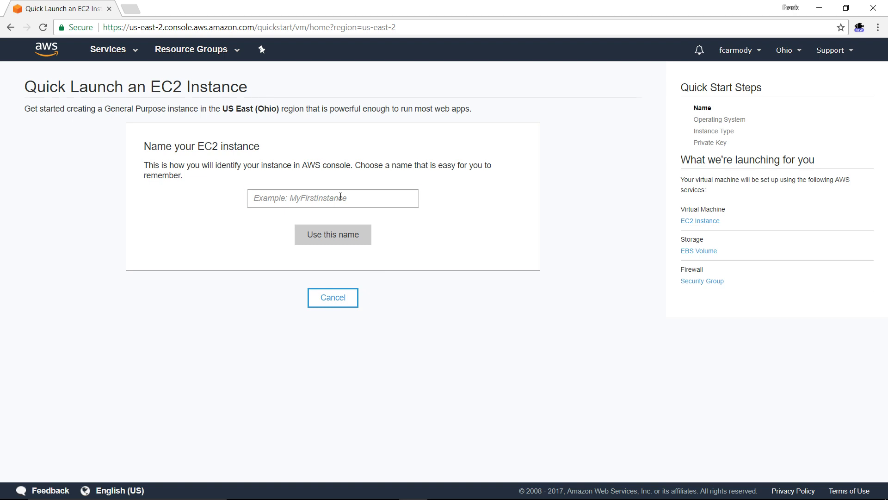
text(W)
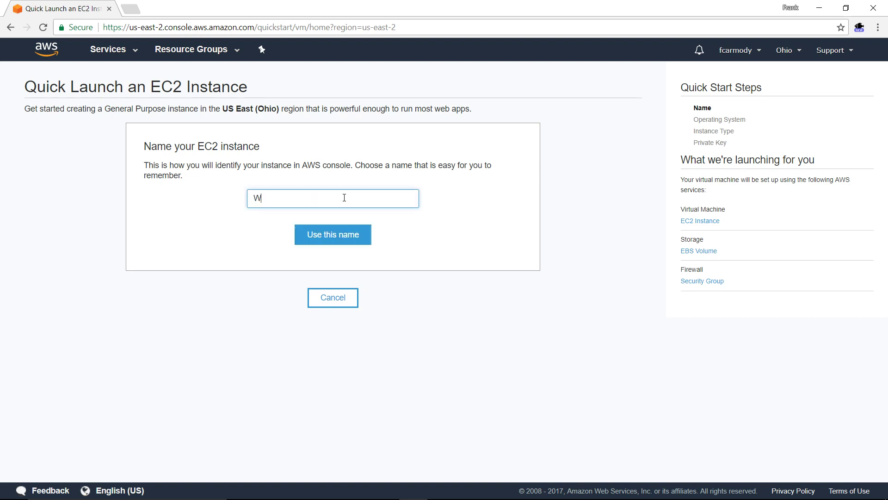
text(ebServer)
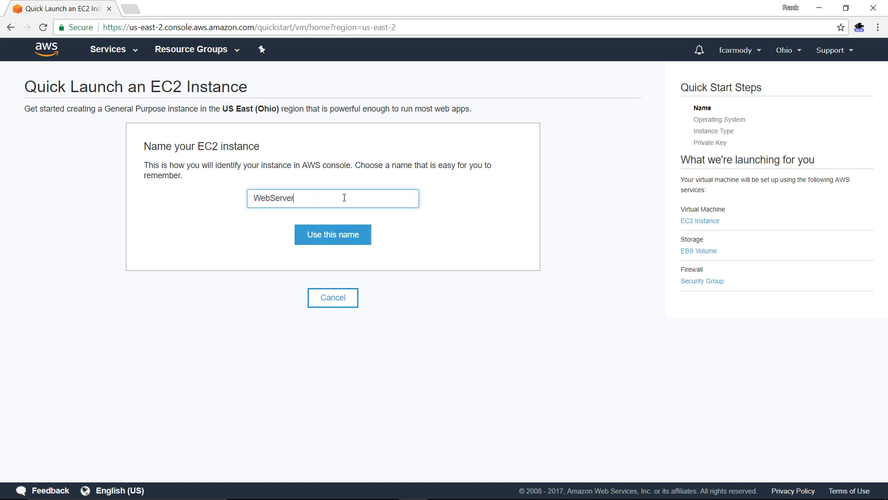
mouse_move(357, 225)
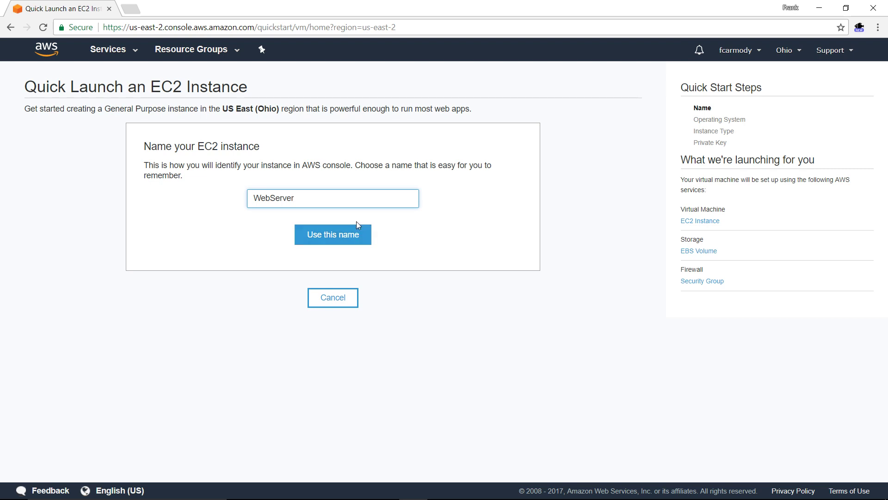
Confirm the name WebServer and pick Ubuntu Server 16.04 LTS as the operating system
click(332, 234)
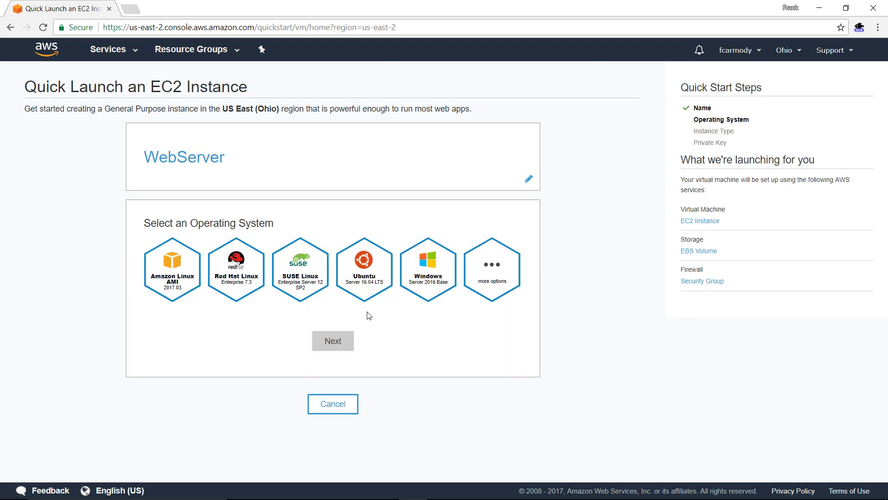
mouse_move(212, 278)
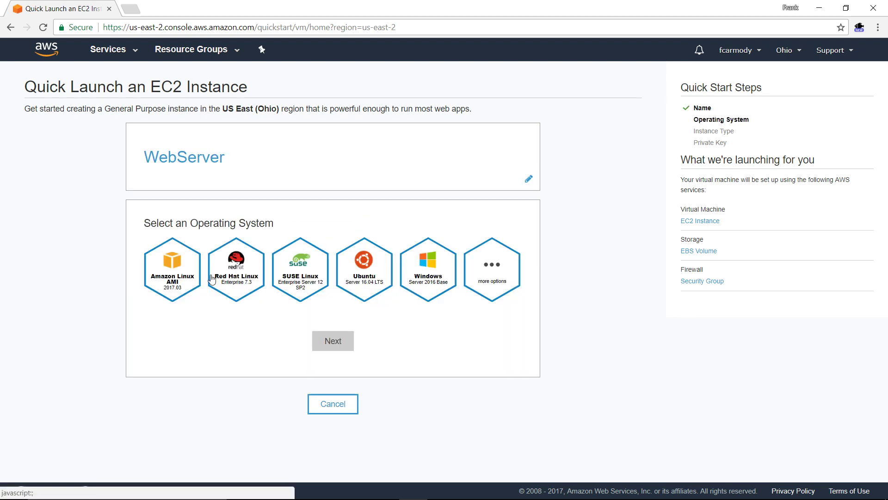
mouse_move(300, 281)
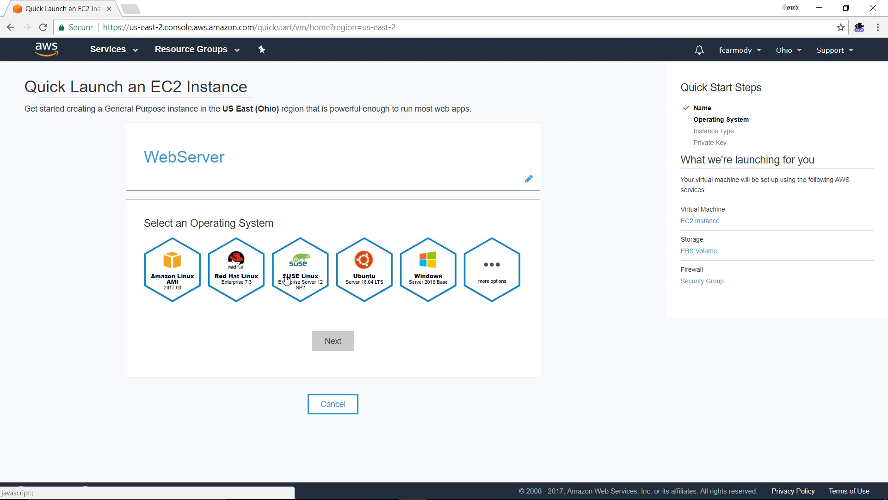
mouse_move(238, 274)
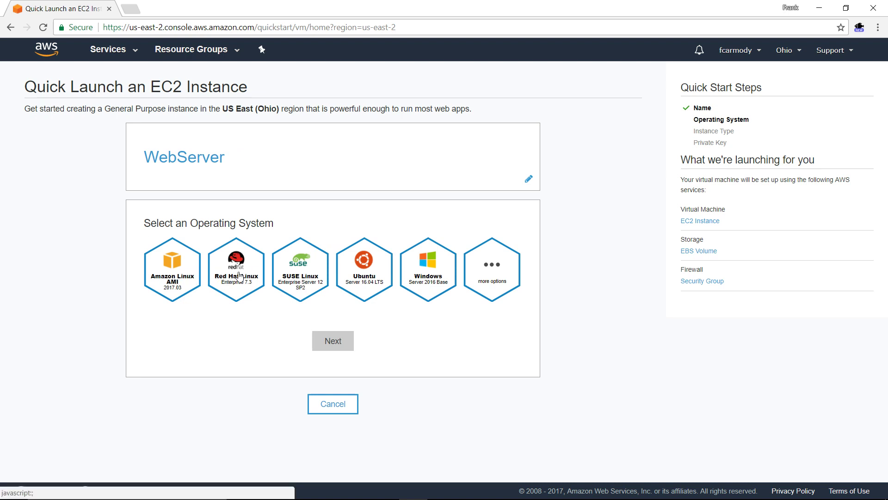
mouse_move(359, 286)
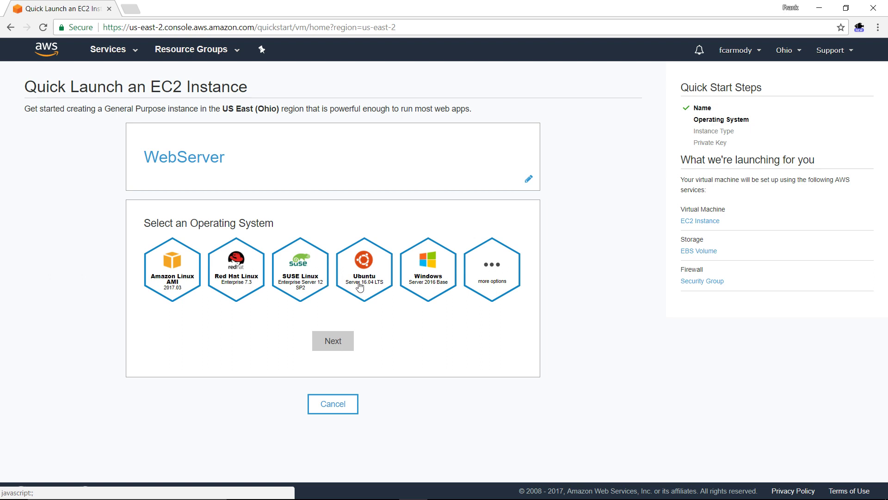
mouse_move(395, 316)
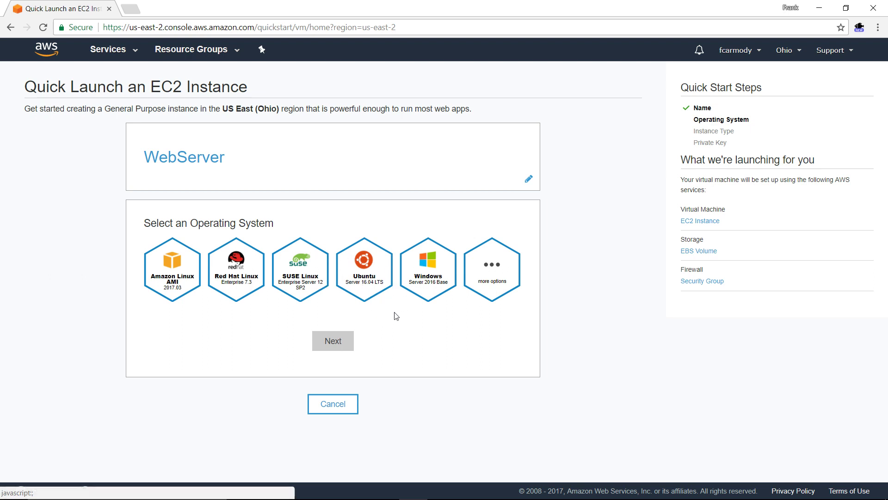
mouse_move(365, 265)
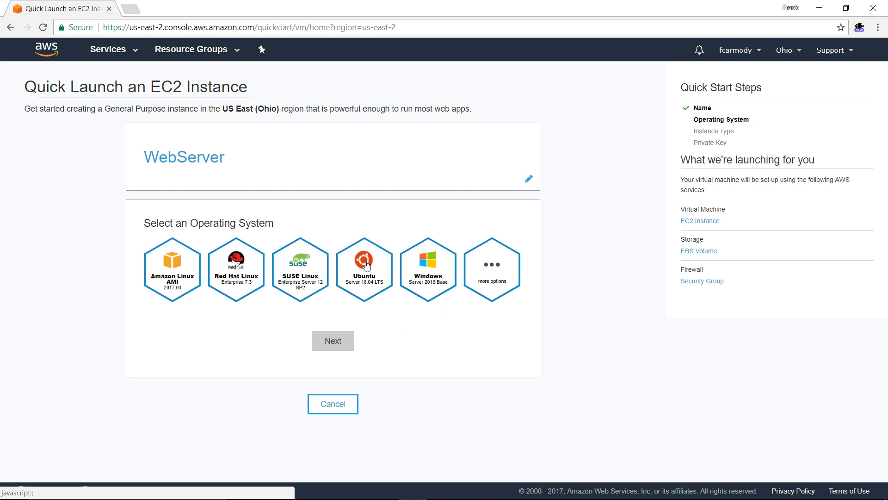
click(365, 267)
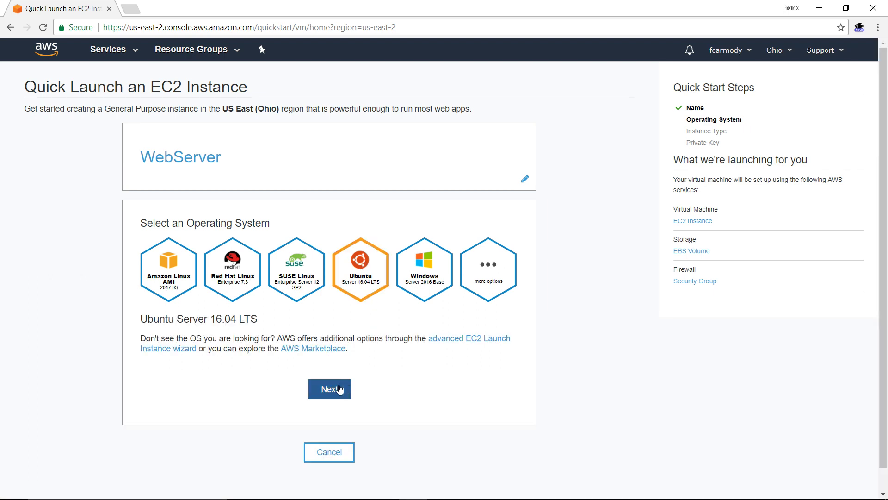
Confirm Ubuntu and continue to the instance type step showing t2.micro
click(330, 388)
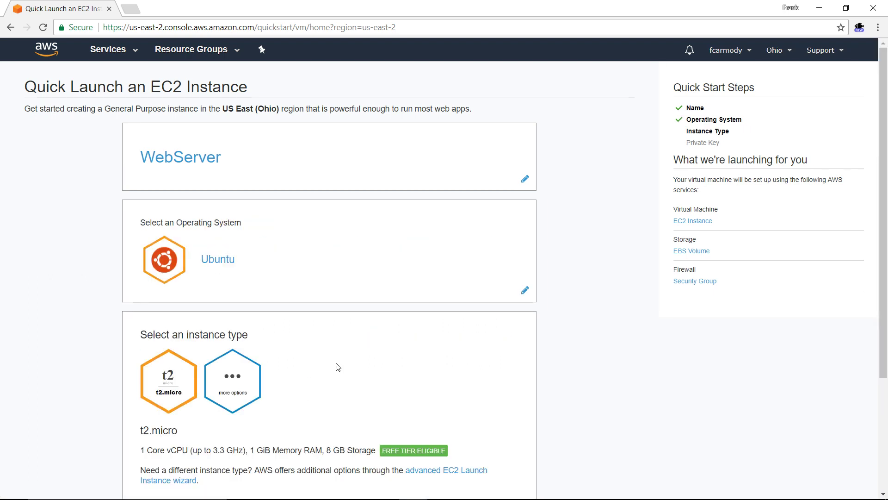
scroll(down, 3)
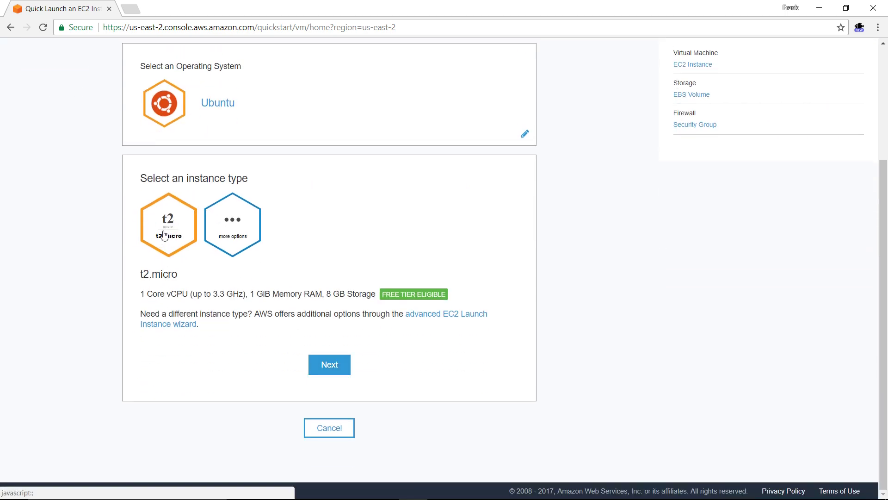
mouse_move(405, 301)
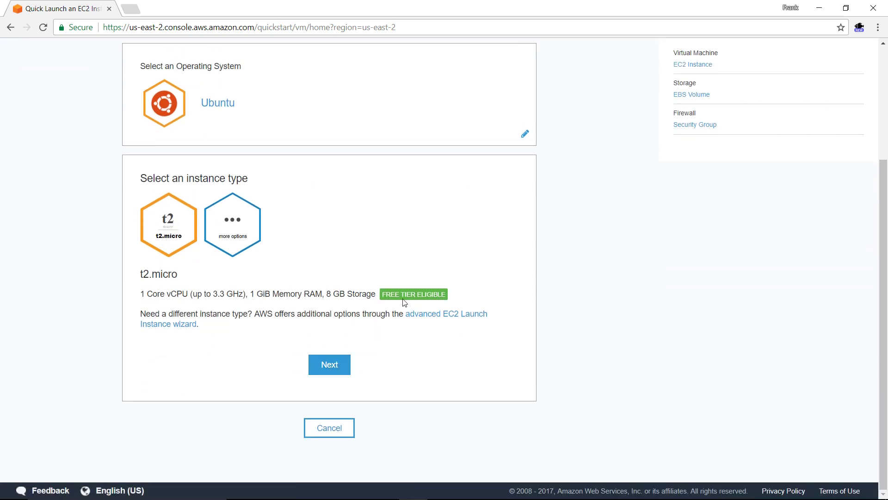
mouse_move(410, 381)
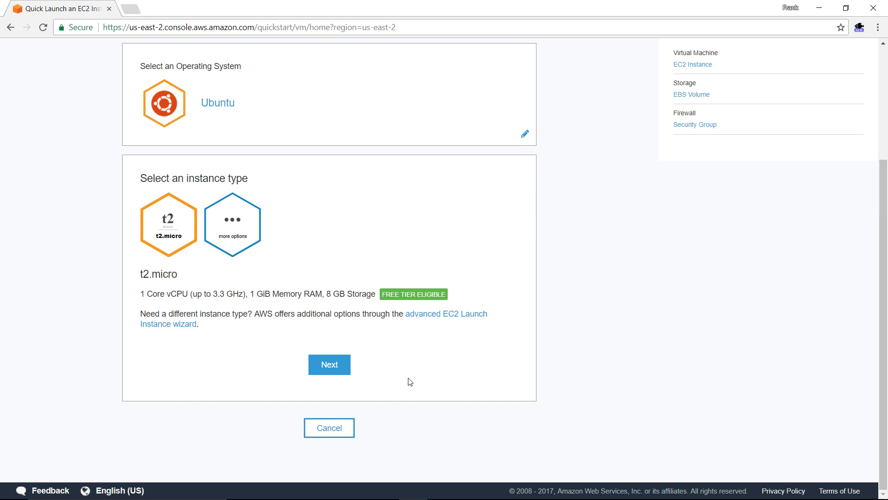
Accept t2.micro, keep key pair name WebServer and download the WebServer.pem private key
click(329, 365)
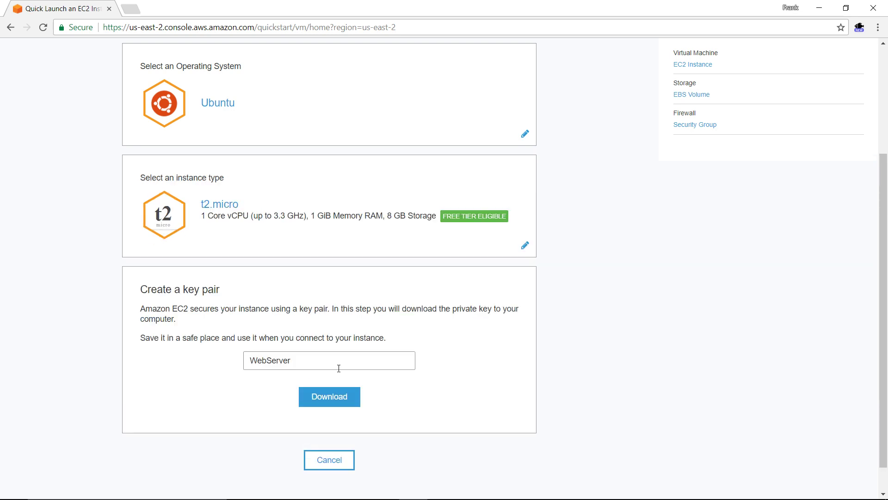
mouse_move(445, 324)
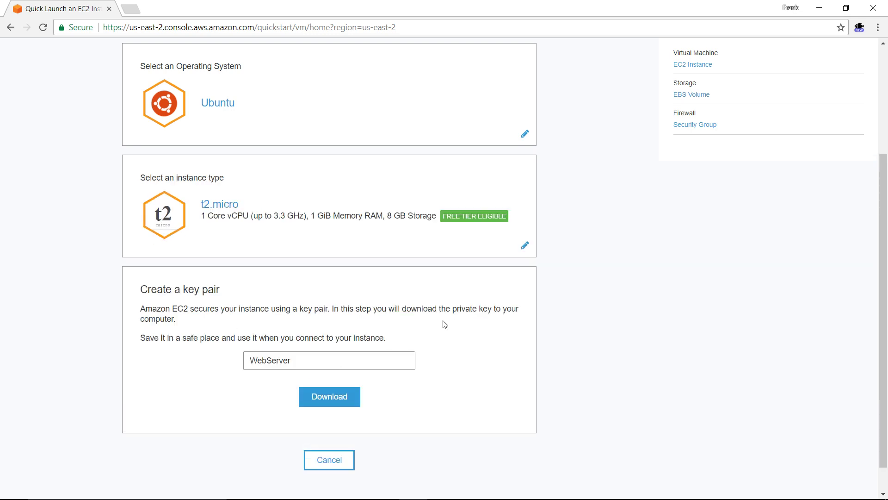
mouse_move(226, 294)
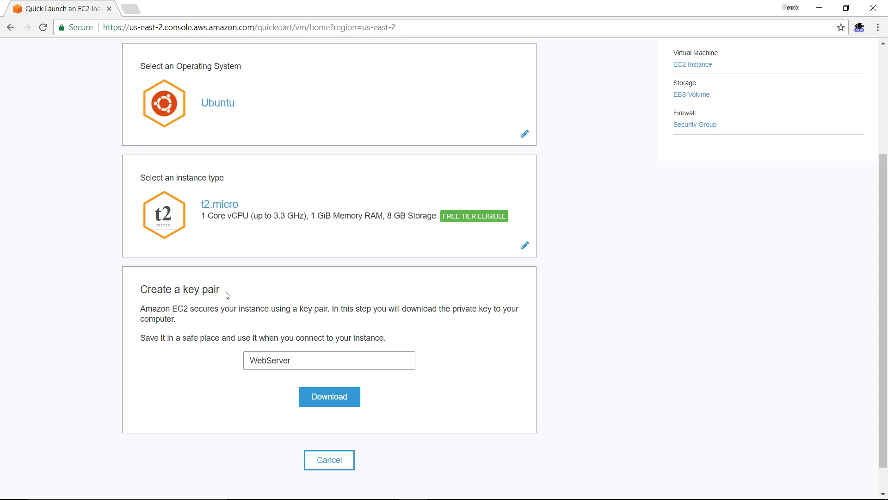
mouse_move(326, 310)
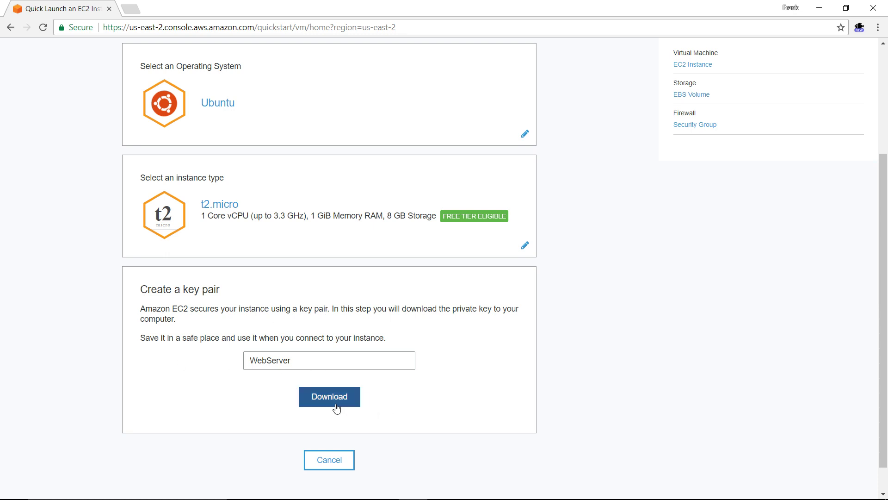
click(329, 396)
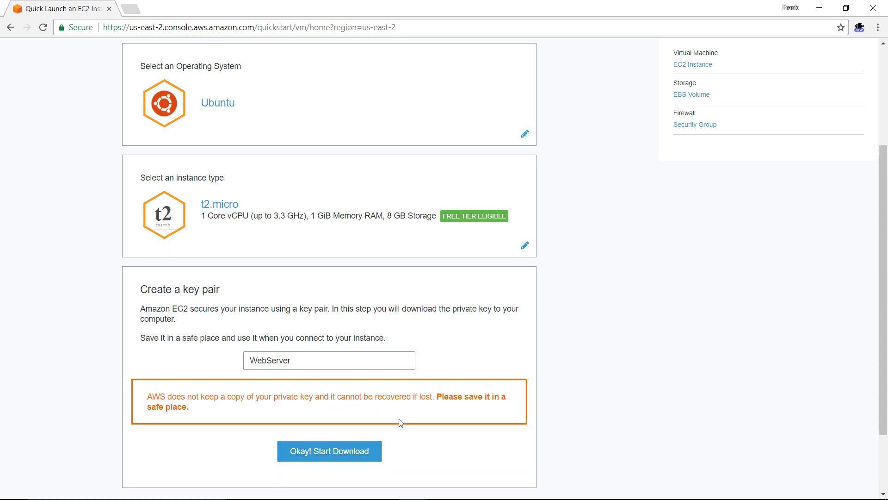
scroll(down, 3)
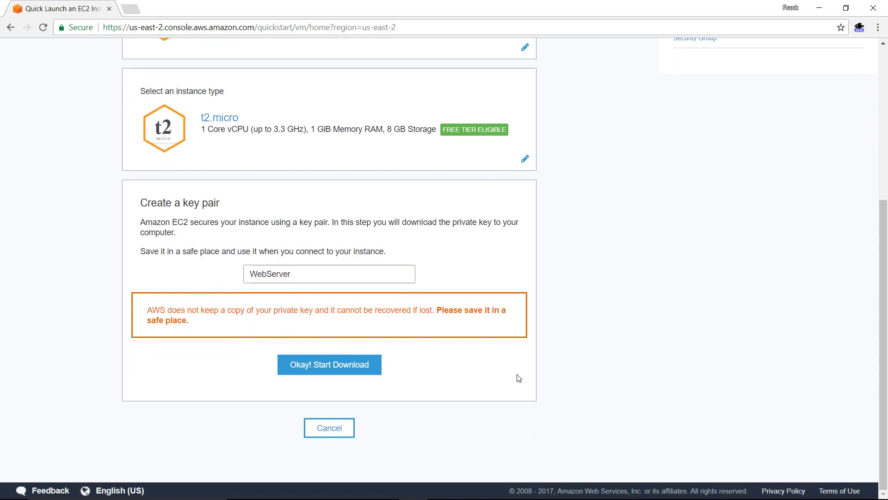
mouse_move(330, 364)
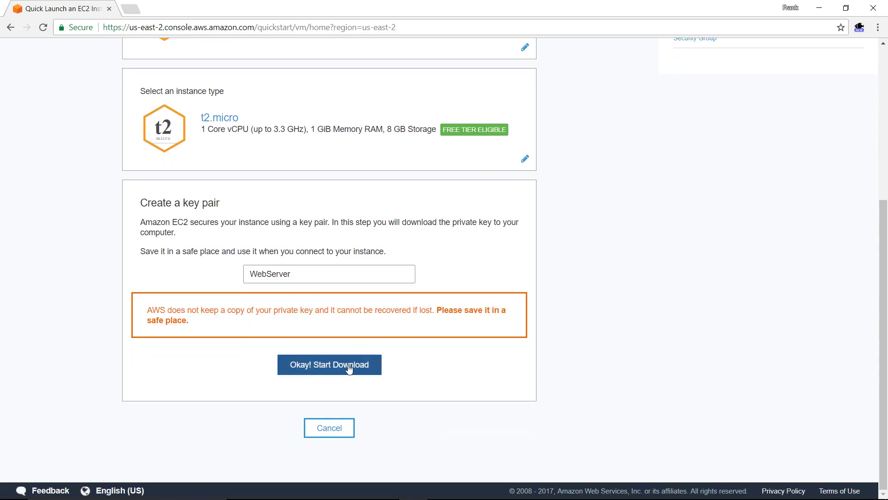
click(330, 364)
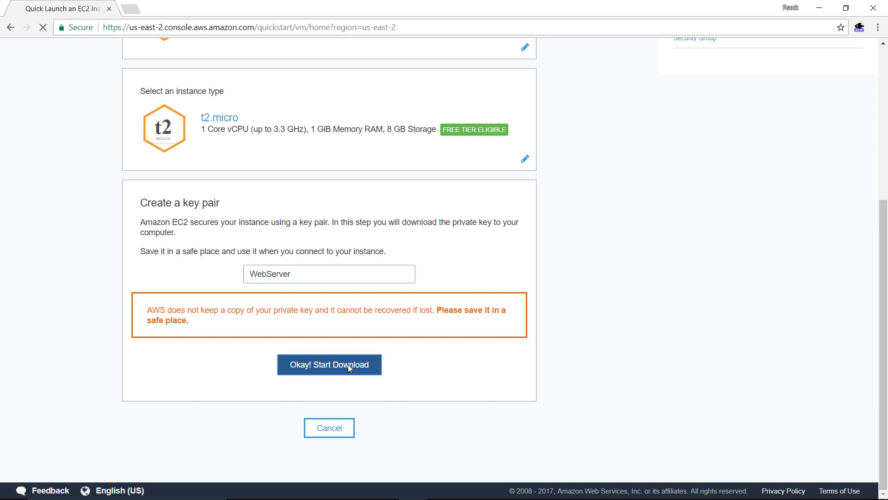
click(329, 365)
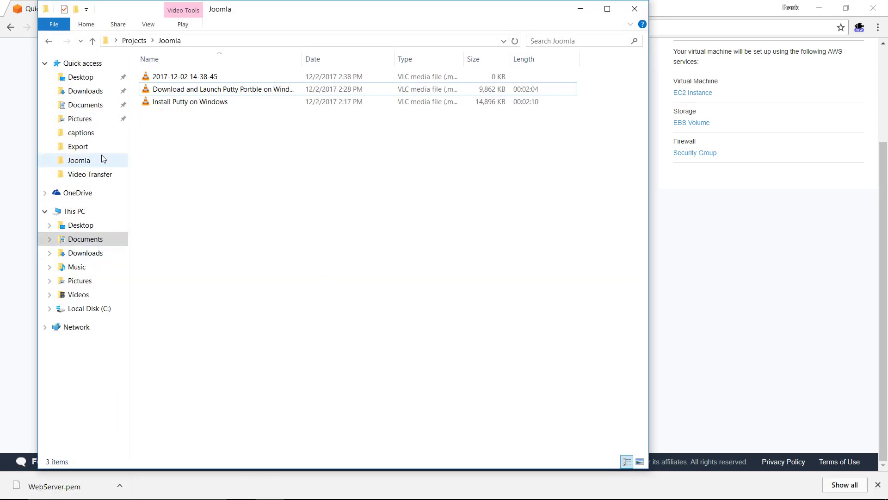
Copy WebServer.pem from Downloads into the AWS folder on the desktop
click(86, 90)
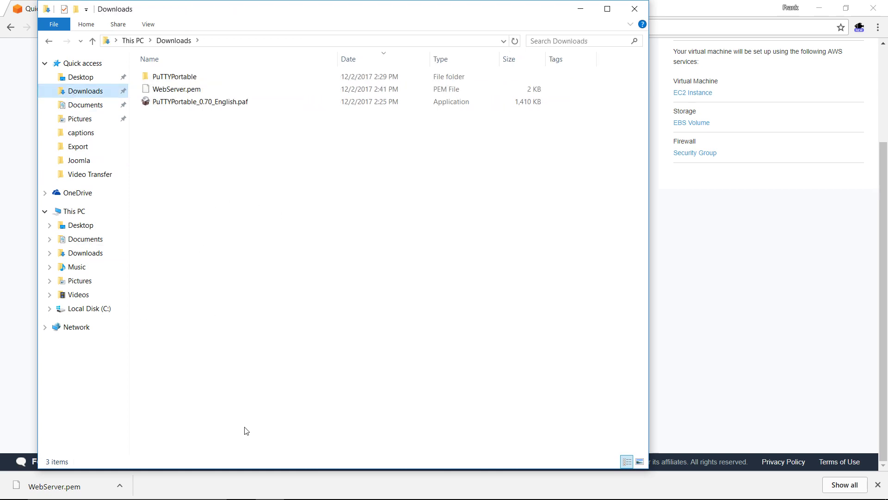
right_click(177, 88)
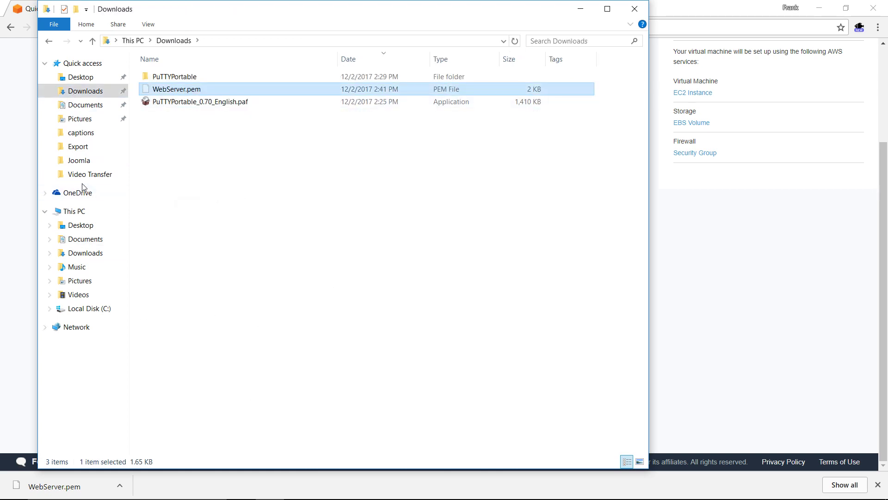
click(80, 77)
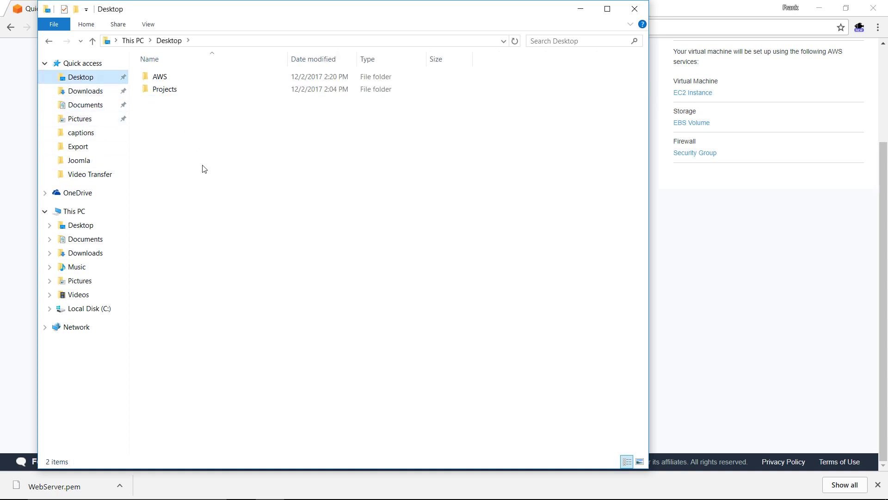
double_click(160, 77)
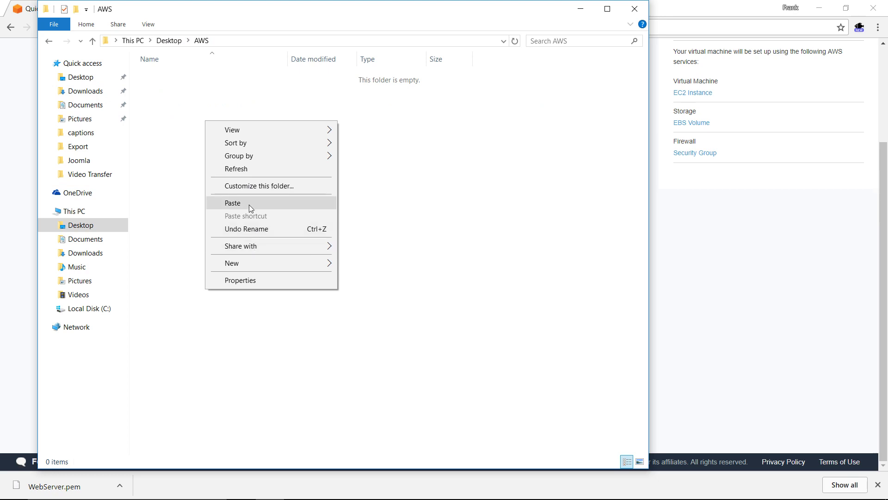
click(233, 203)
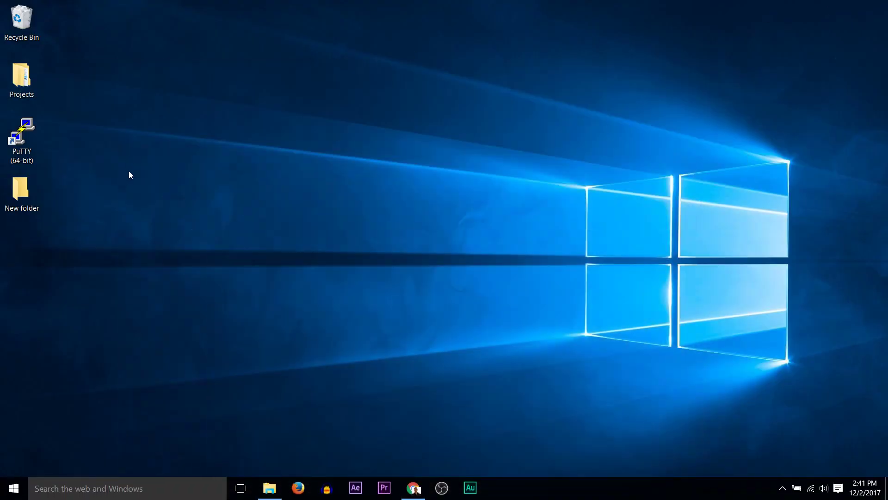
mouse_move(49, 205)
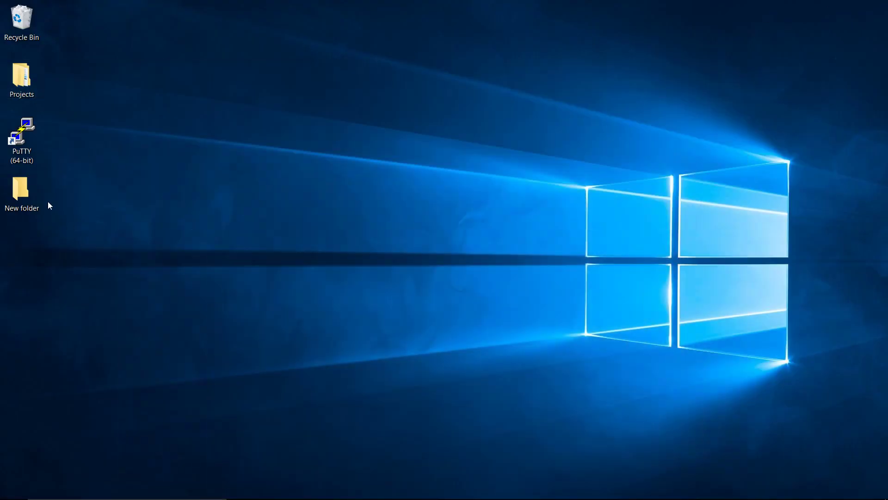
Browse the Projects and New folder desktop folders, dismissing a location unavailable error
click(22, 79)
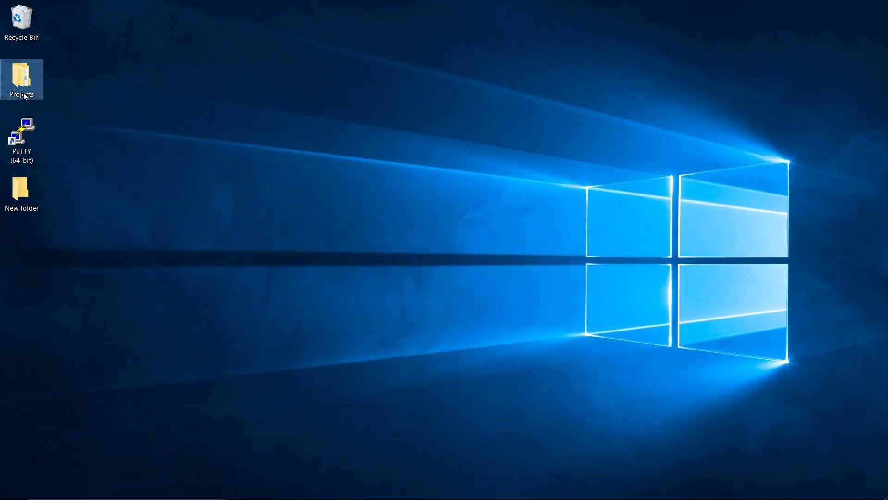
double_click(21, 79)
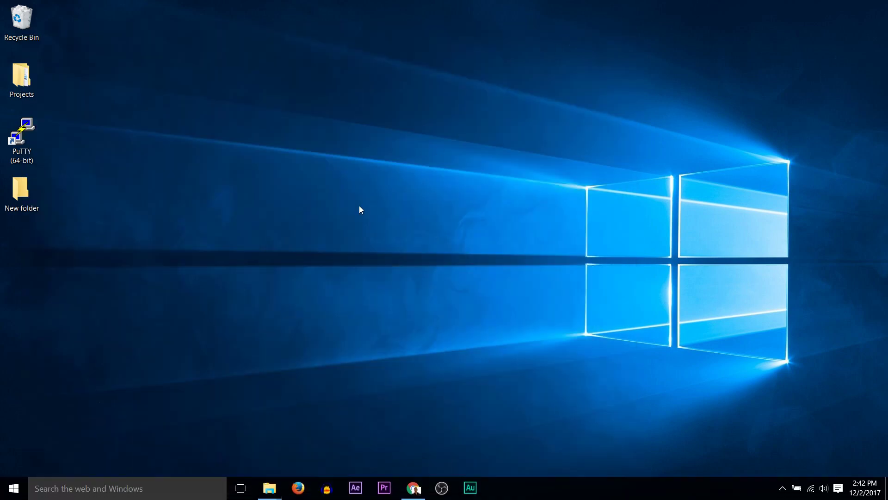
mouse_move(269, 487)
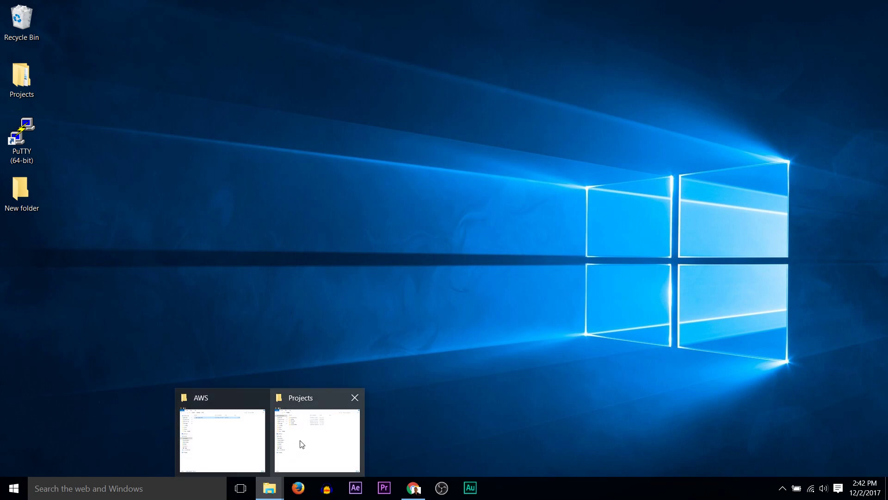
click(221, 439)
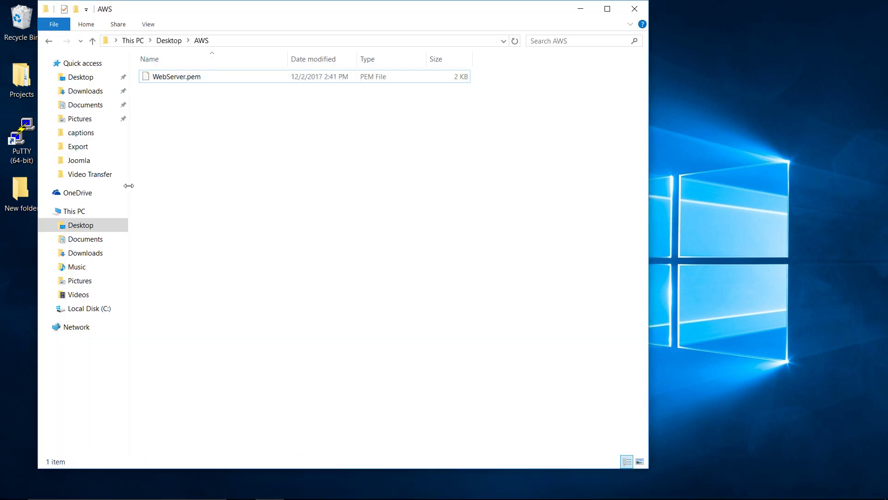
click(81, 225)
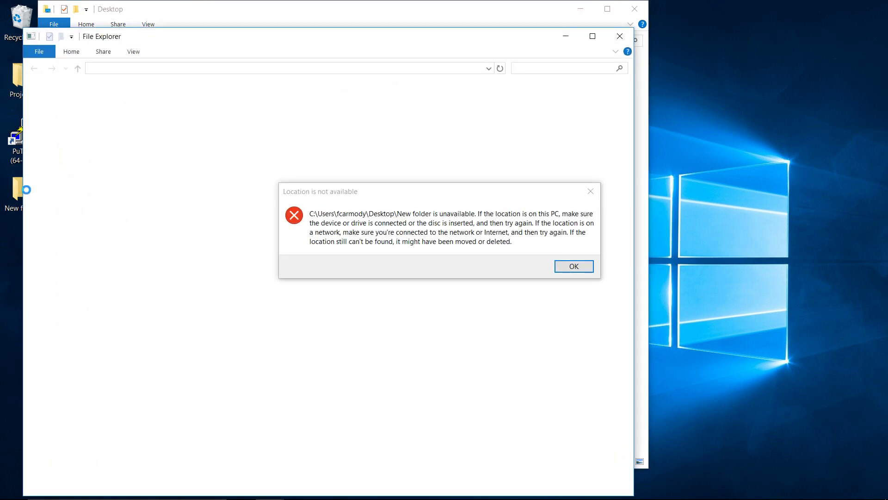
click(573, 266)
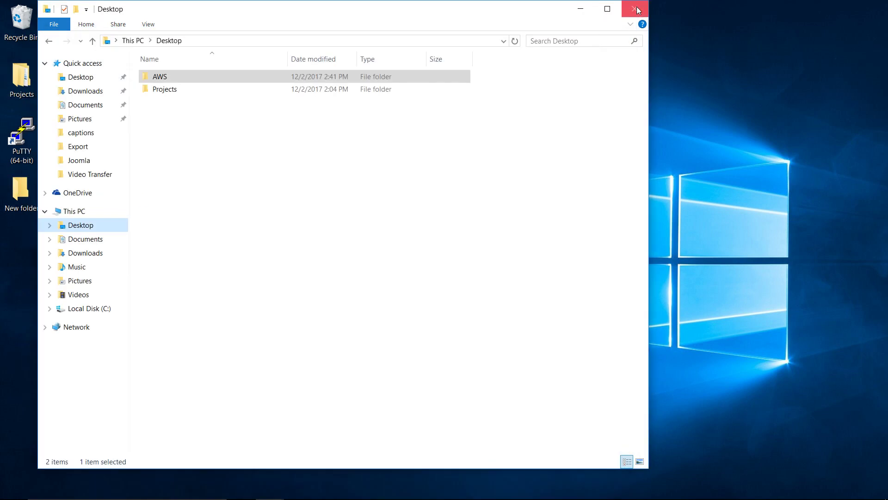
click(636, 10)
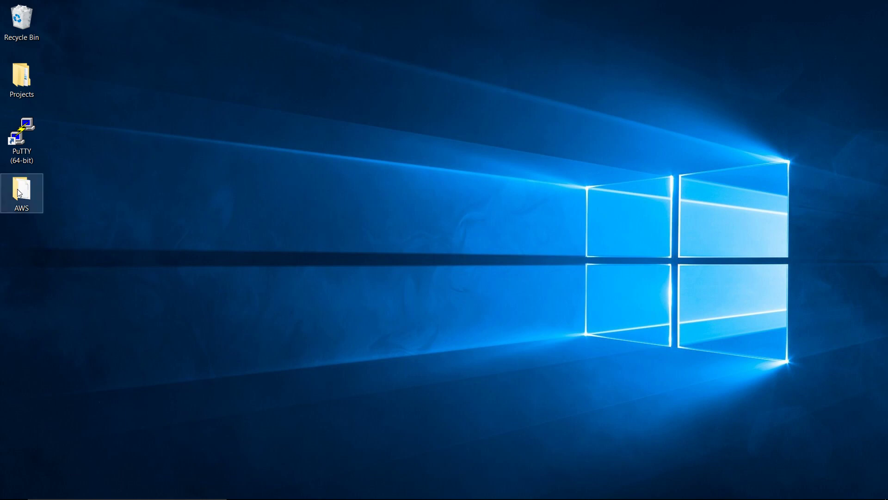
Show the AWS folder holding WebServer.pem, selecting then deselecting the key file
double_click(21, 190)
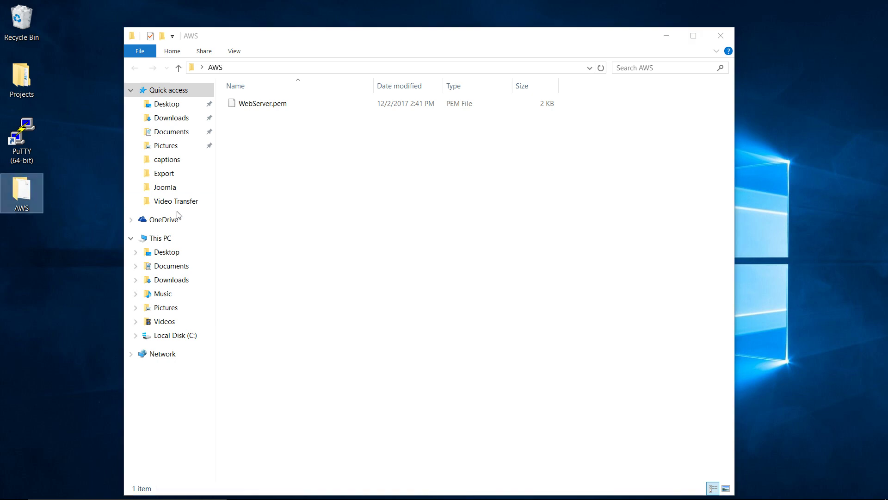
click(262, 103)
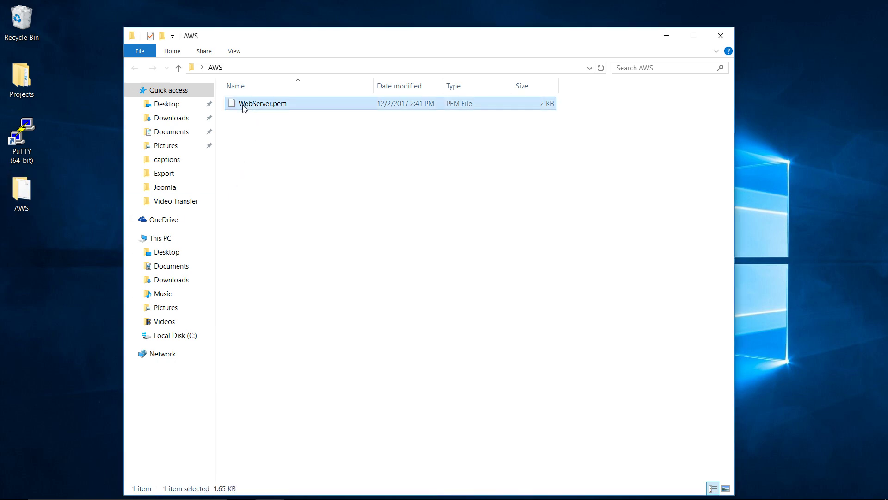
click(363, 336)
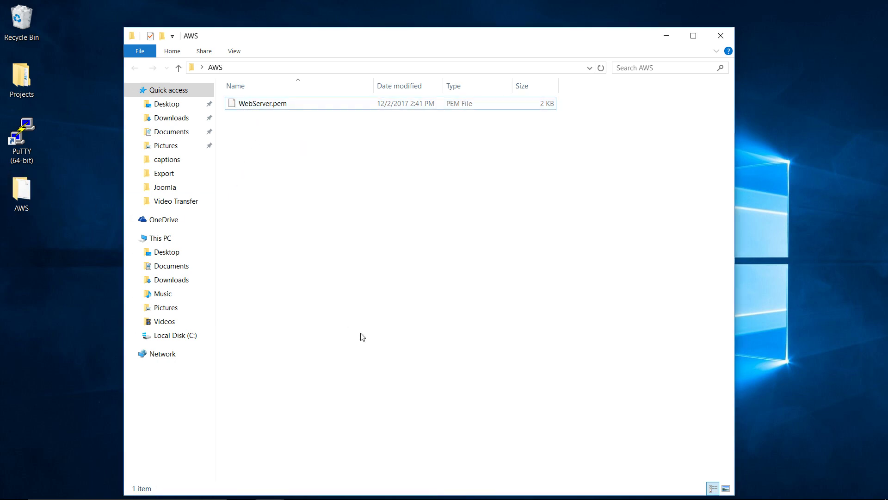
mouse_move(426, 493)
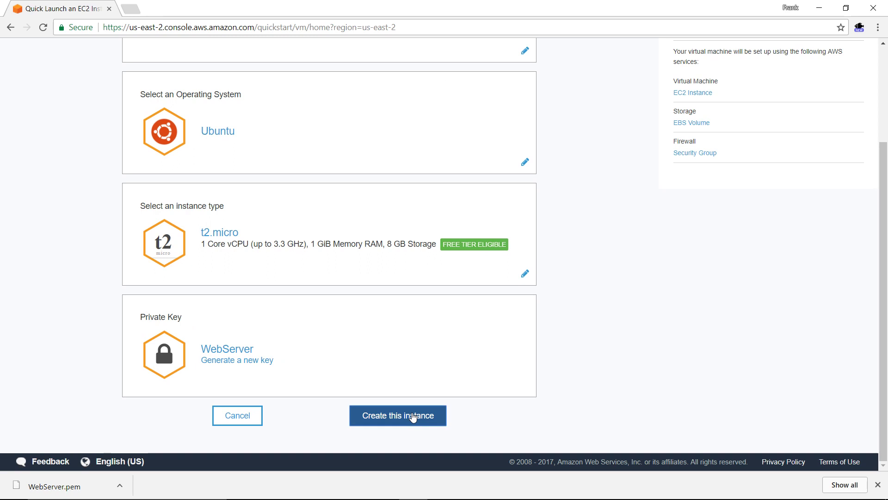
Create the WebServer instance and highlight the while-you-wait heading and current IP 10.32.68.20
click(397, 416)
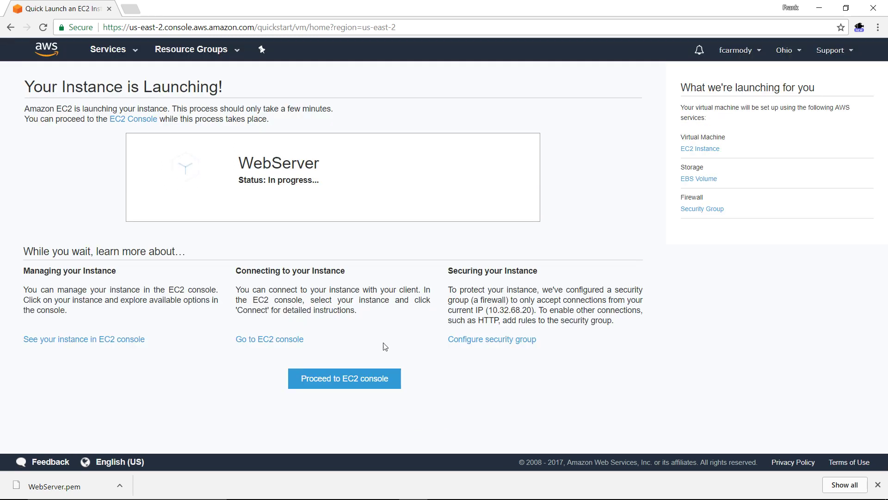
mouse_move(692, 342)
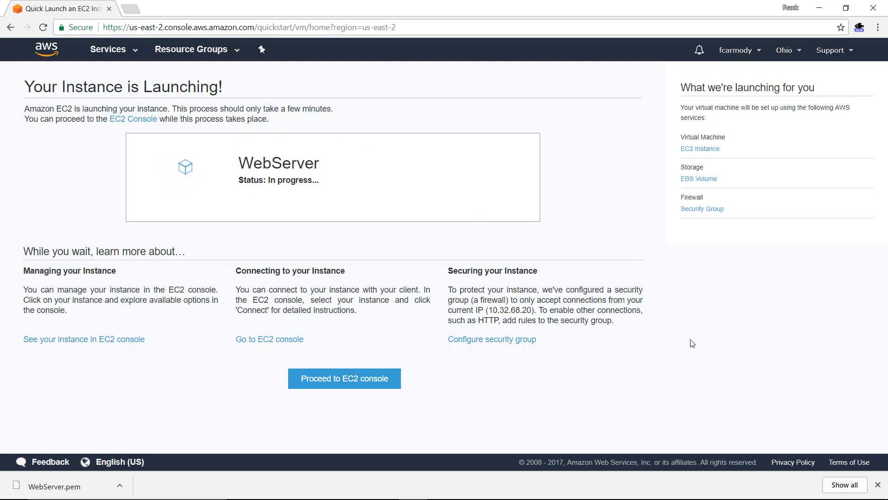
mouse_move(21, 251)
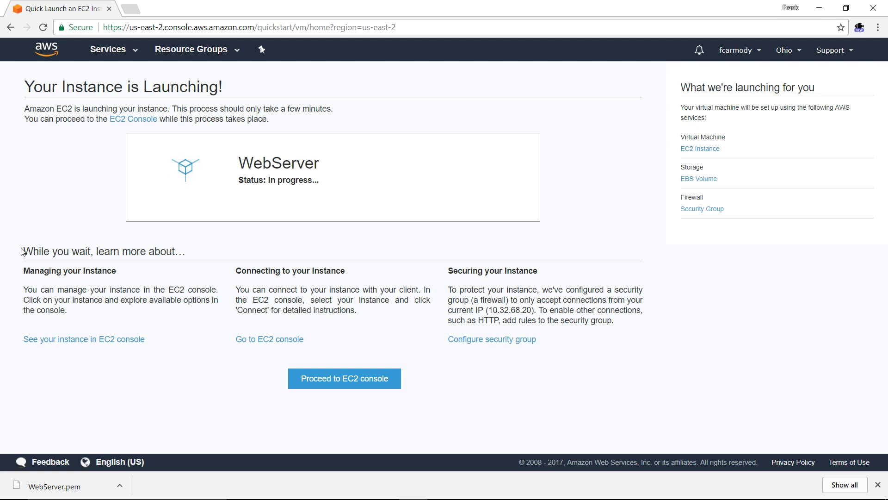
triple_click(103, 251)
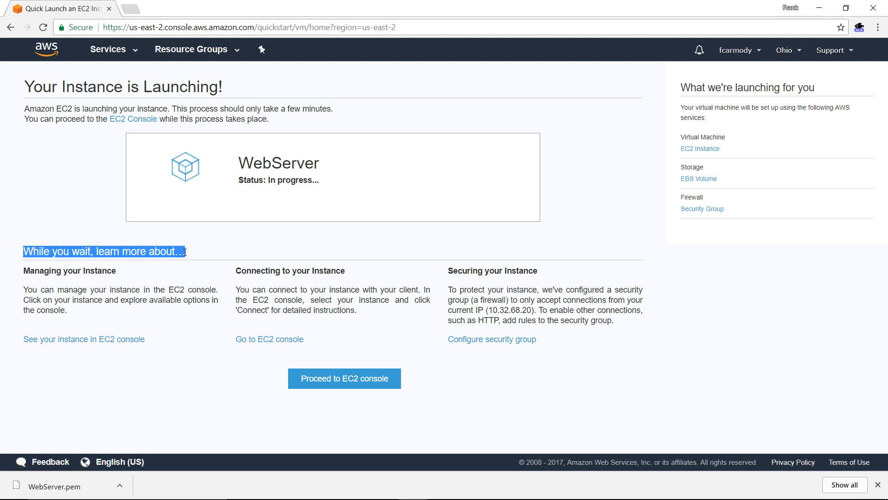
mouse_move(216, 292)
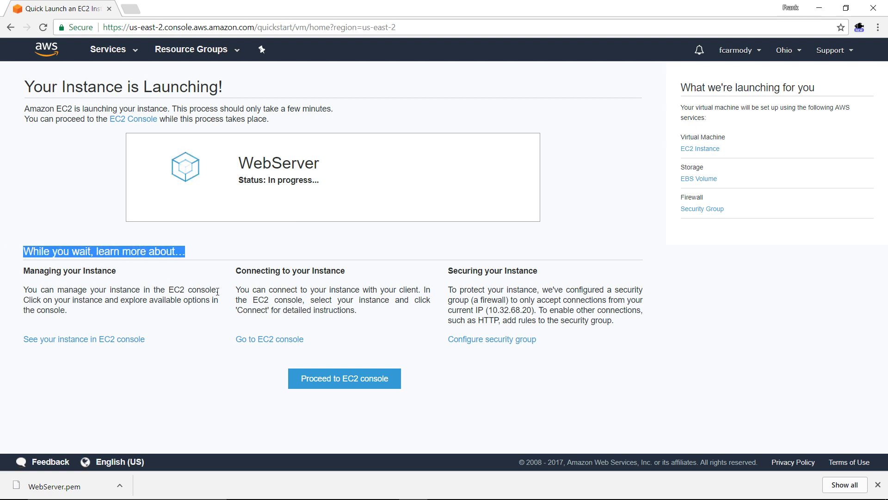
mouse_move(321, 283)
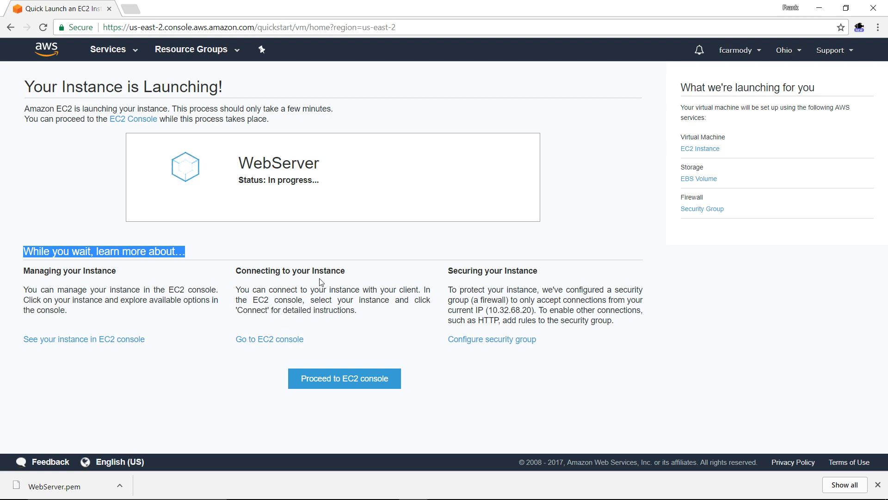
mouse_move(524, 267)
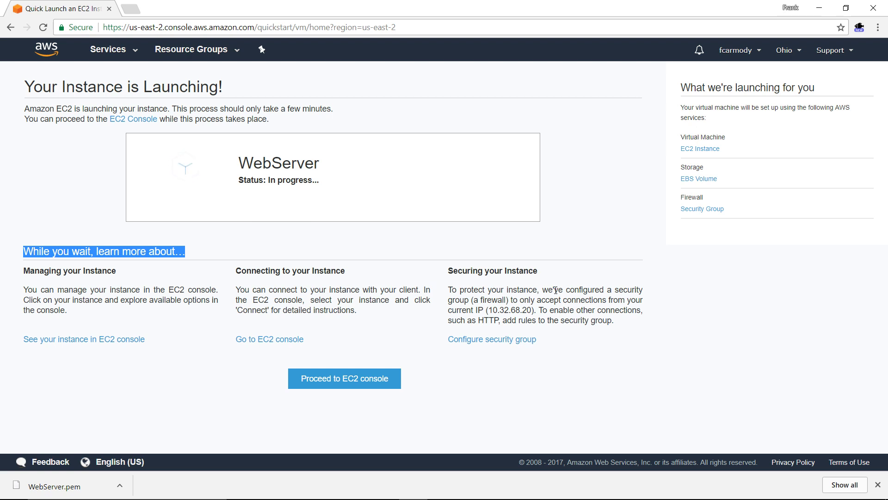
mouse_move(575, 341)
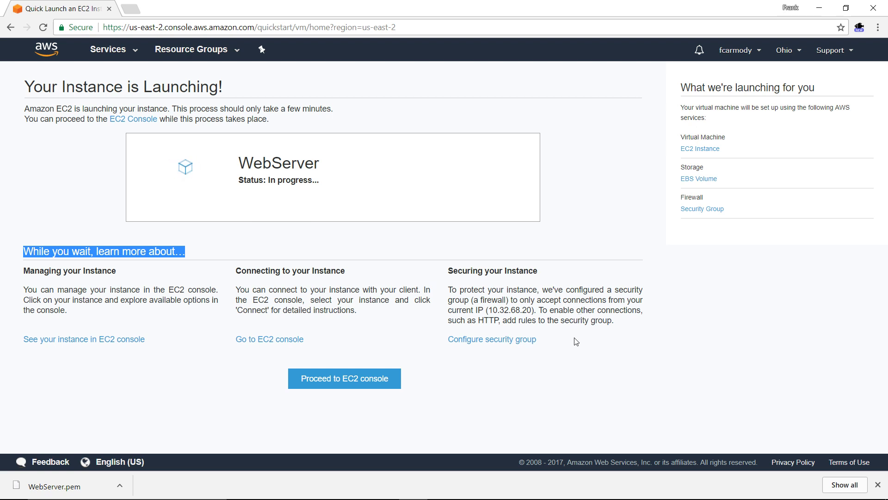
mouse_move(486, 318)
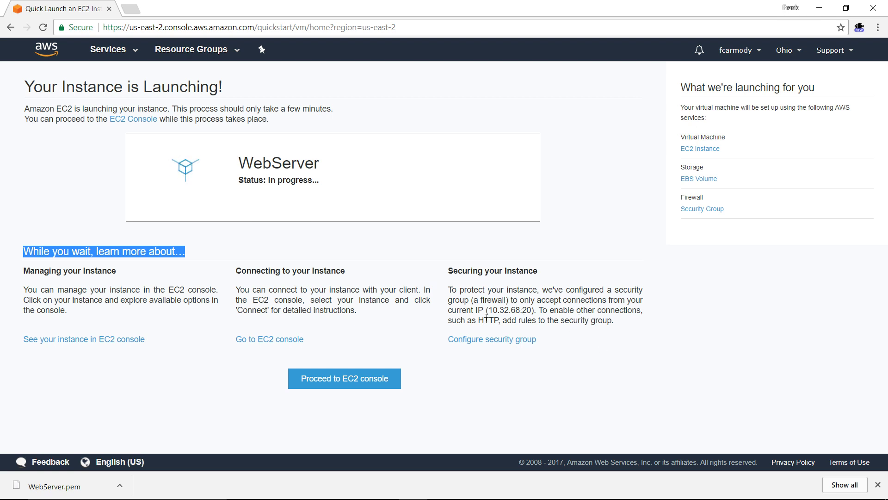
double_click(510, 310)
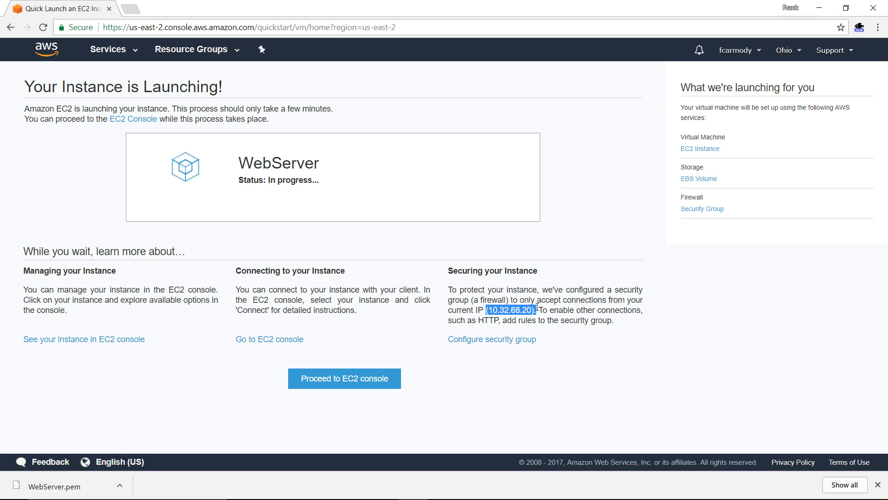
mouse_move(448, 286)
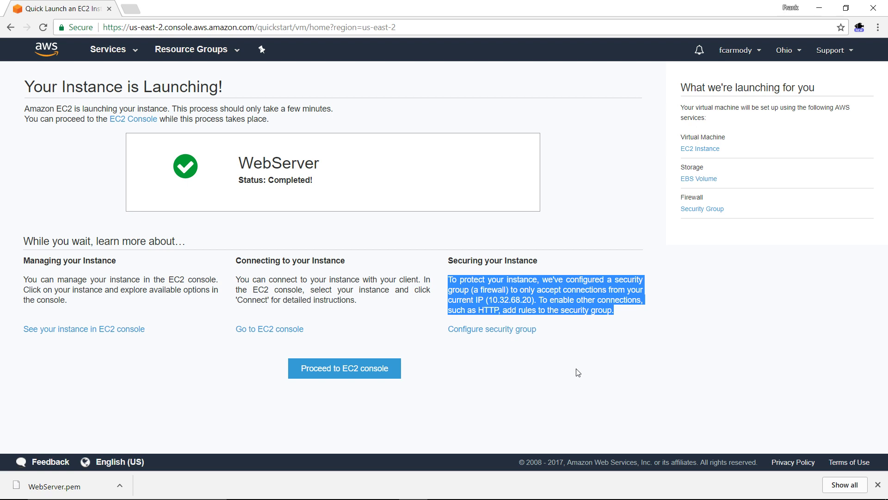
Follow Configure security group once the launch shows Completed, listing the WebServer security group
click(528, 360)
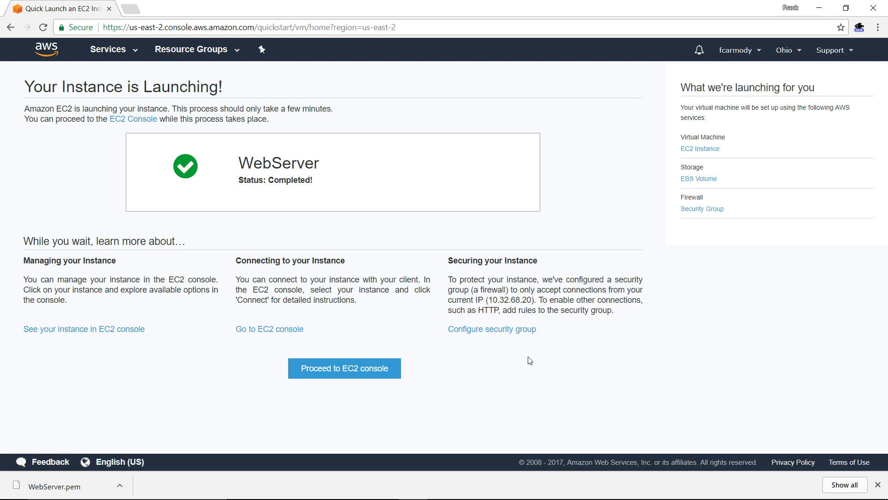
mouse_move(288, 165)
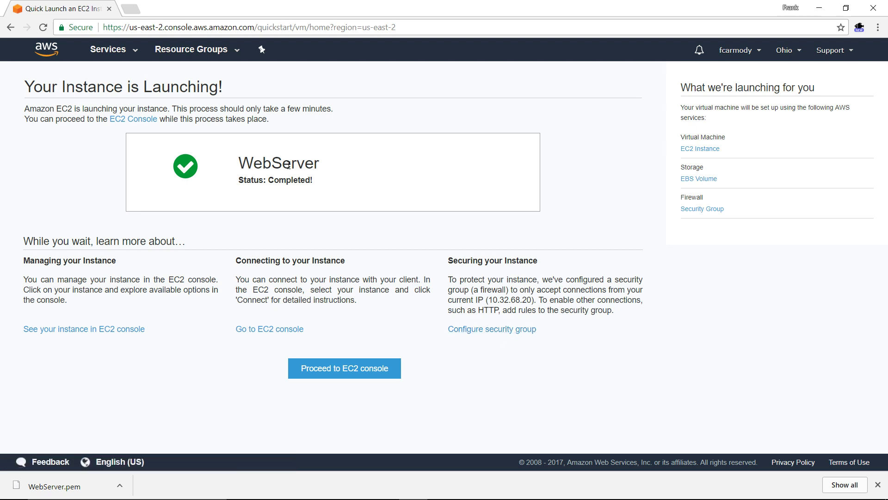
mouse_move(142, 136)
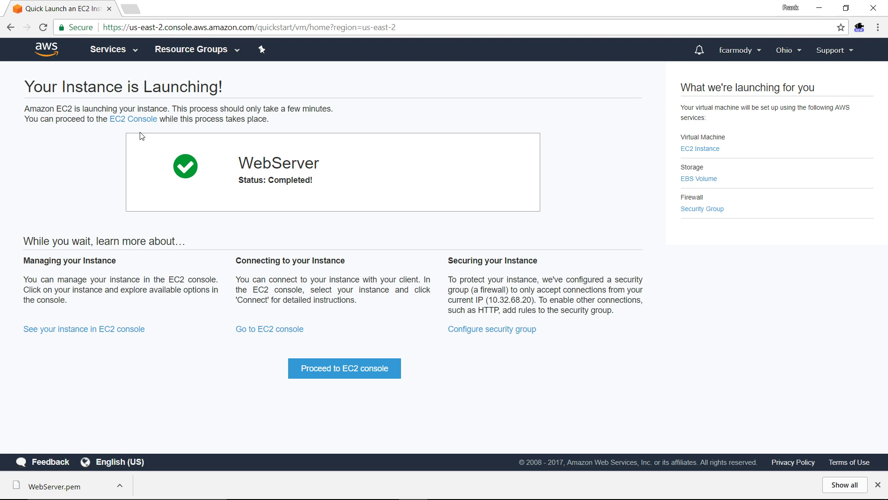
mouse_move(315, 476)
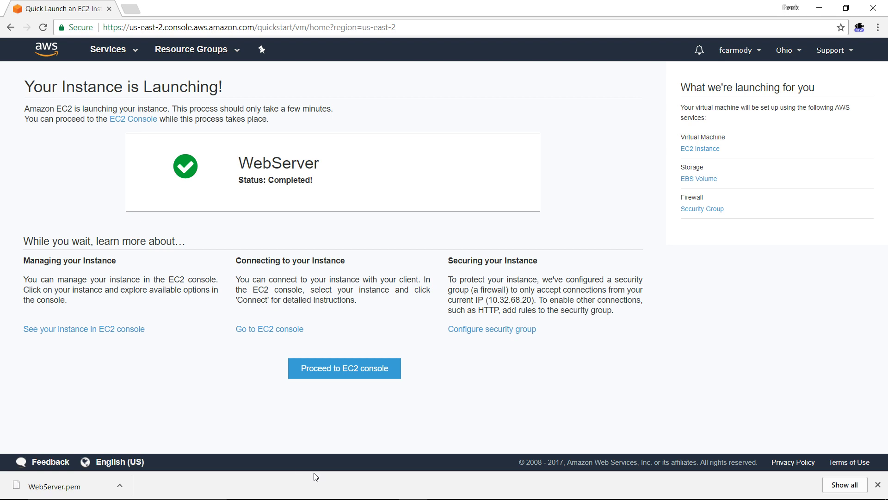
mouse_move(491, 328)
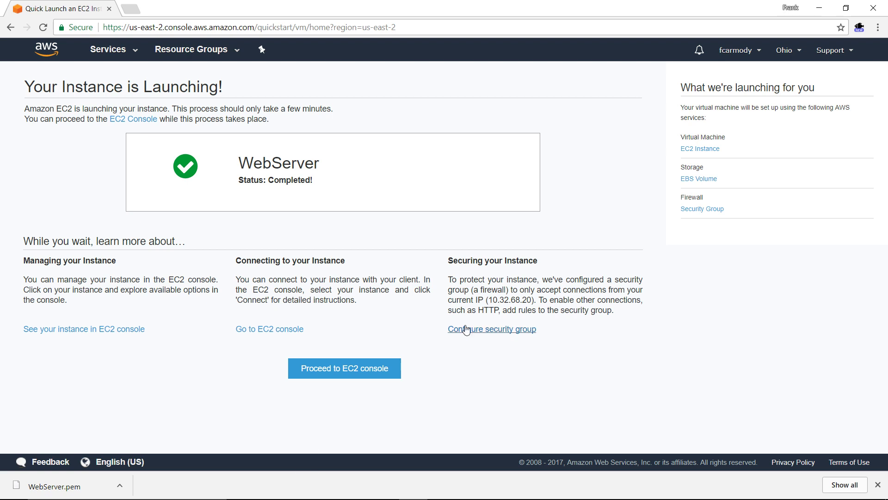
click(491, 329)
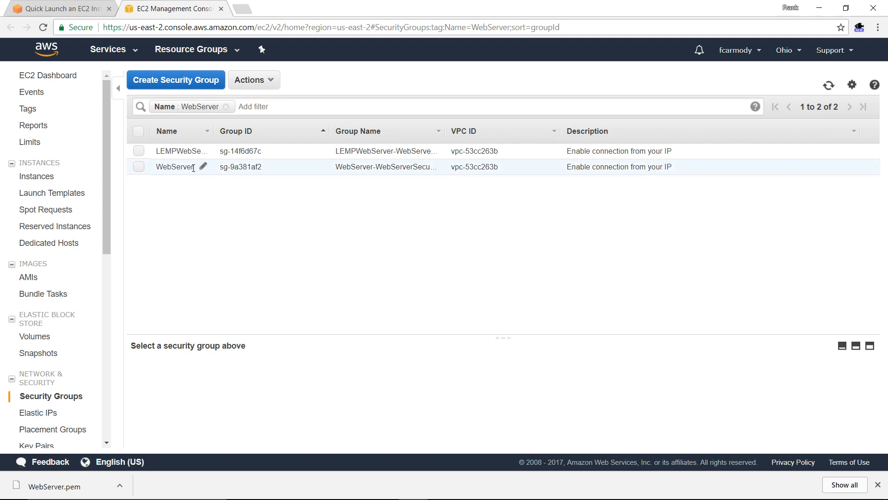
Select only the WebServer security group row so its Description details show below
click(138, 166)
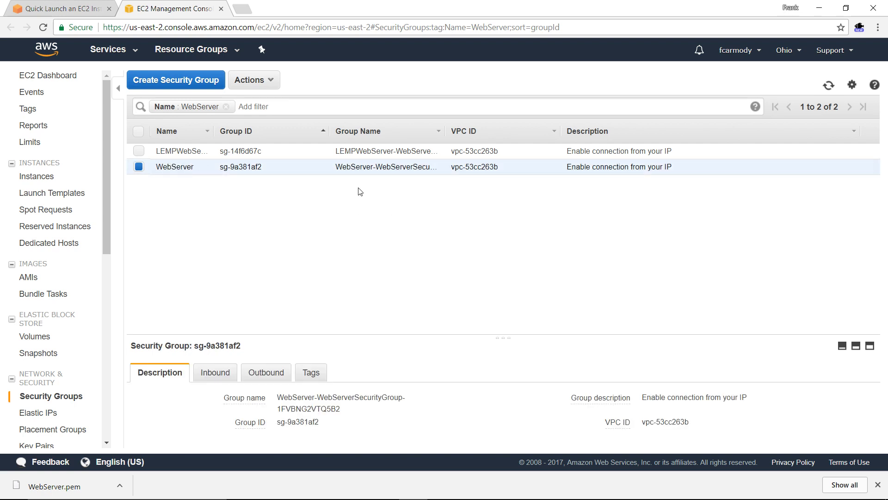
click(138, 130)
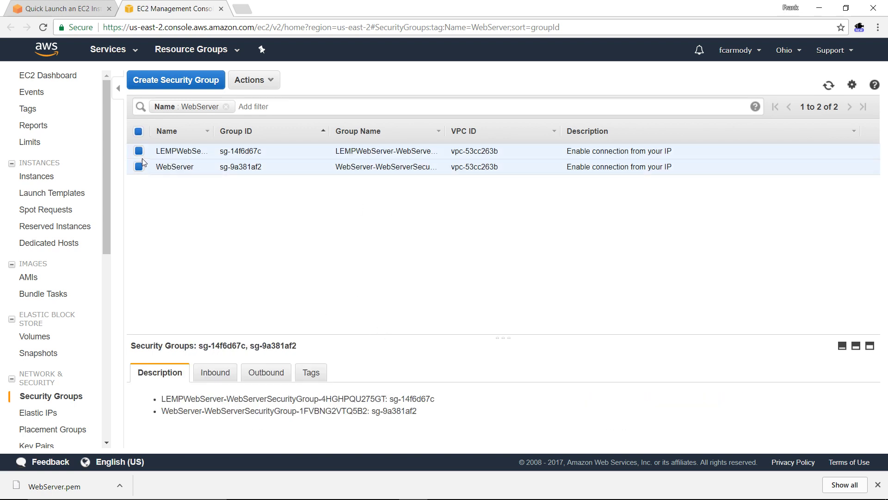
click(138, 130)
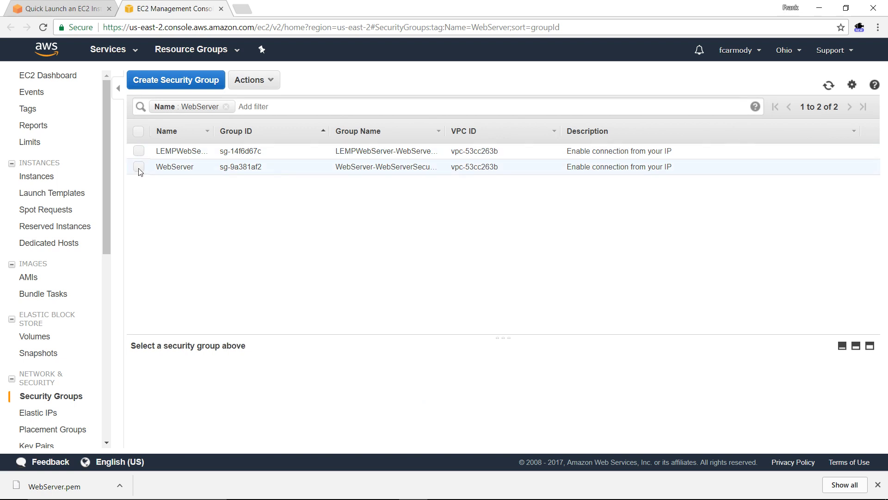
click(138, 166)
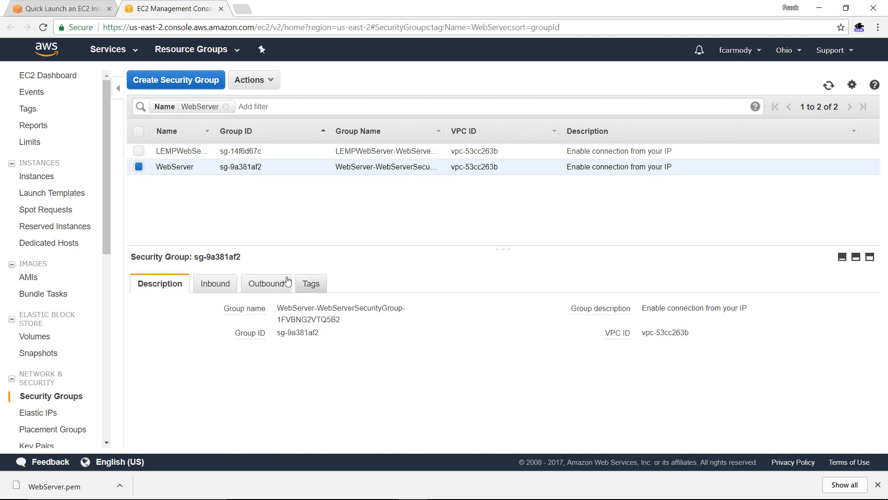
mouse_move(186, 169)
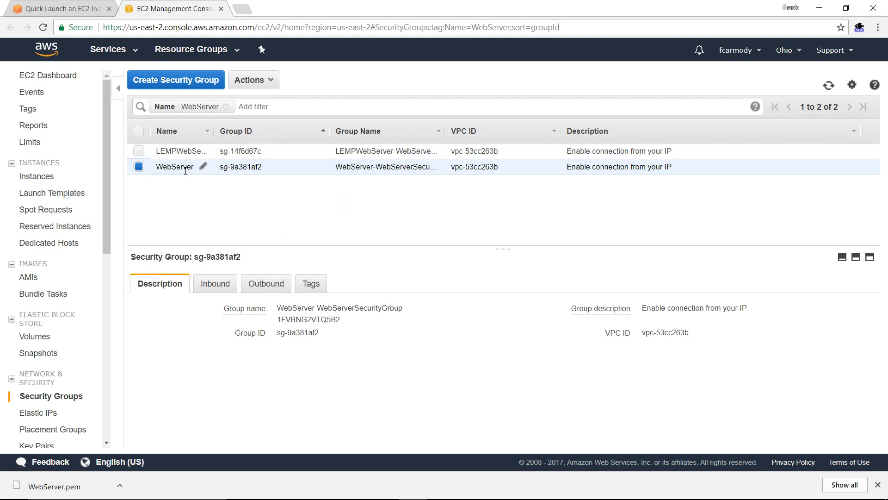
mouse_move(216, 181)
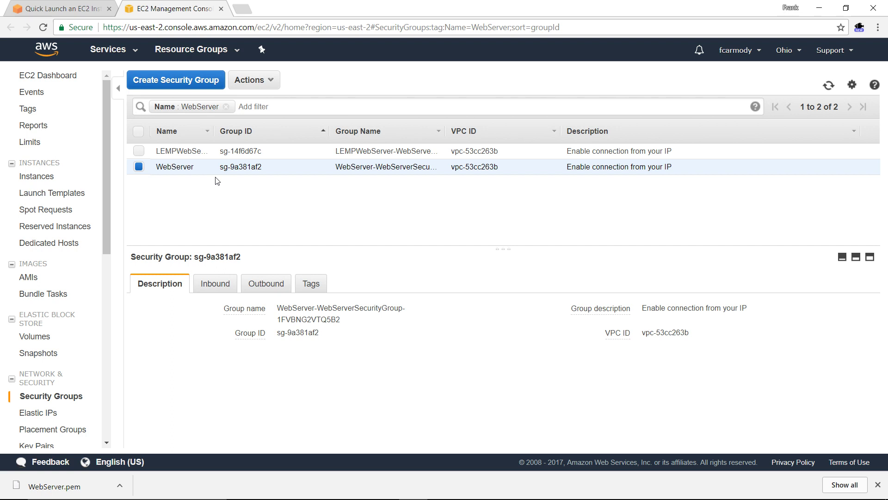
mouse_move(304, 200)
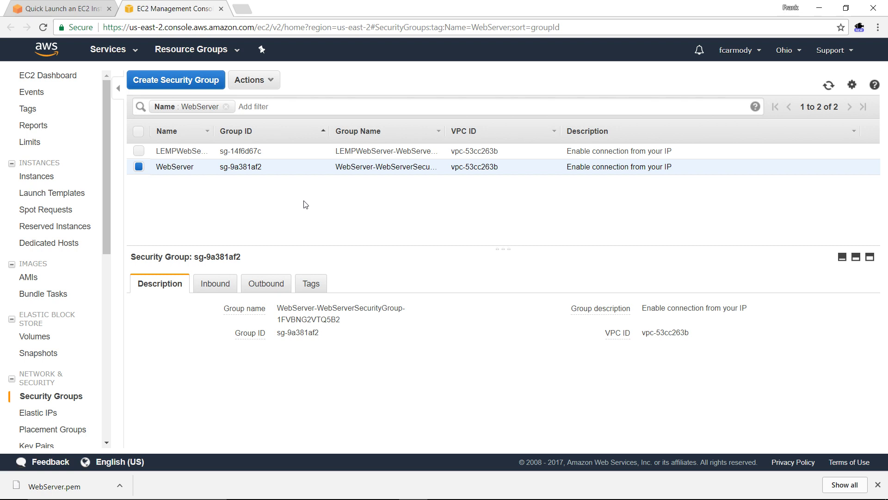
Show the WebServer group's Inbound rules and edit the SSH rule from 10.32.68.20/32
click(214, 283)
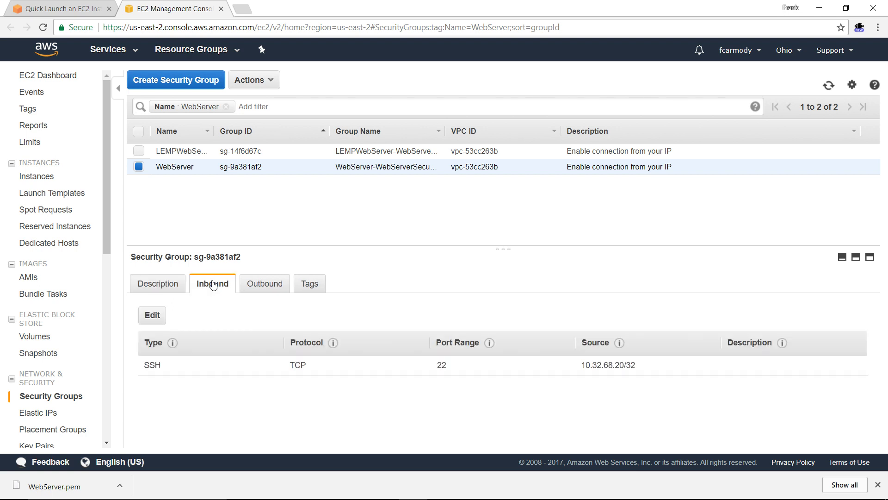
mouse_move(167, 376)
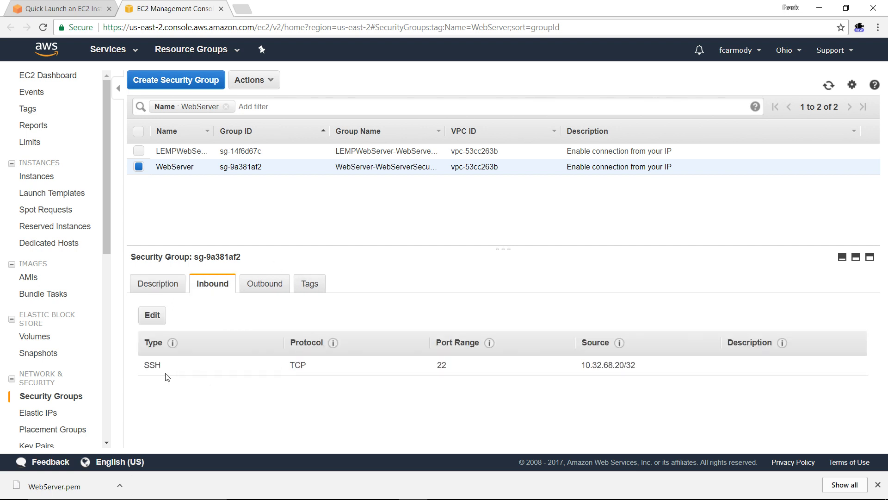
mouse_move(268, 368)
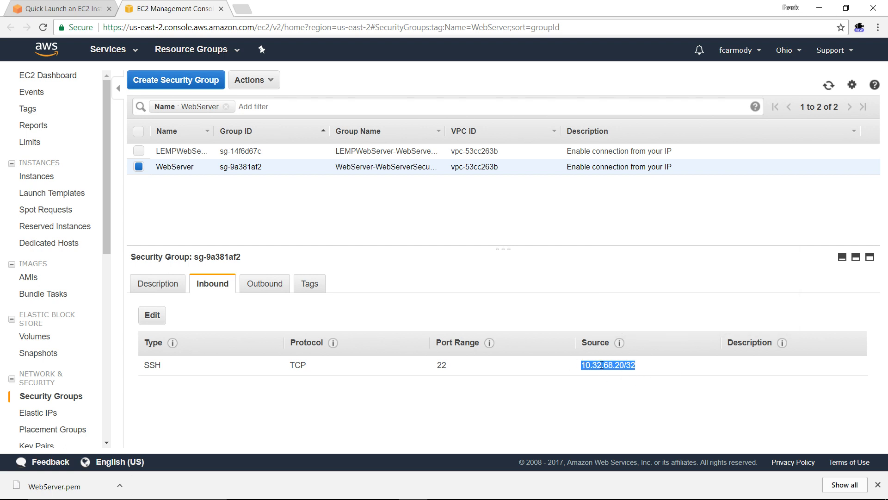
mouse_move(210, 305)
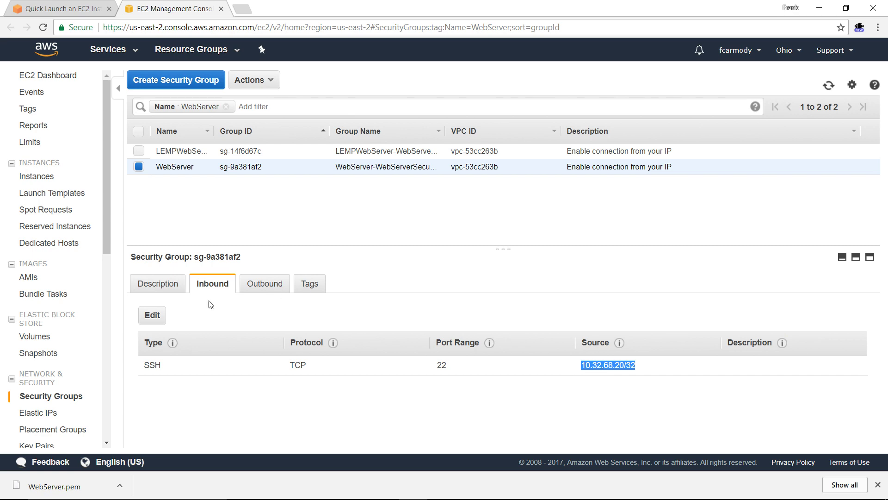
click(151, 314)
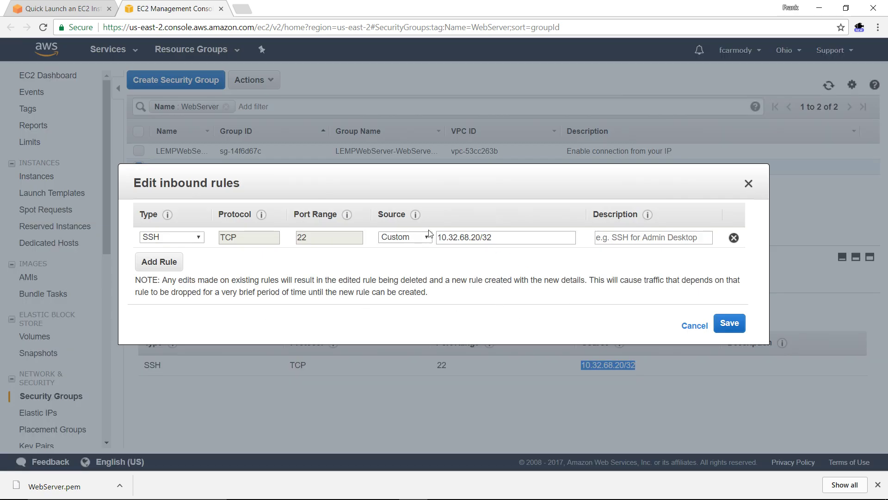
Change the SSH rule source to Anywhere (0.0.0.0/0, ::/0) and save it
click(404, 236)
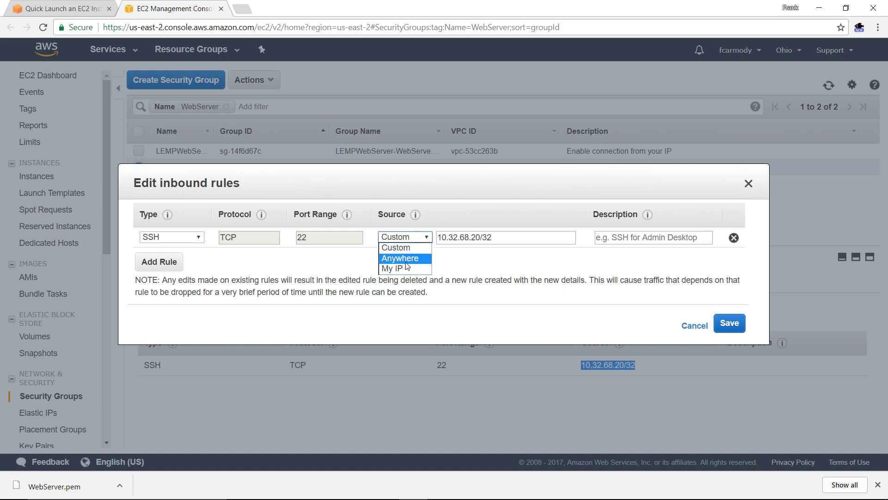
click(399, 258)
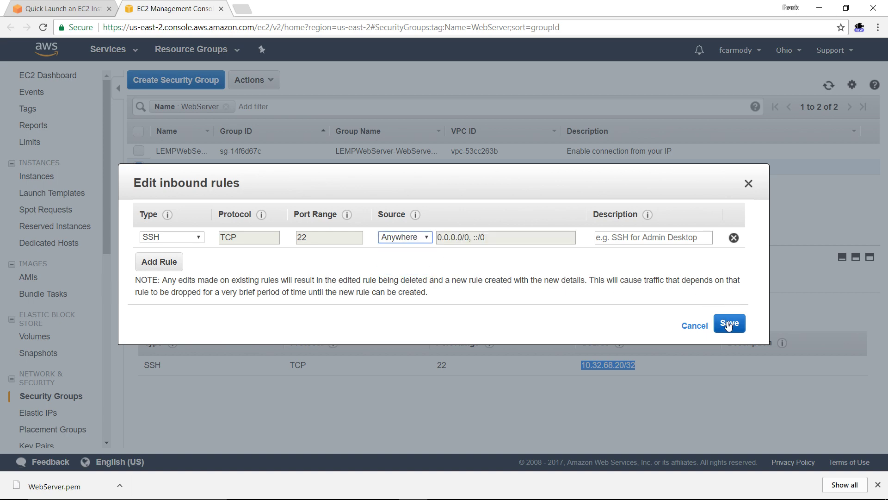
click(729, 324)
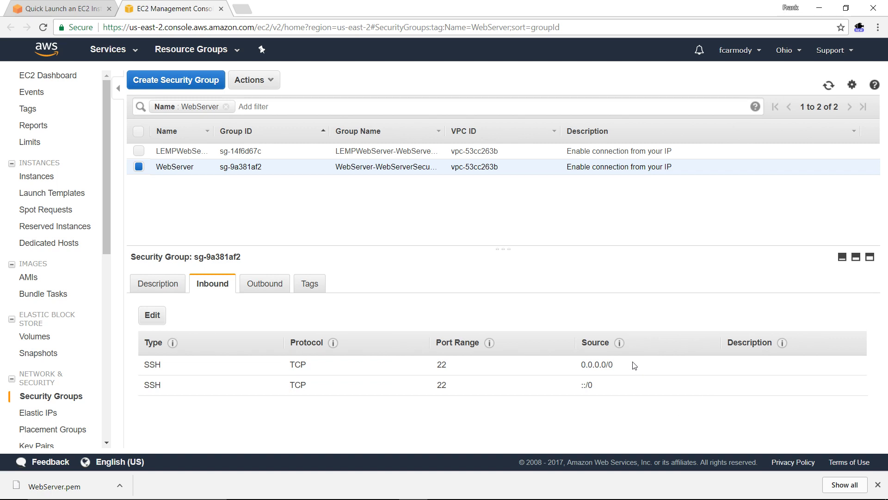
double_click(594, 364)
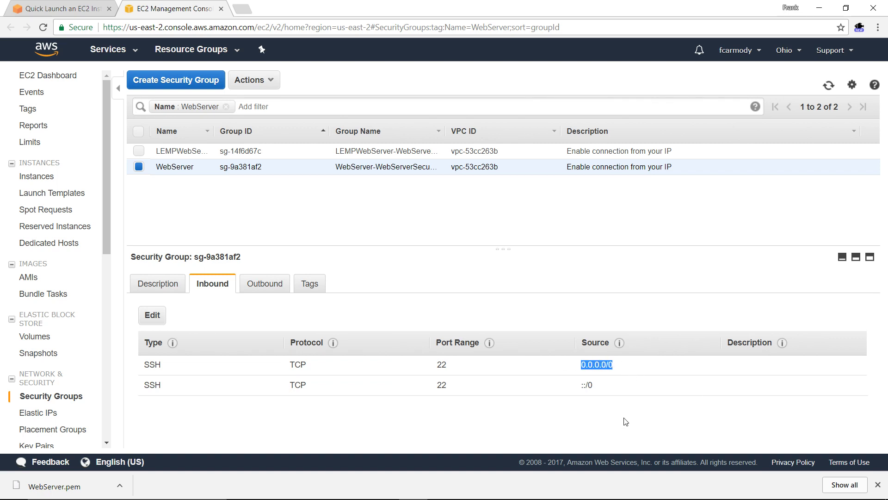
mouse_move(562, 277)
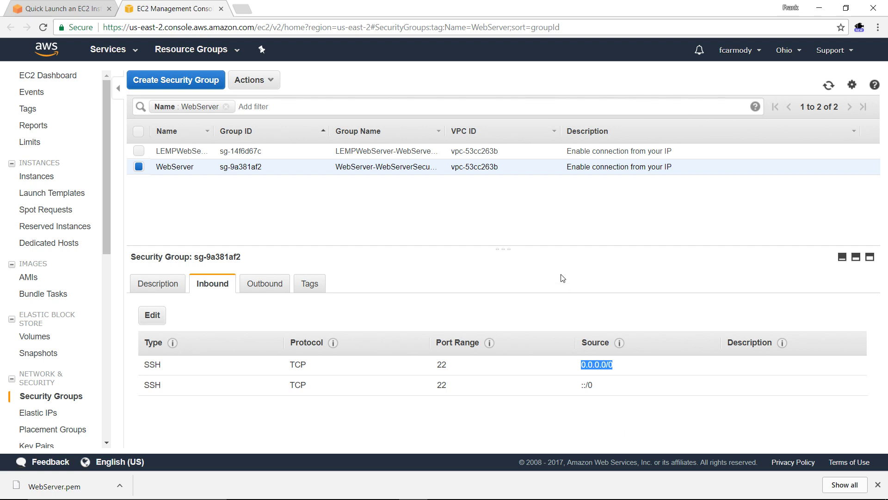
mouse_move(343, 325)
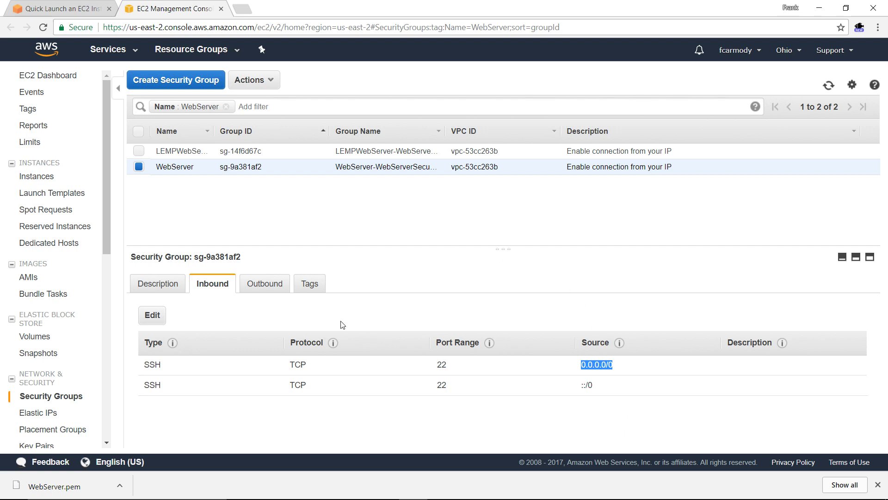
View the Outbound rules allowing all traffic to 0.0.0.0/0
click(264, 283)
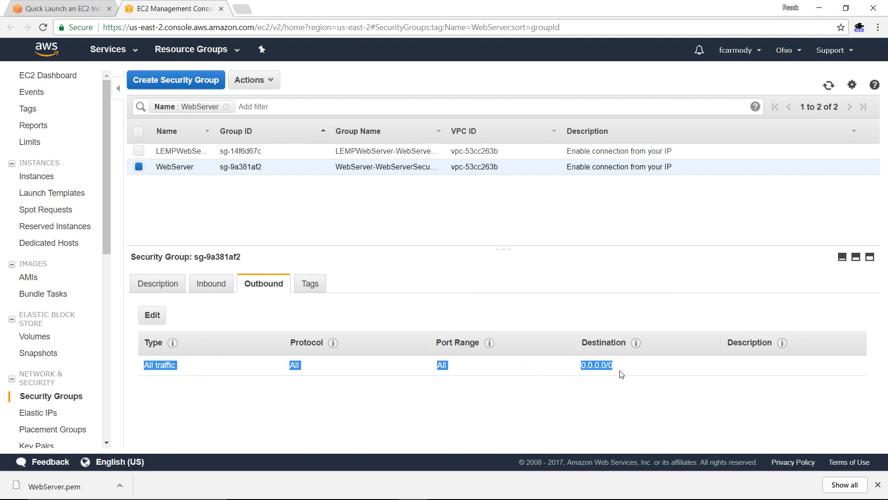
mouse_move(461, 307)
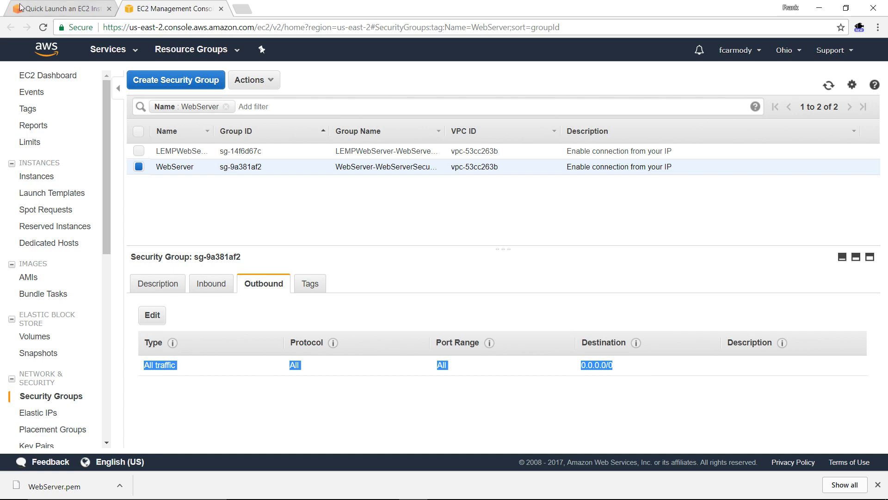
Return to the Quick Launch tab showing the WebServer launch status Completed
click(59, 8)
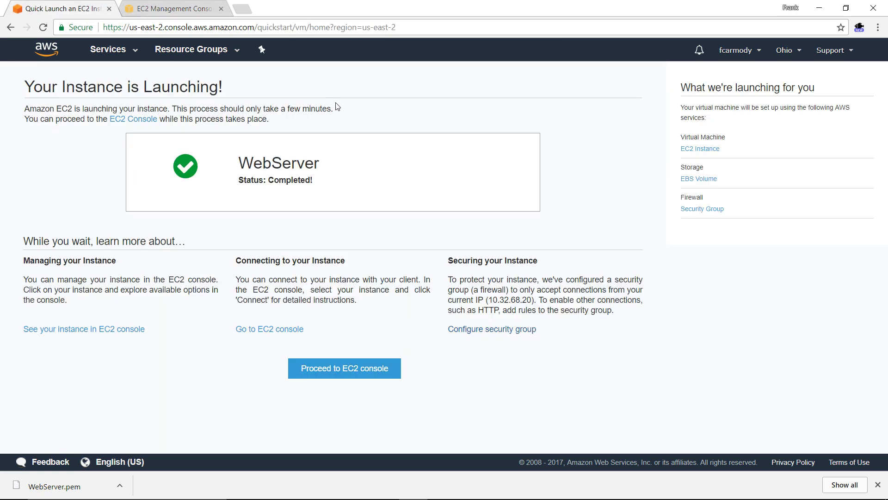
mouse_move(182, 352)
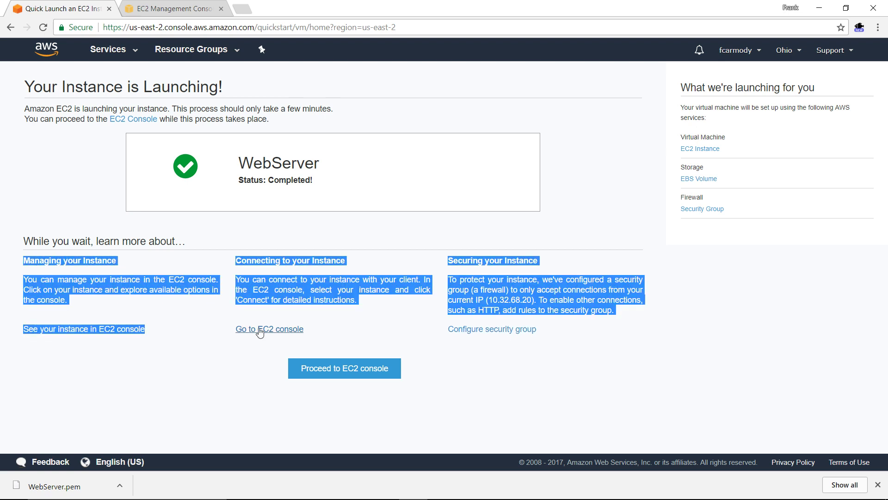
click(355, 330)
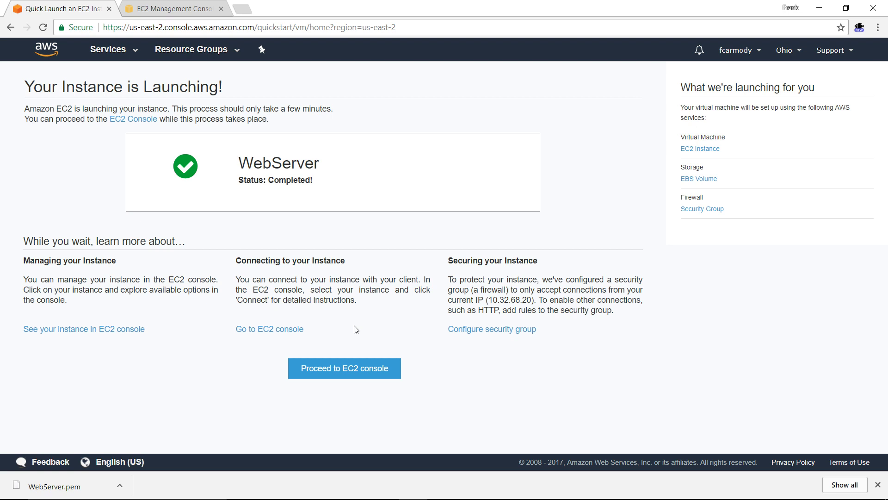
mouse_move(206, 383)
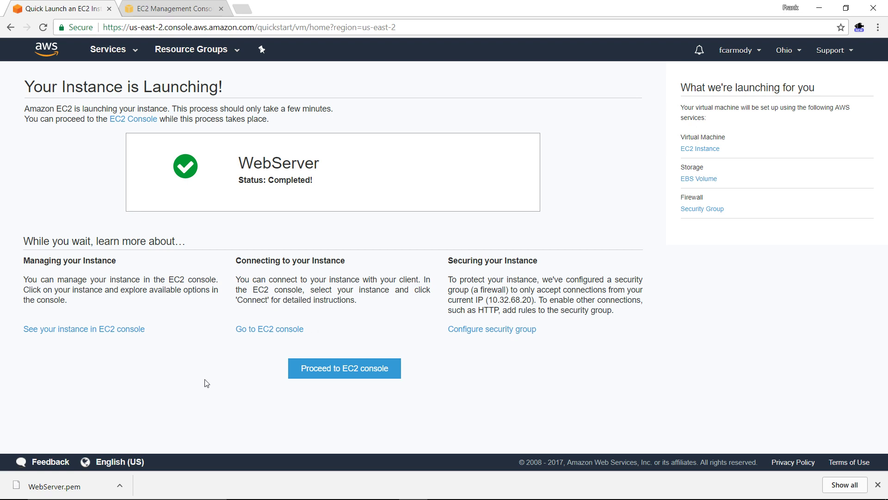
mouse_move(272, 385)
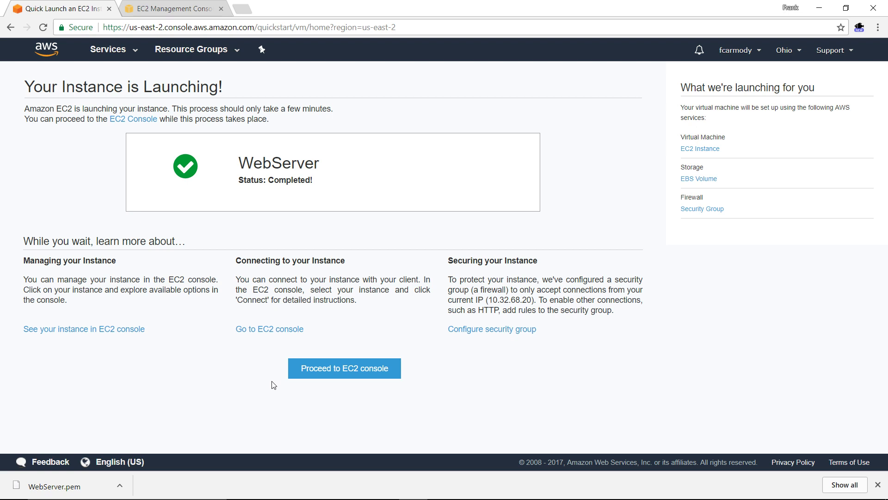
mouse_move(269, 328)
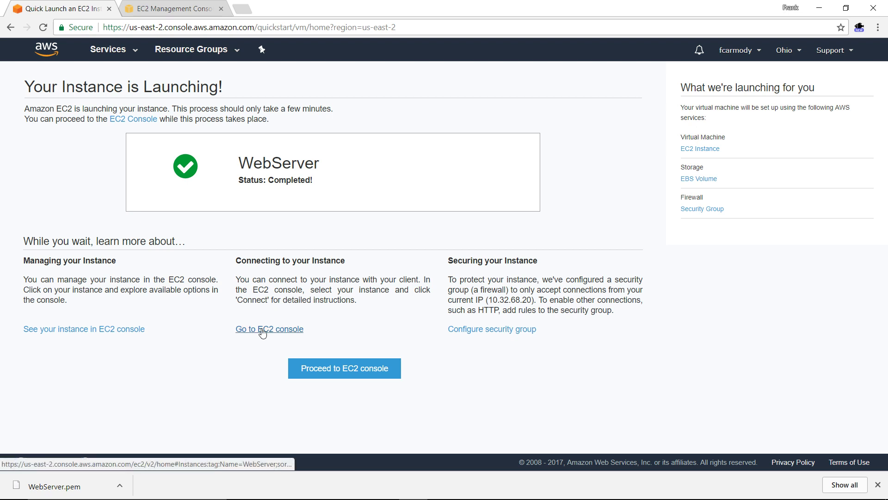
mouse_move(270, 190)
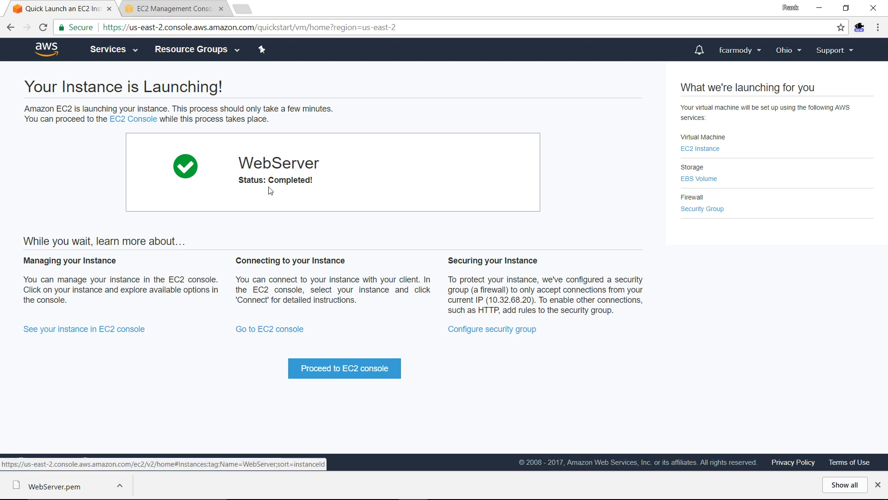
mouse_move(94, 103)
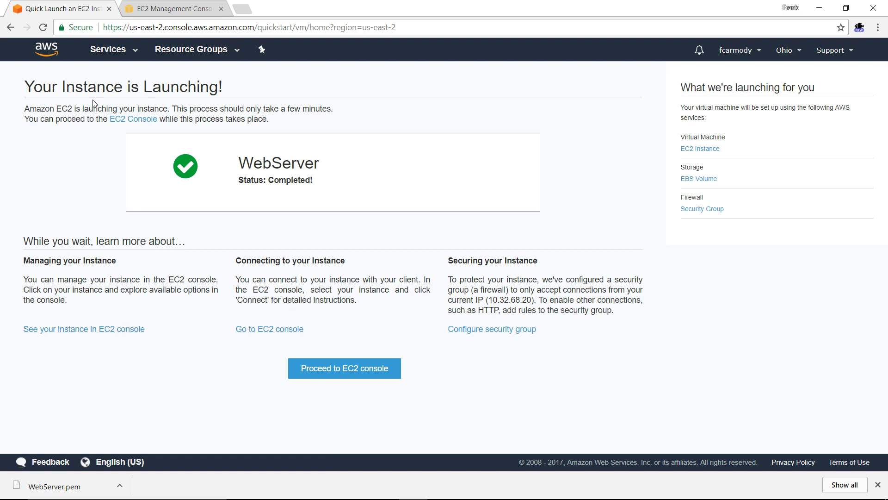
mouse_move(241, 110)
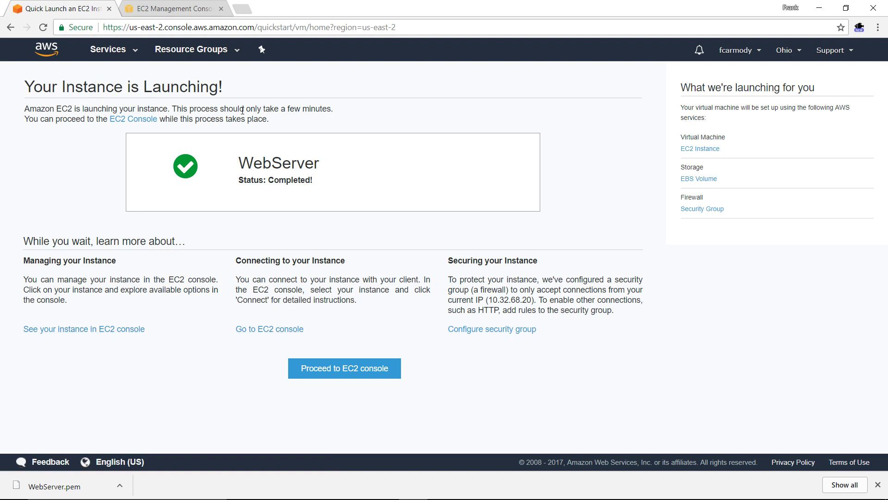
mouse_move(119, 57)
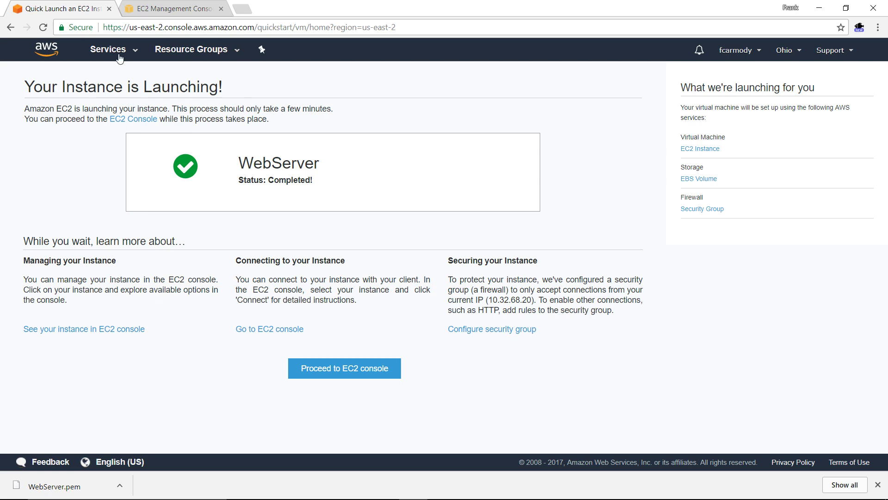
Go to the EC2 Dashboard via the Services menu
click(108, 49)
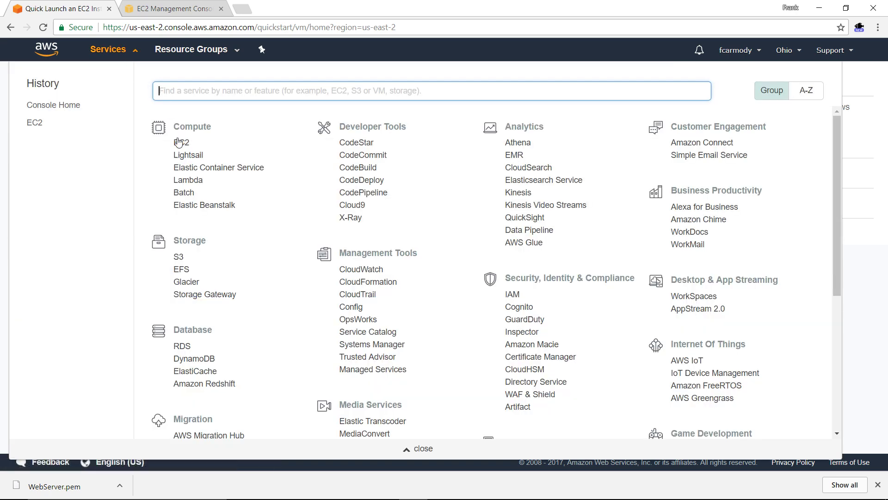
click(182, 143)
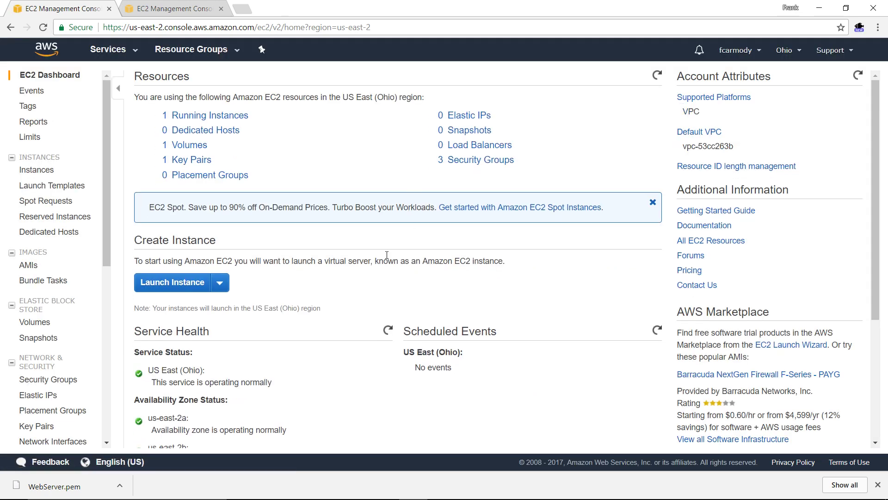
mouse_move(27, 105)
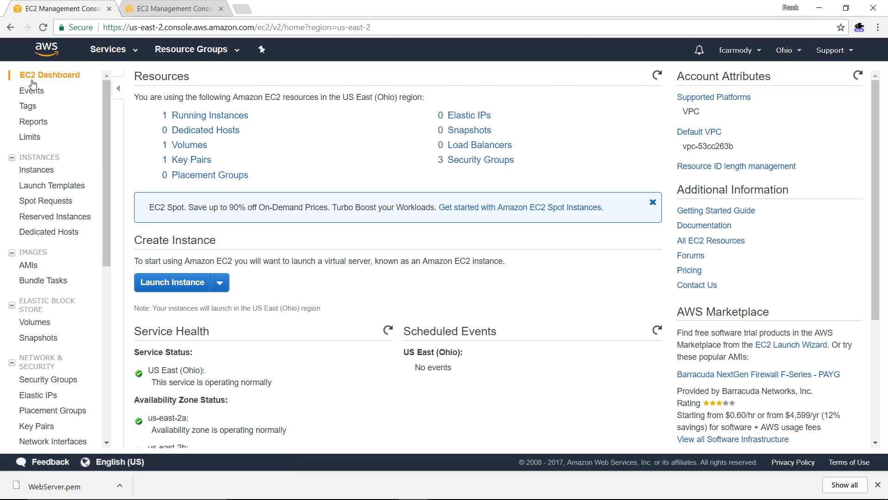
mouse_move(37, 170)
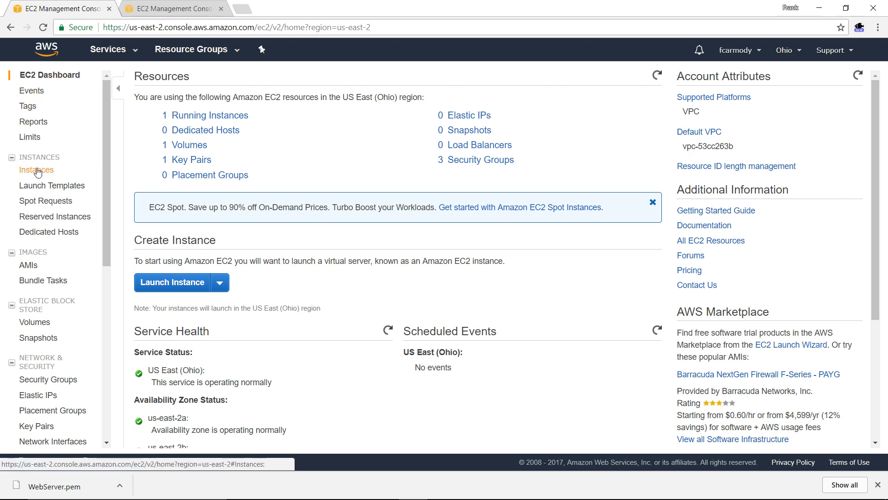
Select WebServer in Instances to read public IP 18.216.78.53, then search Windows for putty
click(36, 171)
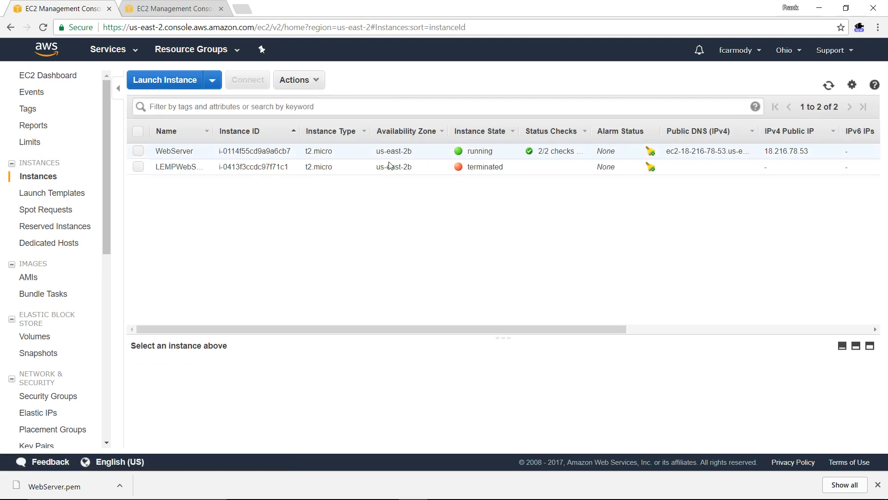
mouse_move(176, 151)
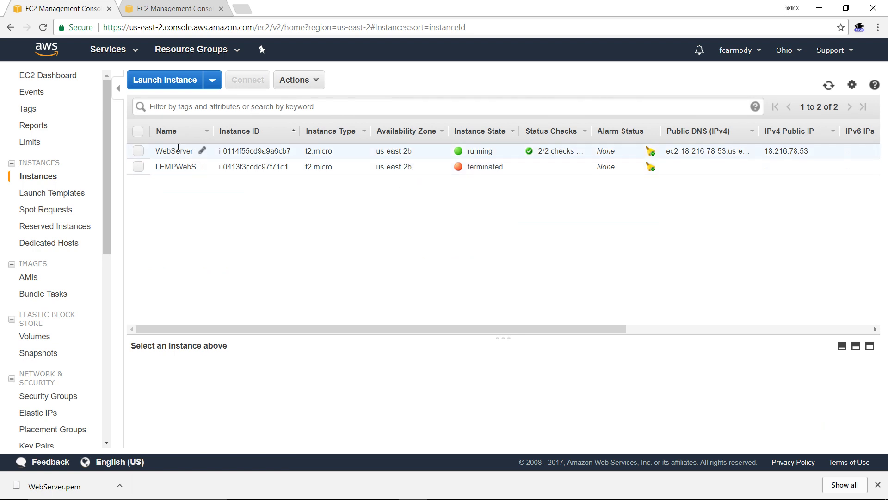
mouse_move(139, 155)
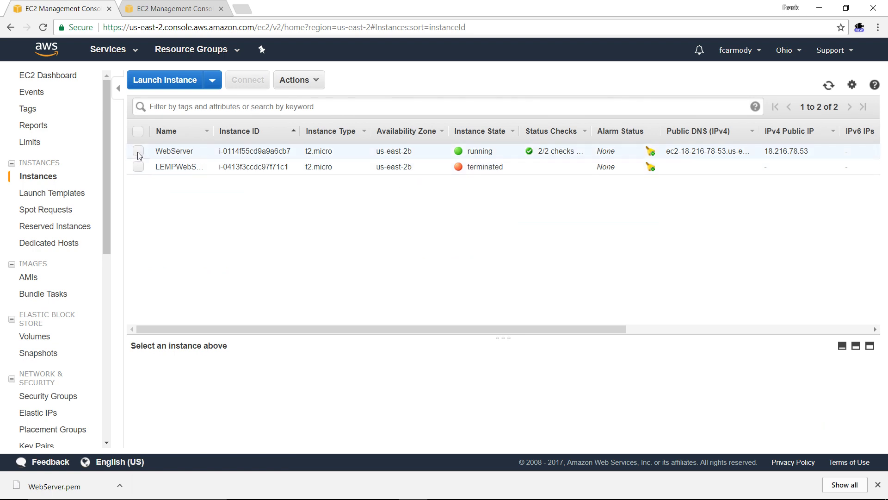
click(138, 150)
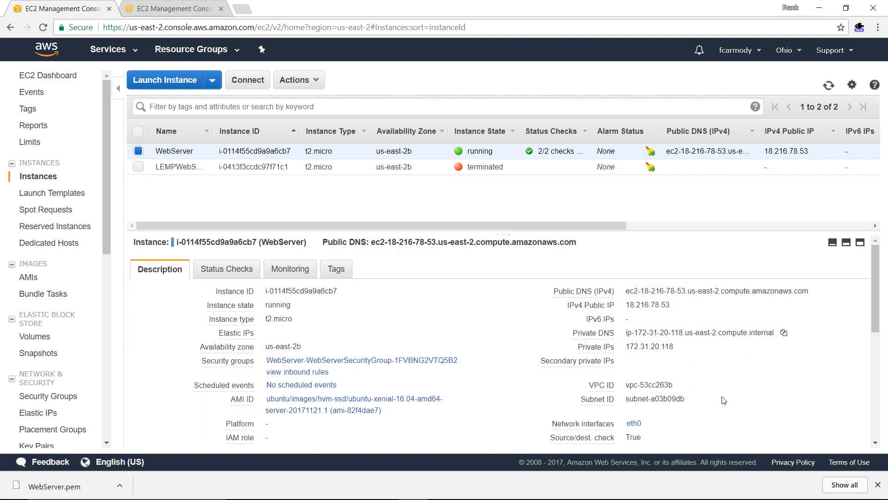
mouse_move(274, 316)
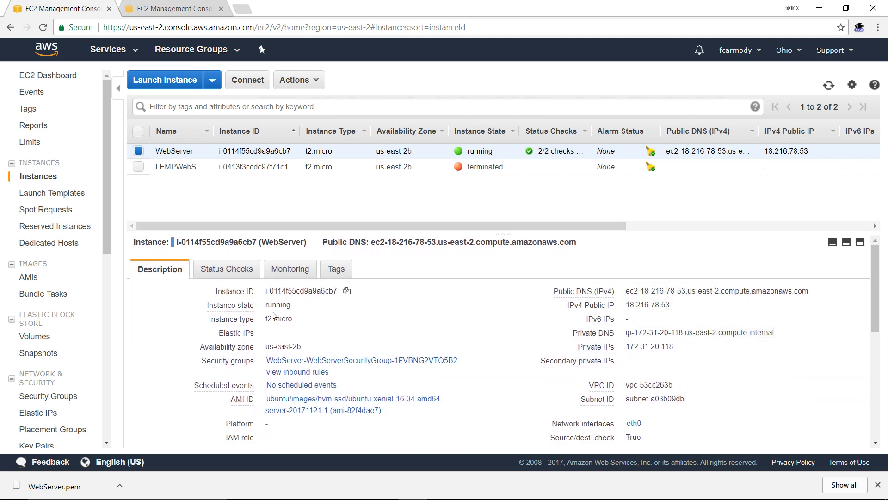
mouse_move(311, 346)
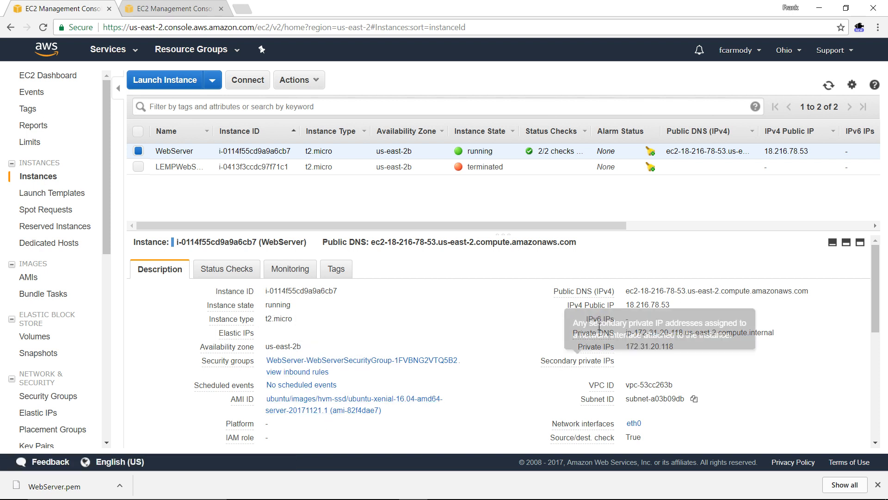
double_click(647, 305)
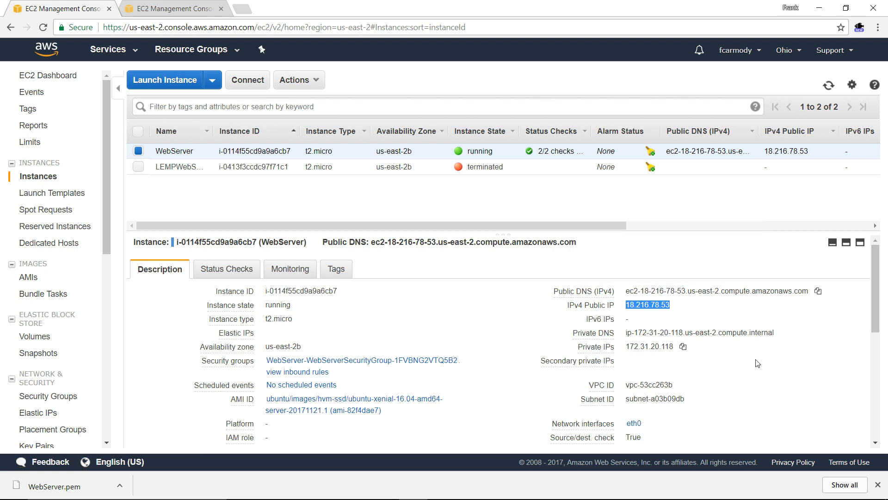
mouse_move(482, 348)
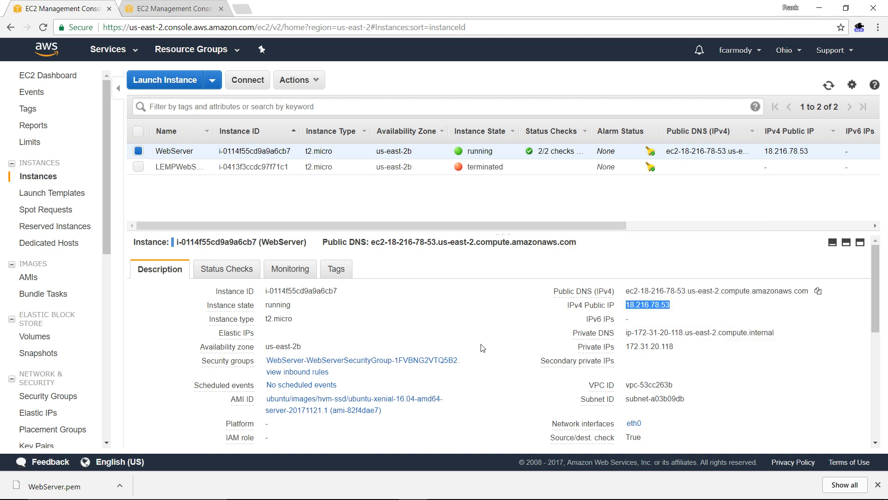
mouse_move(473, 266)
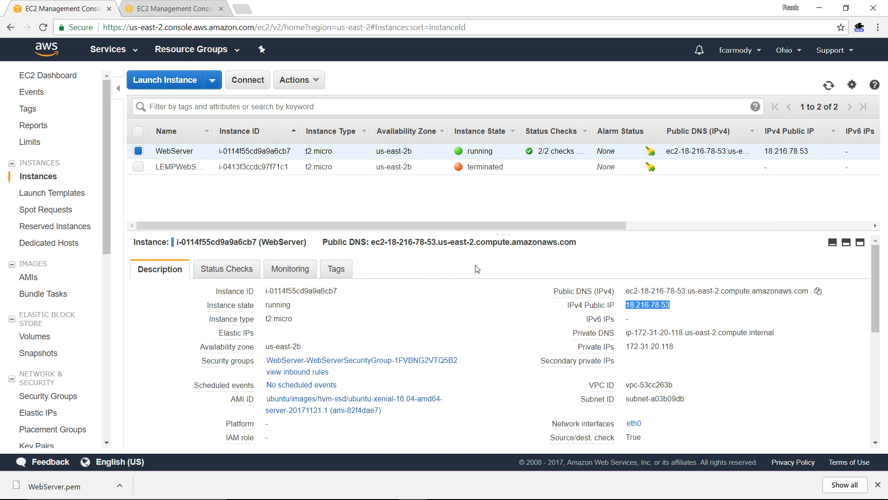
mouse_move(637, 308)
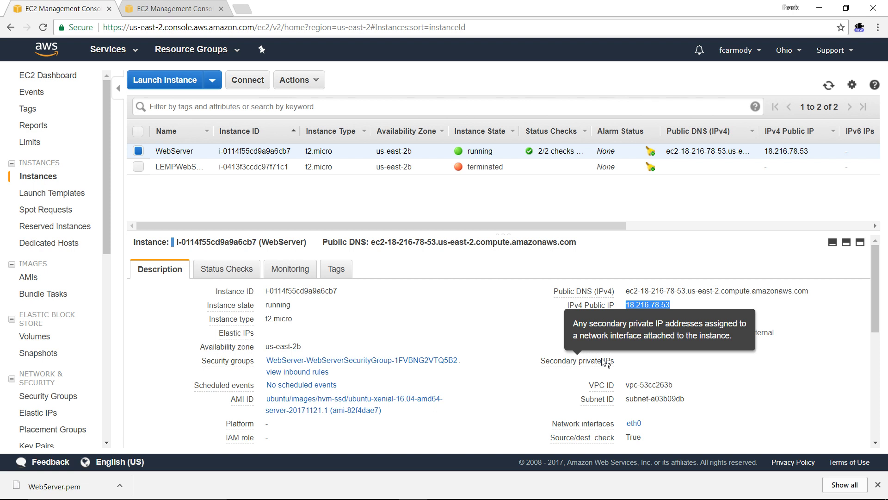
mouse_move(569, 332)
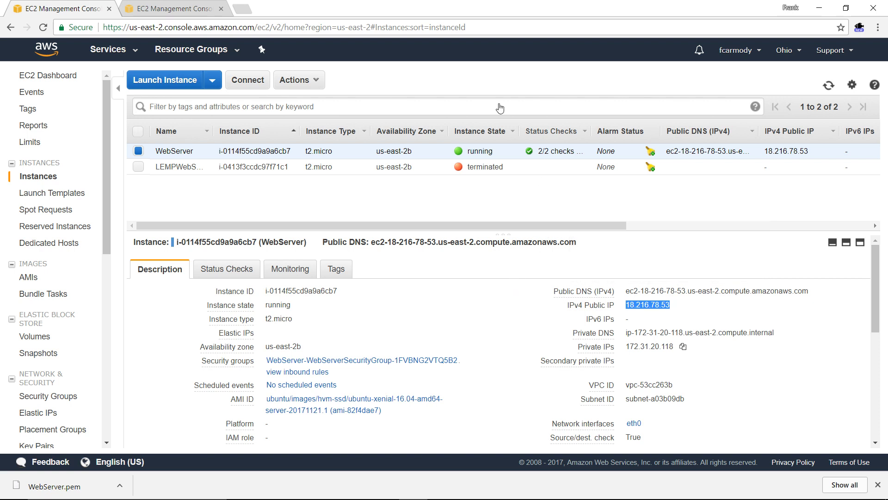
mouse_move(477, 330)
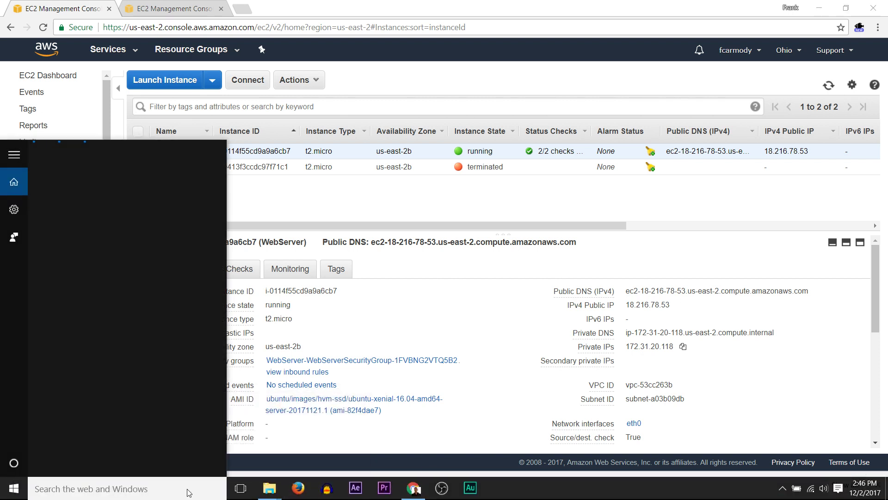
text(putty)
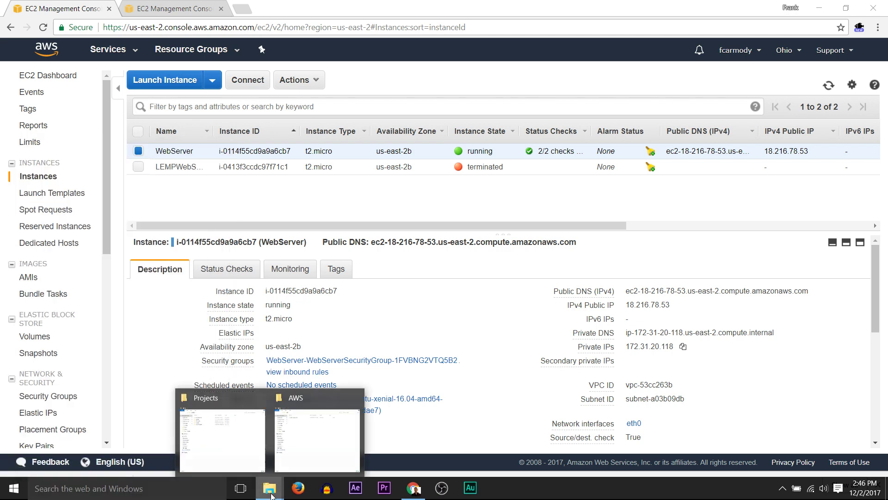
Bring up the AWS folder and launch PuTTYgen from a 'putty' search
click(316, 438)
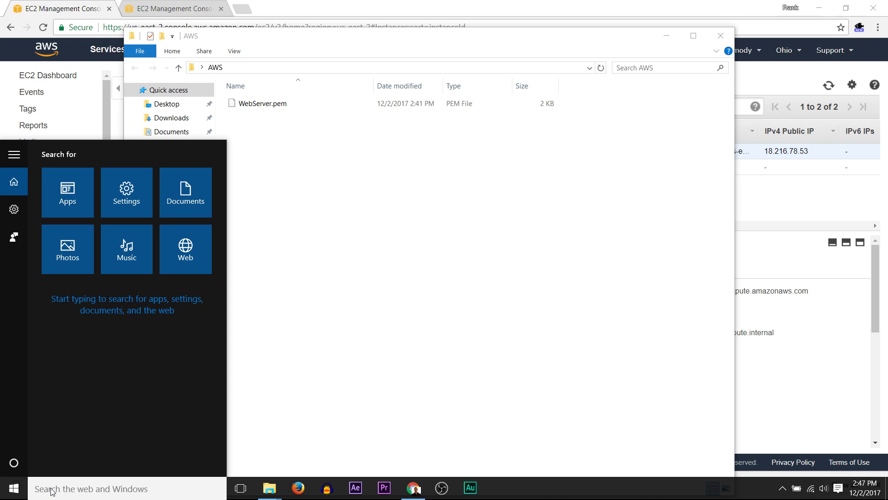
text(putty)
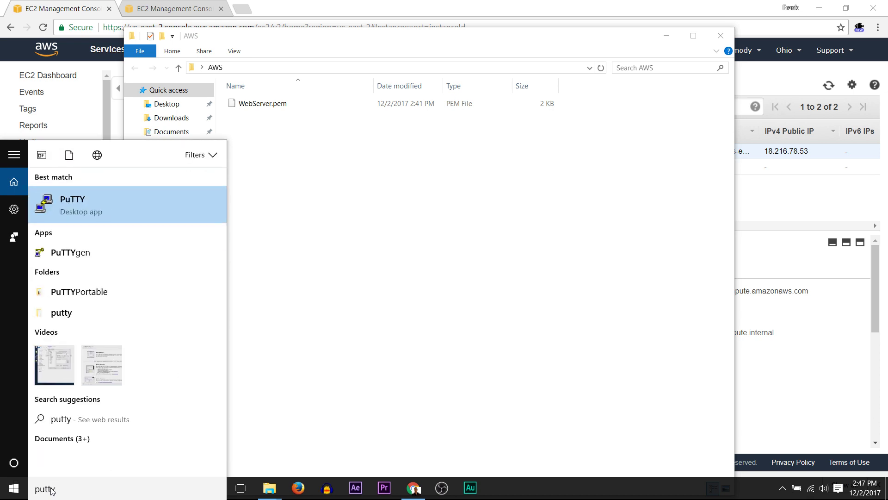
mouse_move(71, 251)
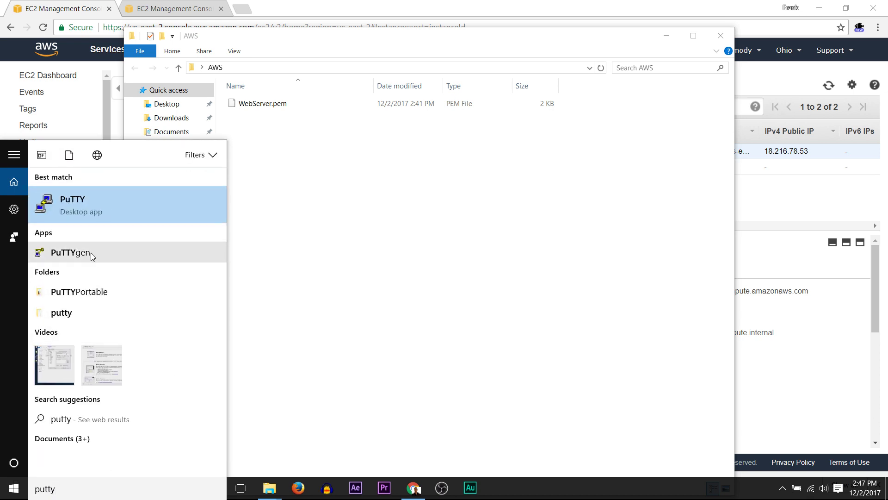
click(70, 253)
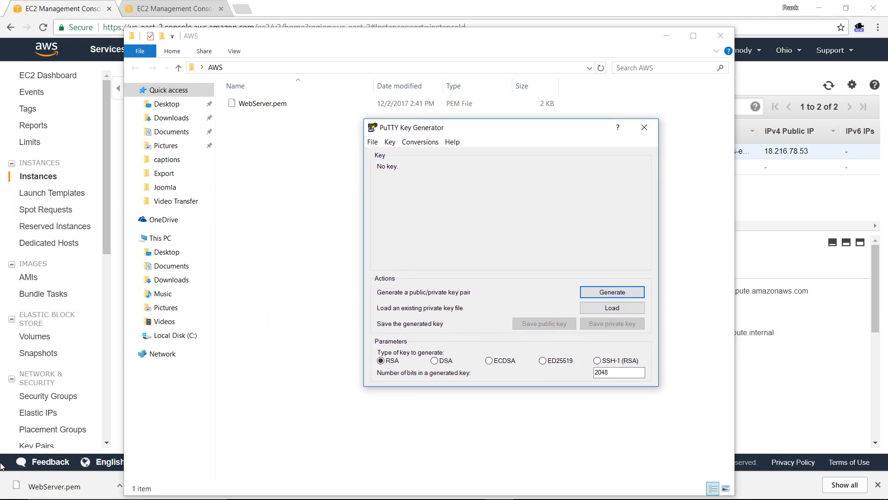
Search the Start menu again for 'puttygen' to find PuTTYgen as best match
click(12, 487)
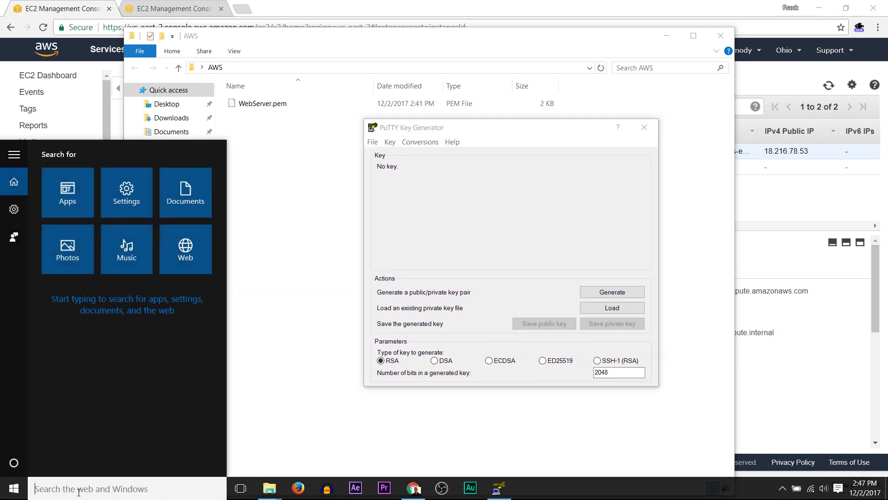
text(putty)
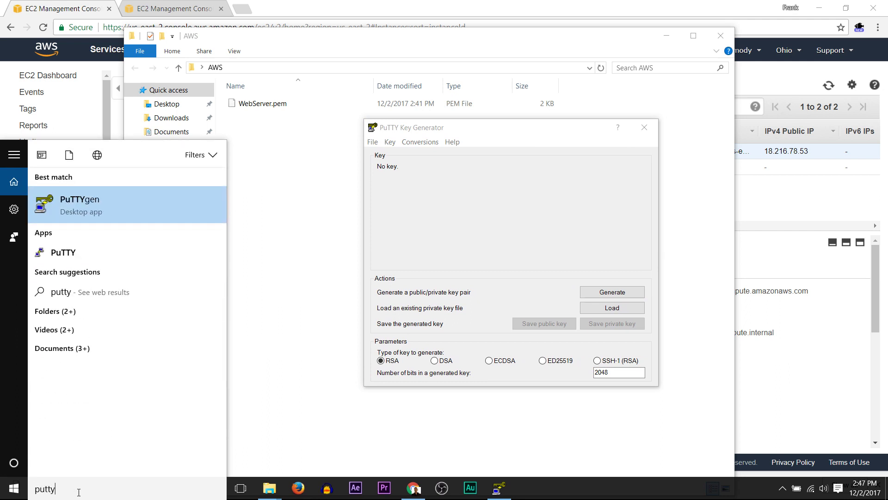
mouse_move(83, 278)
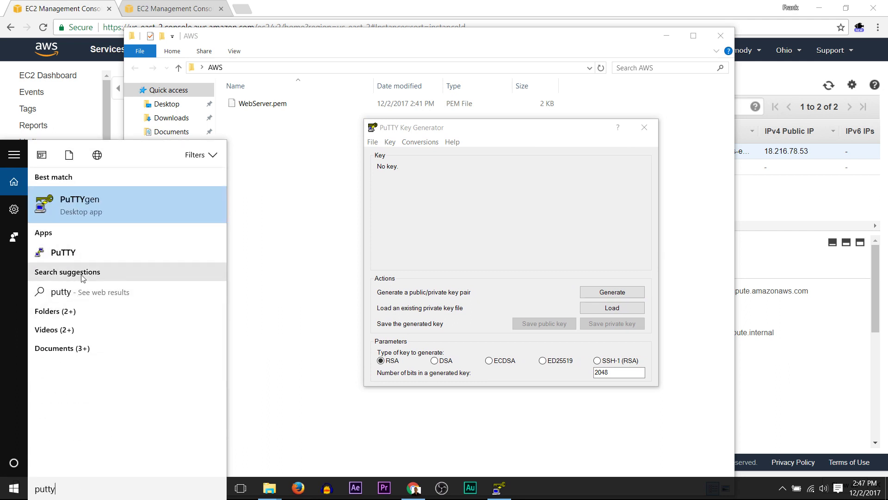
mouse_move(67, 493)
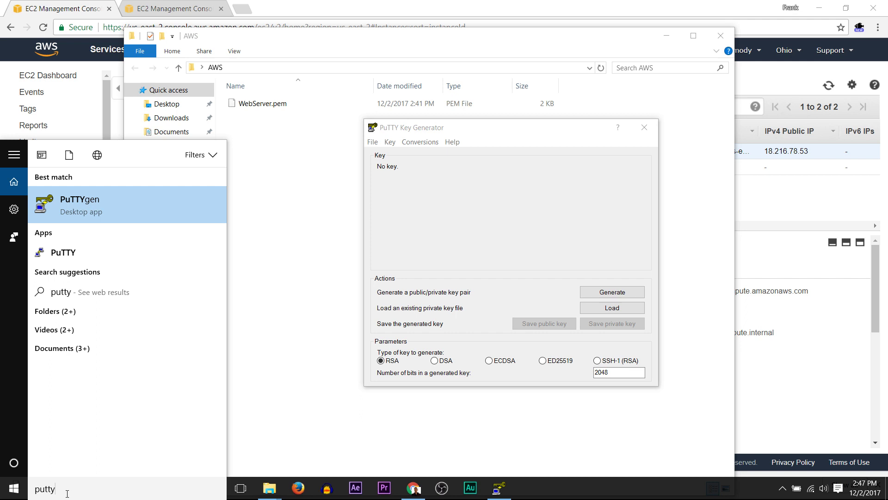
text(gen)
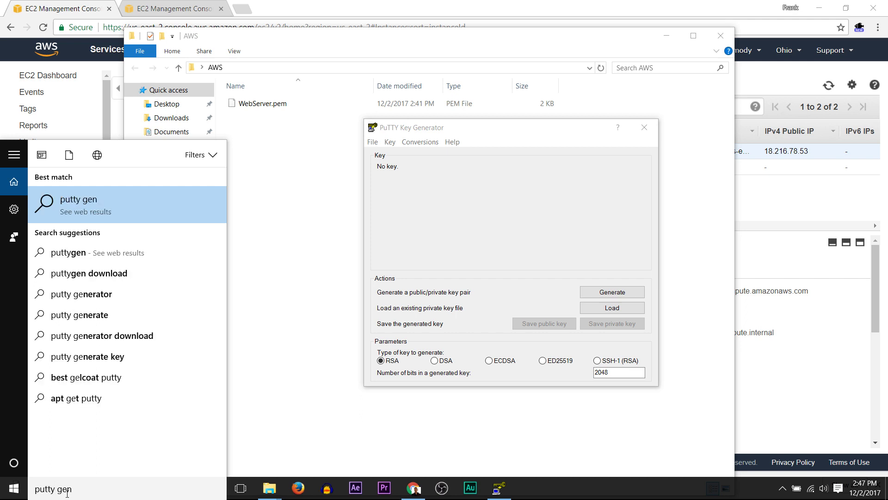
key(Backspace)
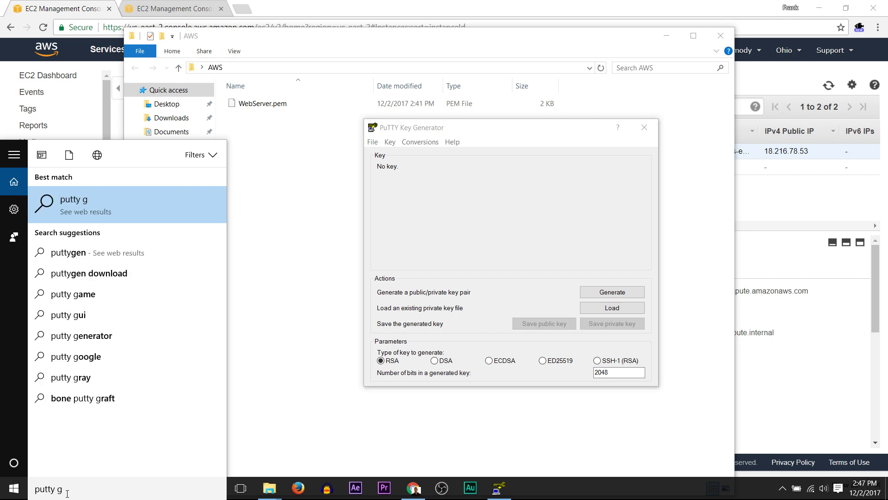
text(en)
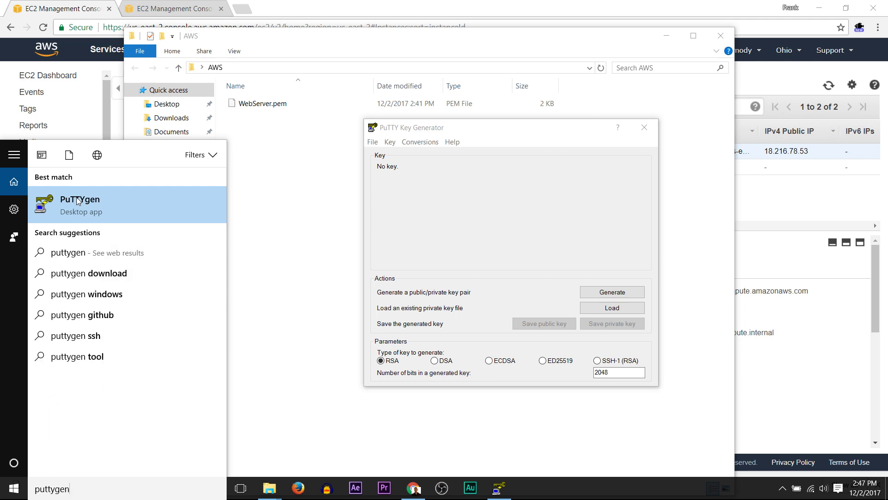
mouse_move(99, 206)
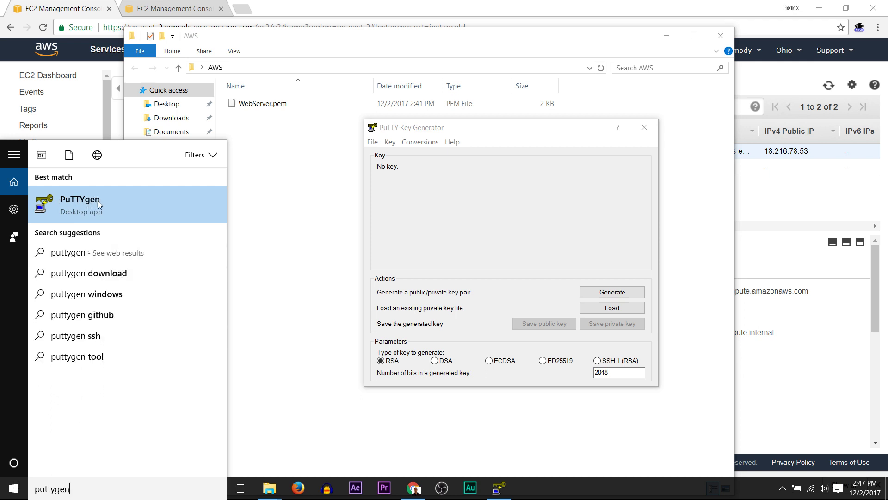
Load WebServer.pem from Desktop > AWS into PuTTYgen as an imported OpenSSH key
click(459, 203)
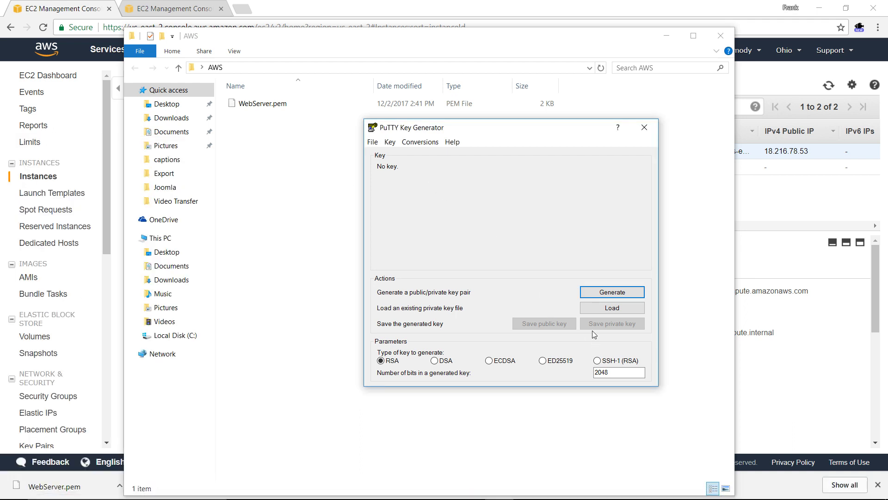
click(619, 371)
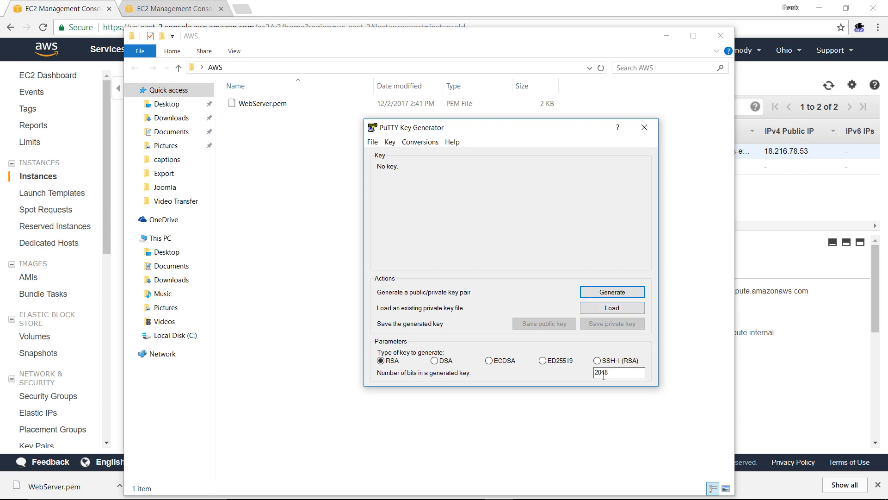
click(611, 307)
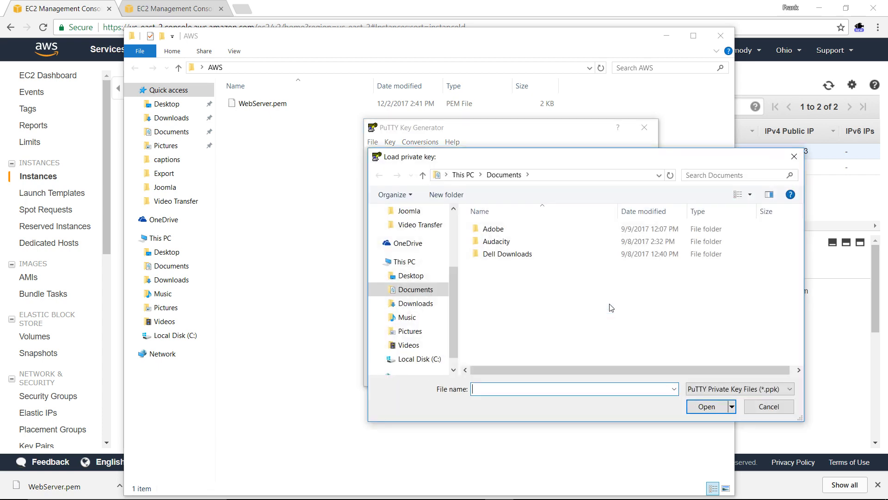
click(411, 276)
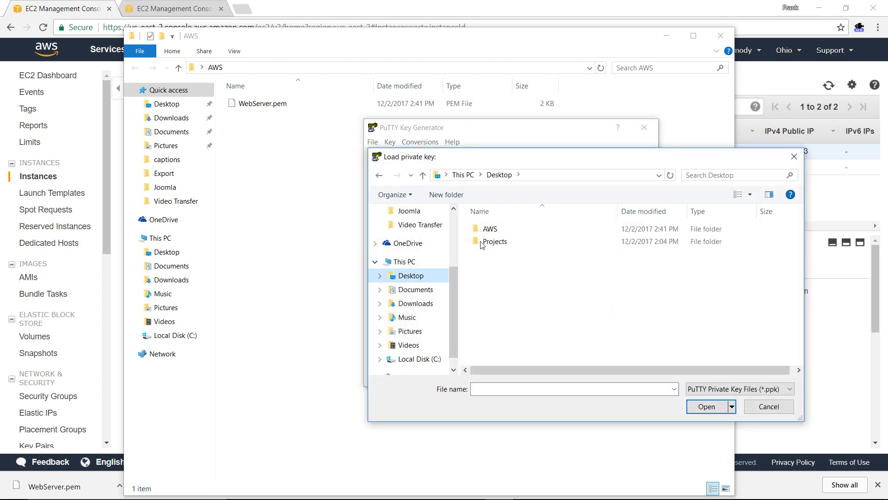
double_click(491, 229)
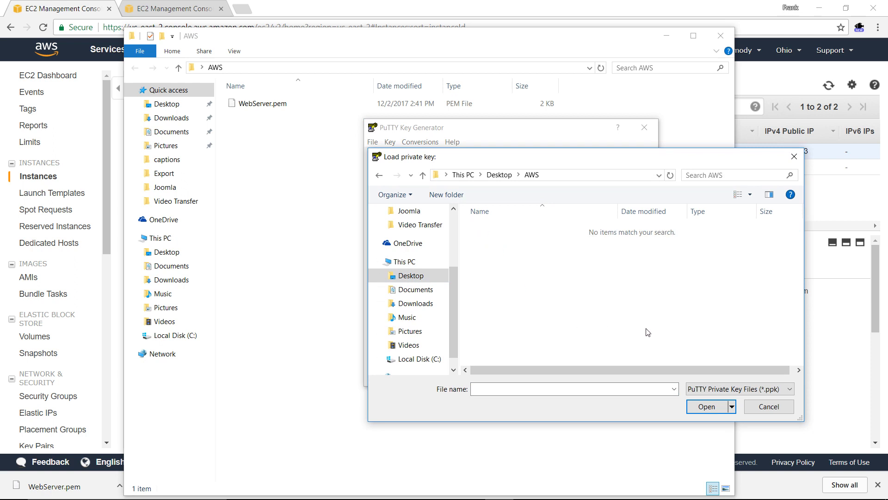
mouse_move(684, 166)
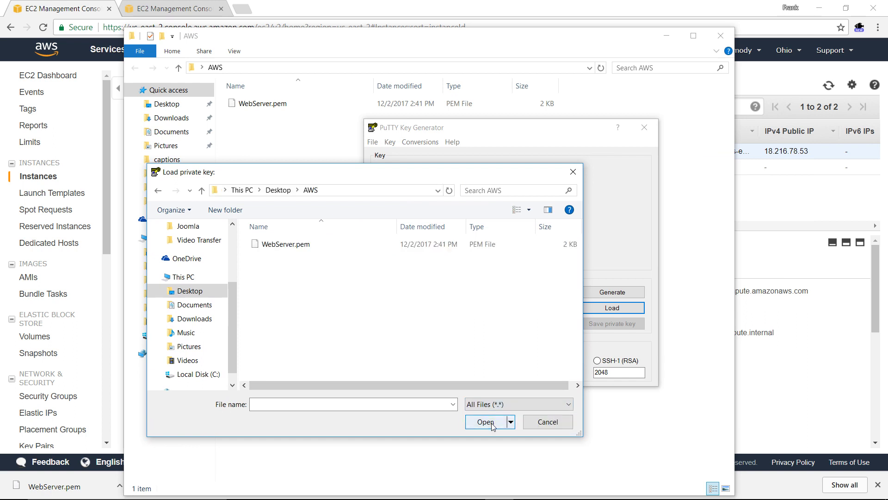
click(281, 244)
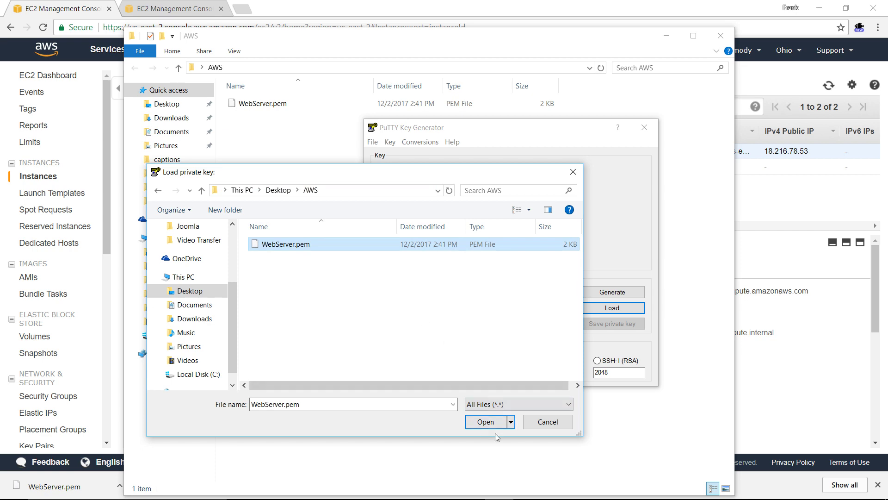
click(486, 422)
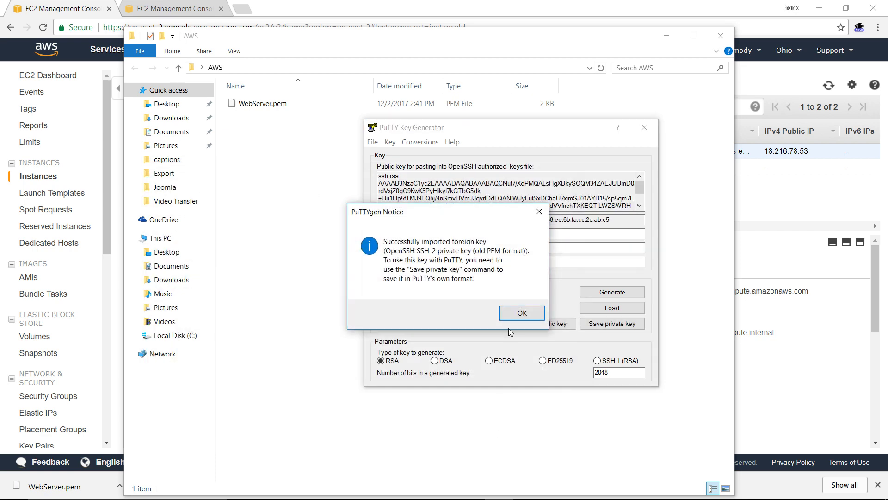
mouse_move(521, 313)
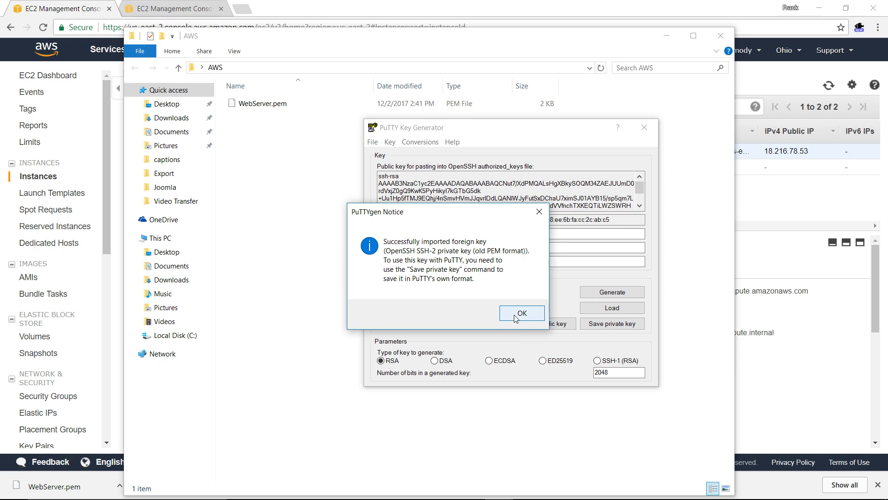
Save the private key without a passphrase as WebServer.ppk in the AWS folder
click(520, 313)
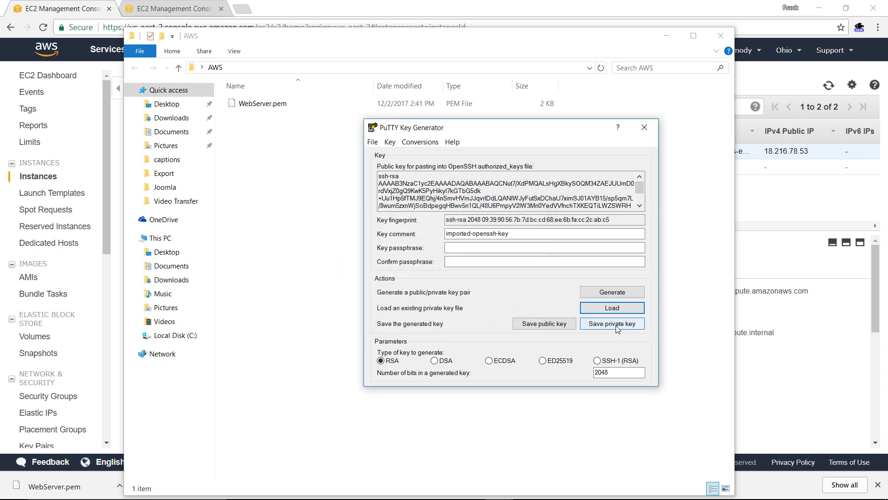
click(611, 324)
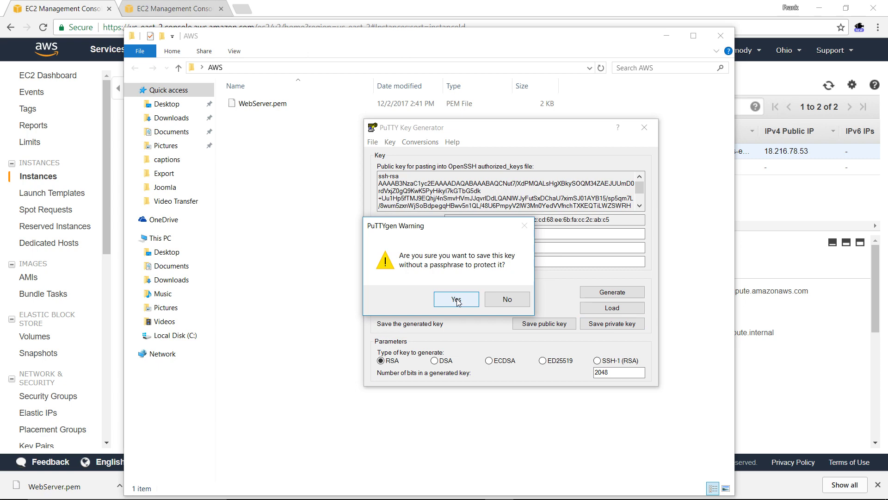
click(457, 299)
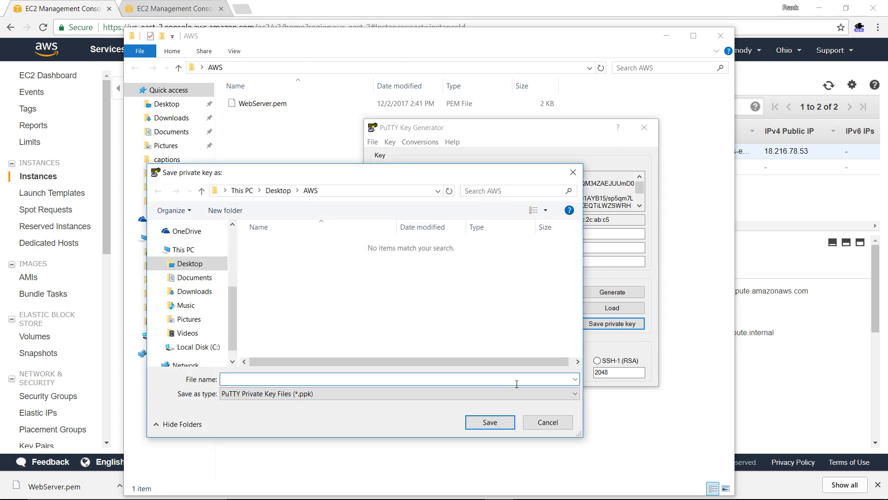
text(E)
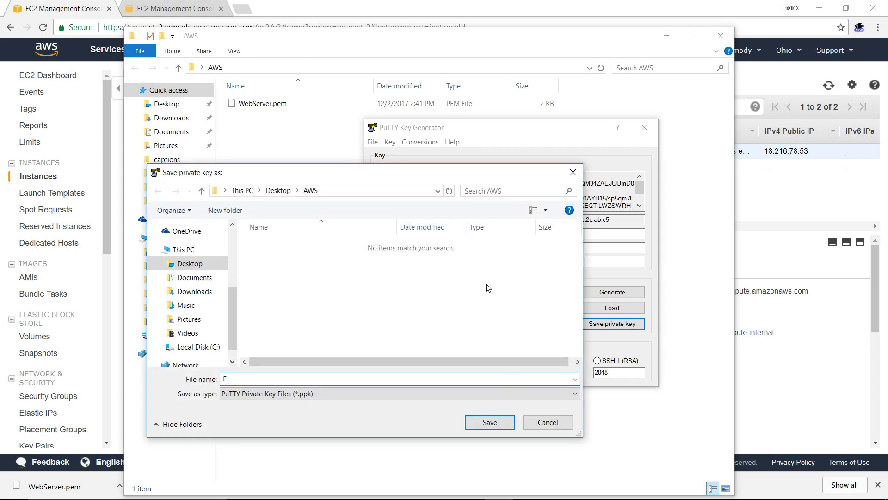
text(Web)
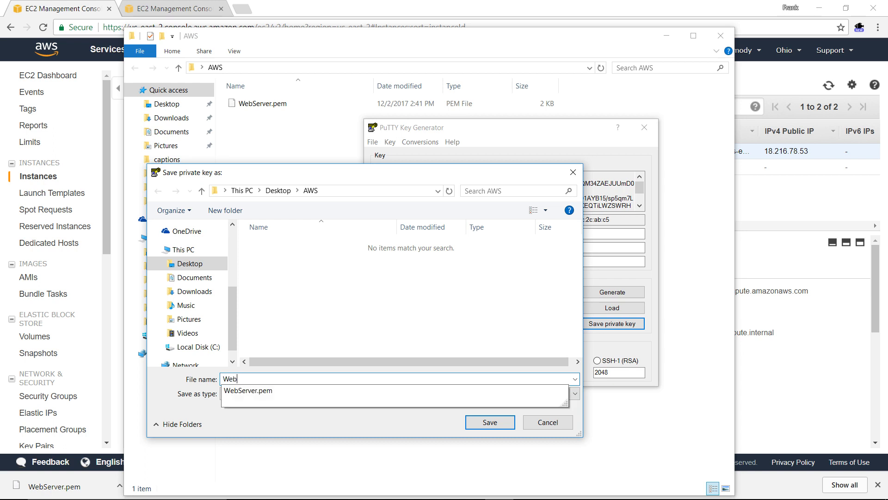
text(Server)
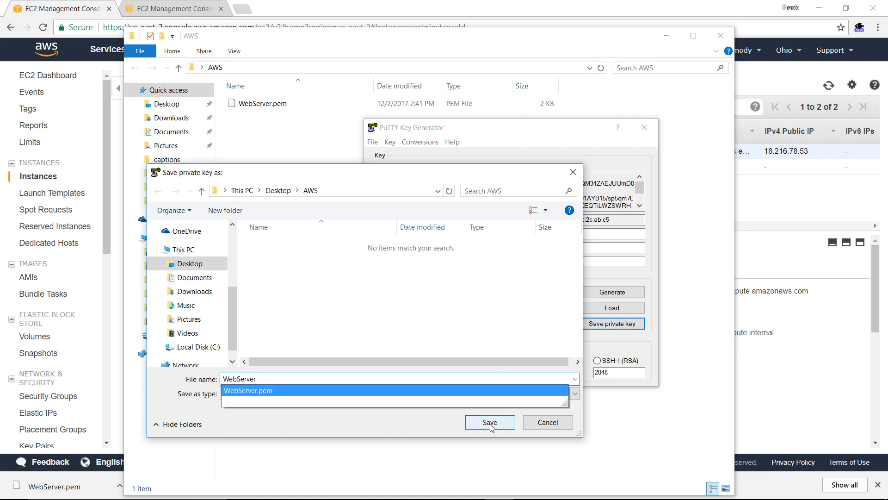
click(490, 421)
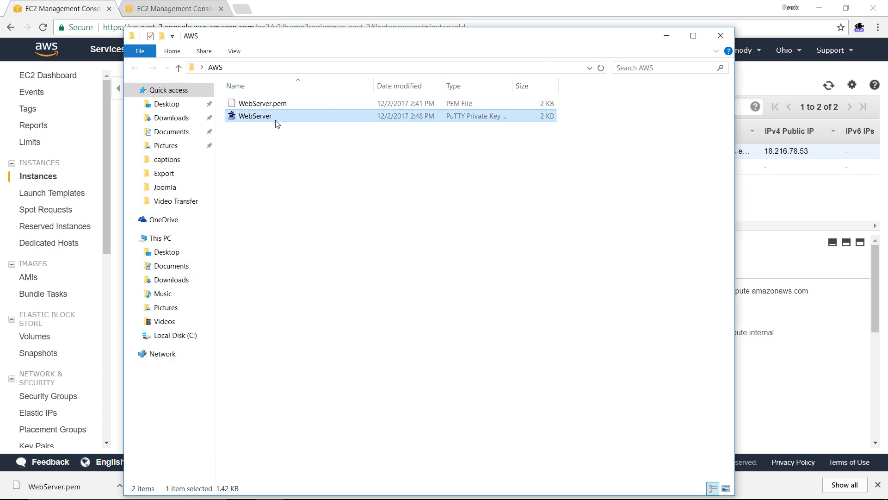
mouse_move(267, 123)
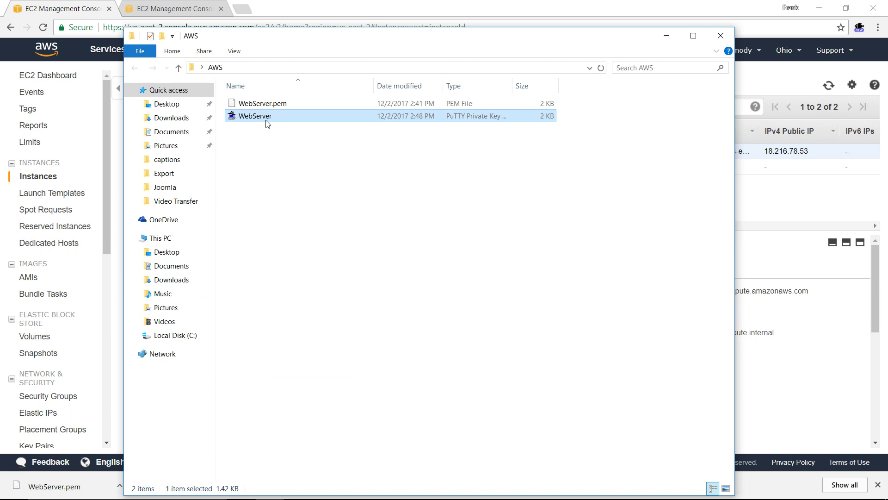
mouse_move(281, 105)
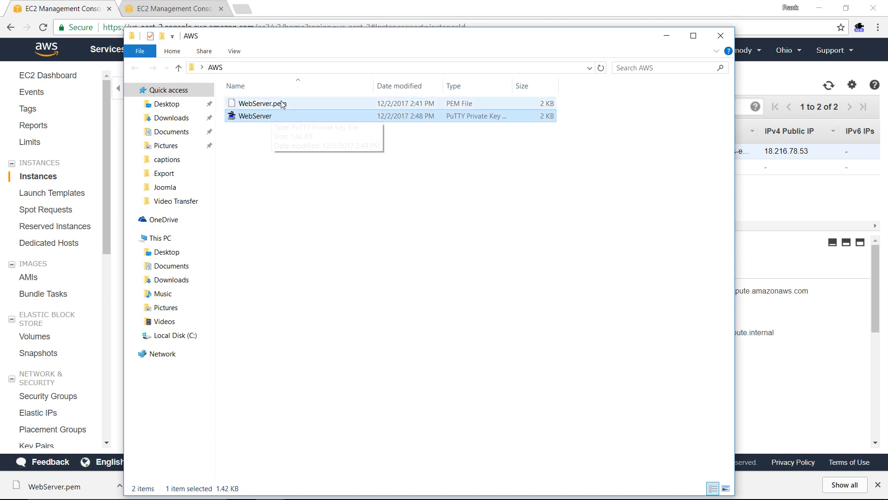
Turn on File name extensions so the AWS folder lists WebServer.pem and WebServer.ppk
click(255, 115)
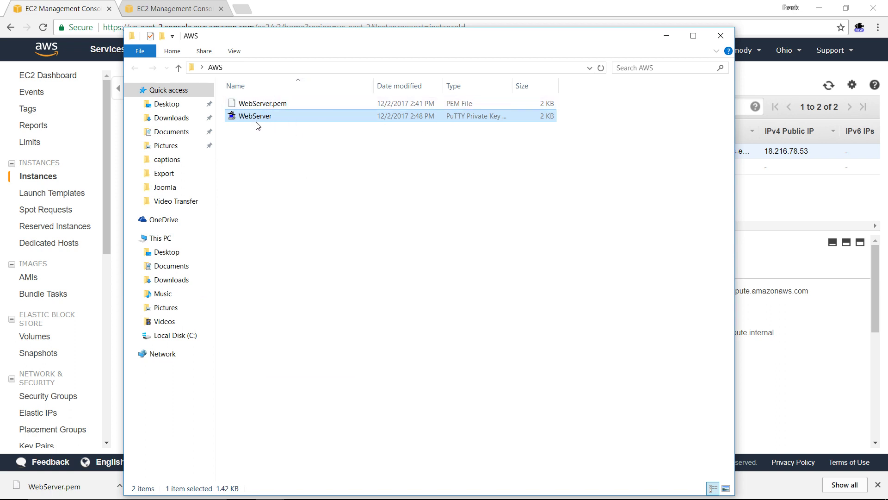
click(256, 116)
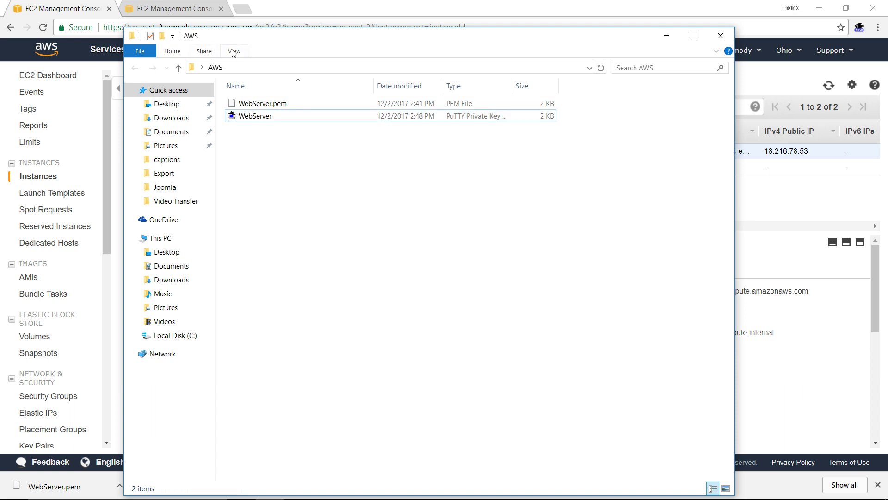
click(234, 51)
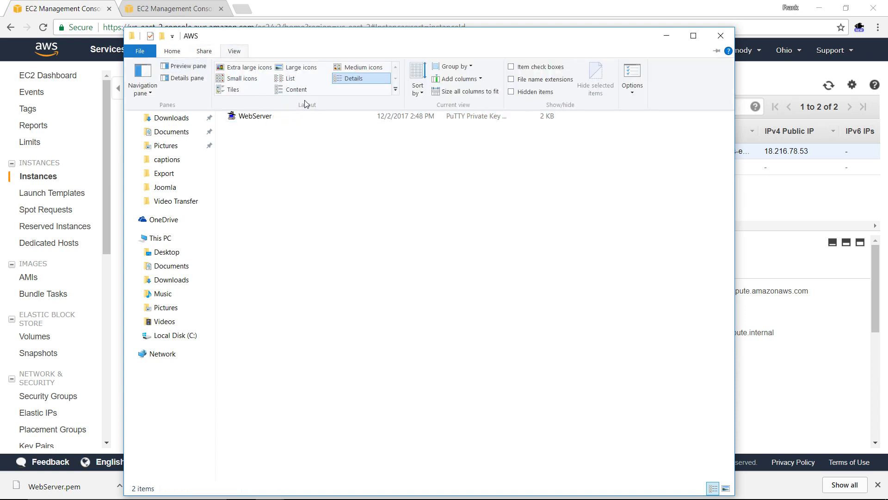
mouse_move(506, 95)
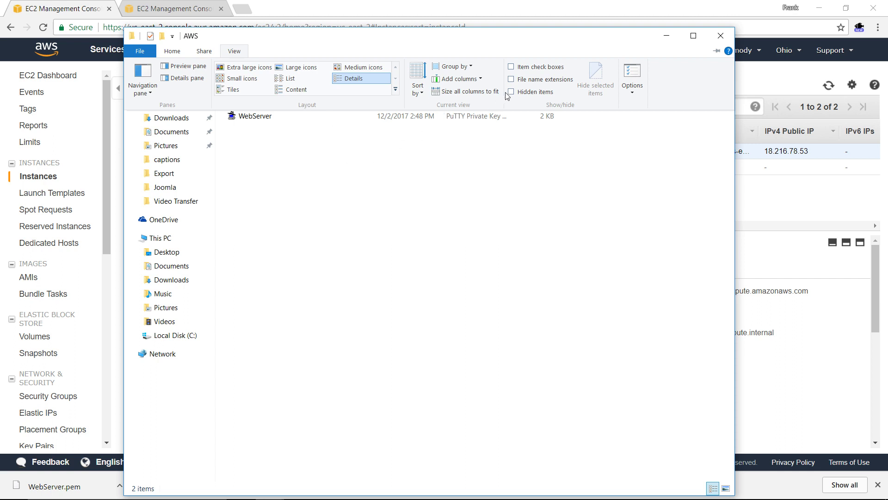
mouse_move(512, 79)
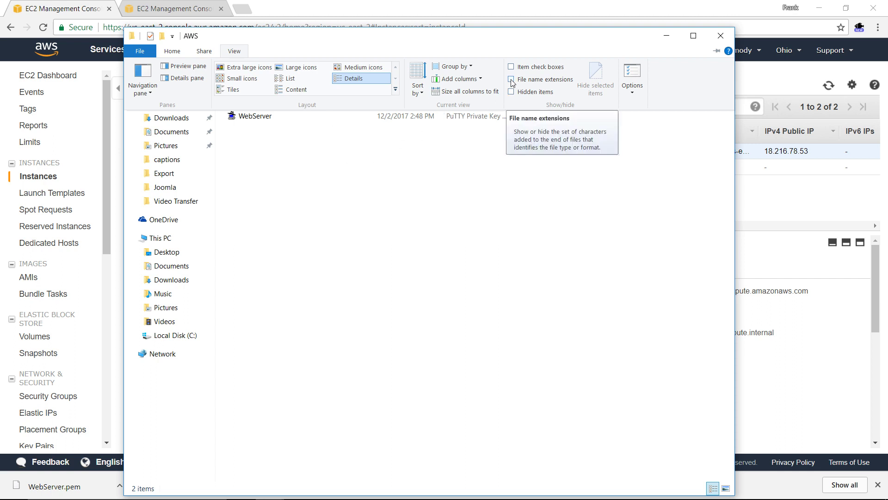
click(510, 79)
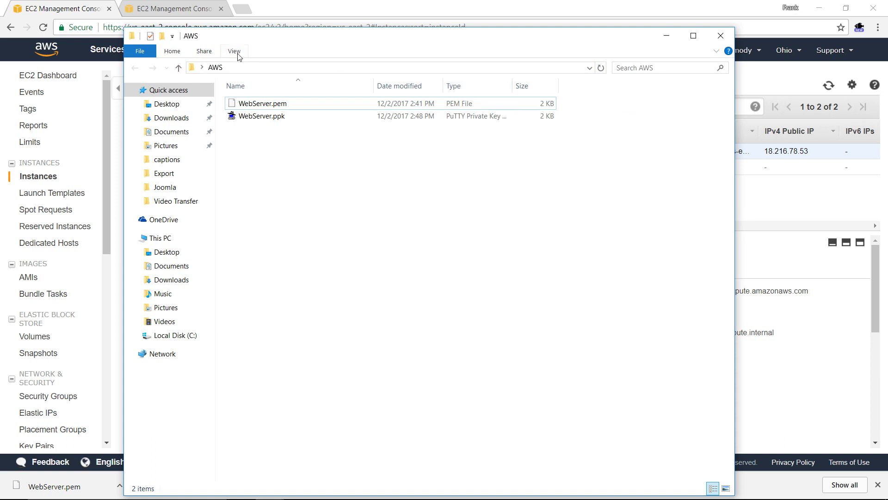
click(233, 51)
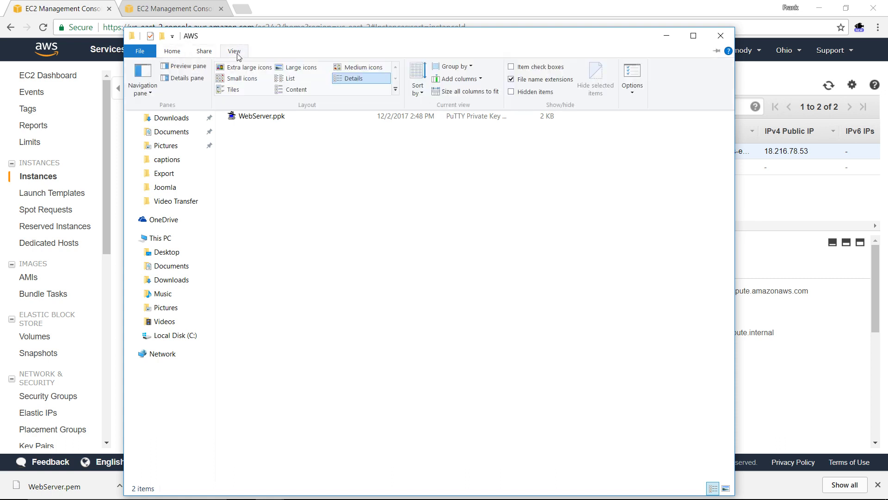
mouse_move(549, 79)
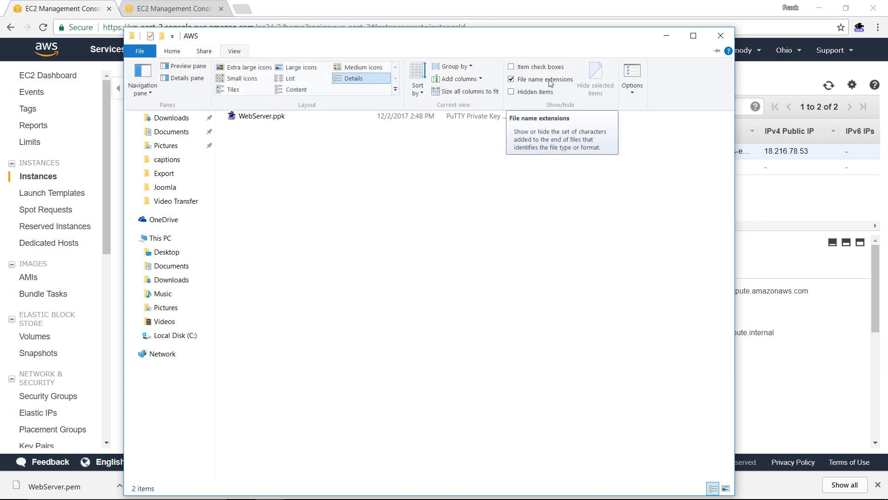
click(511, 80)
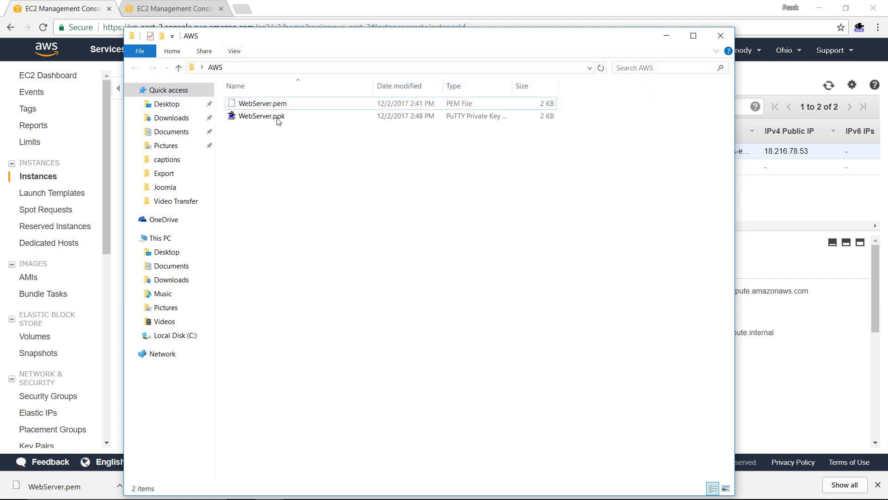
mouse_move(261, 116)
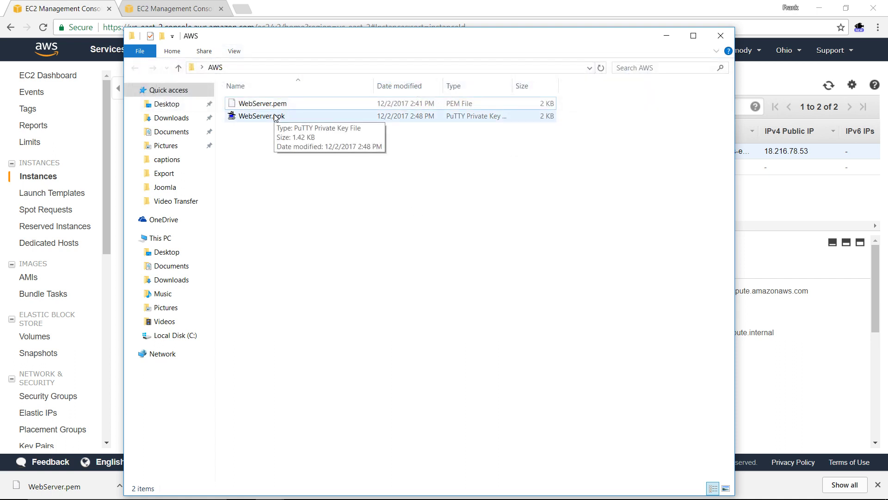
mouse_move(241, 453)
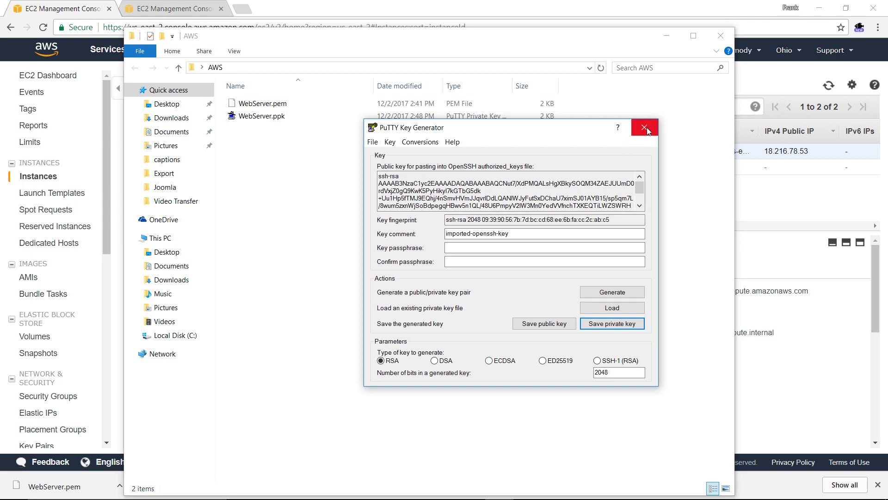
Close PuTTYgen, leaving only the AWS folder window on the desktop
click(645, 127)
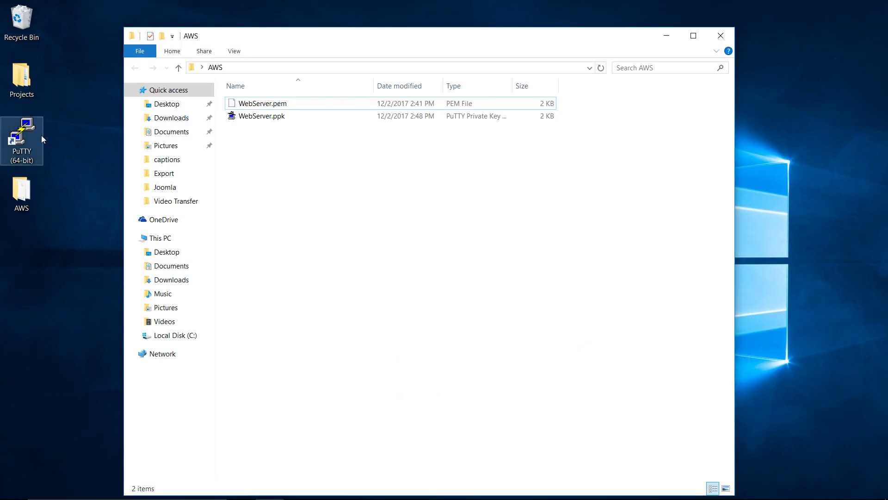
mouse_move(35, 142)
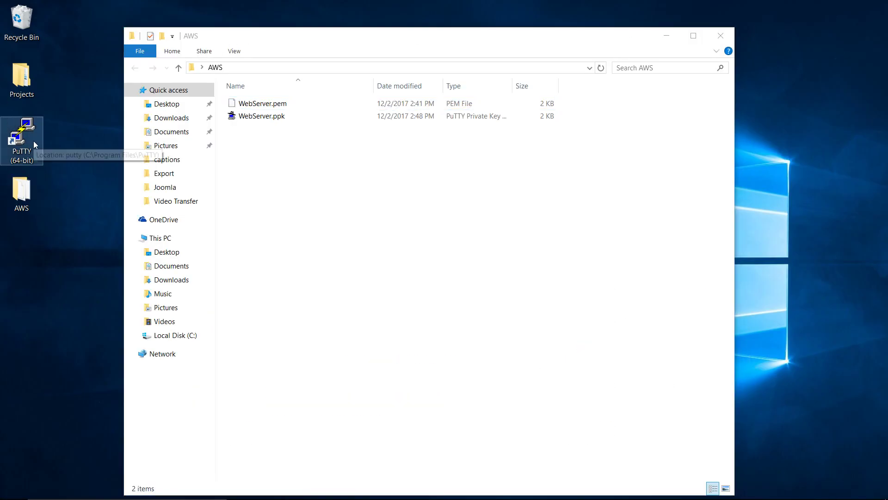
Launch PuTTY from the desktop shortcut and focus the empty Host Name field
double_click(21, 133)
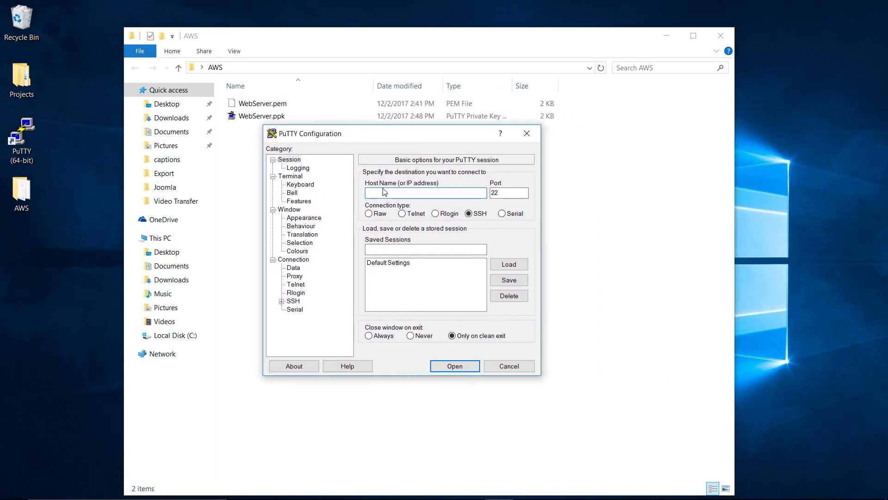
click(425, 192)
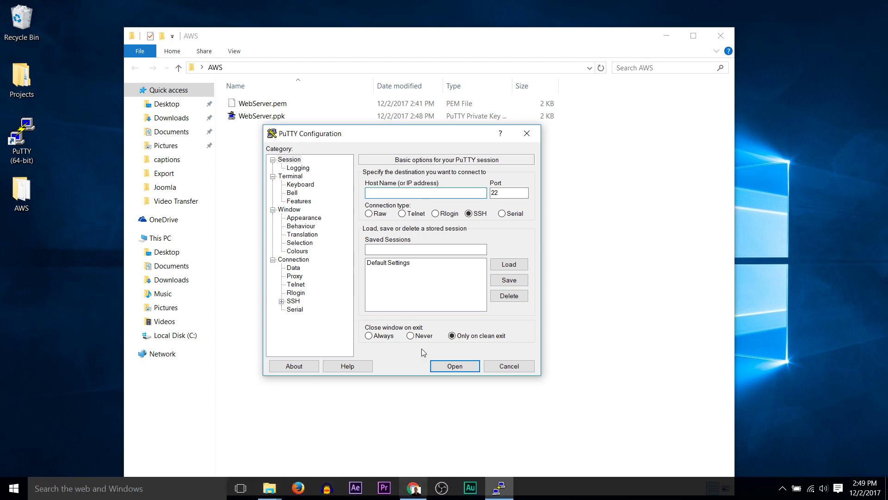
click(425, 192)
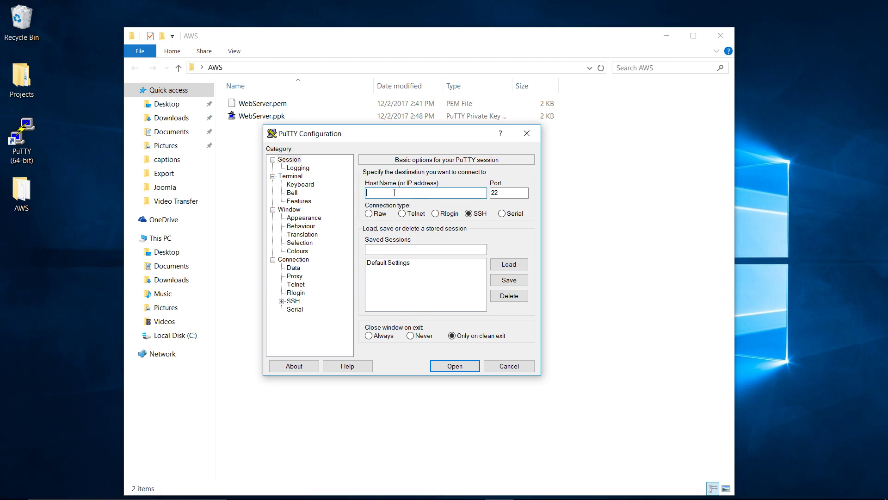
mouse_move(452, 494)
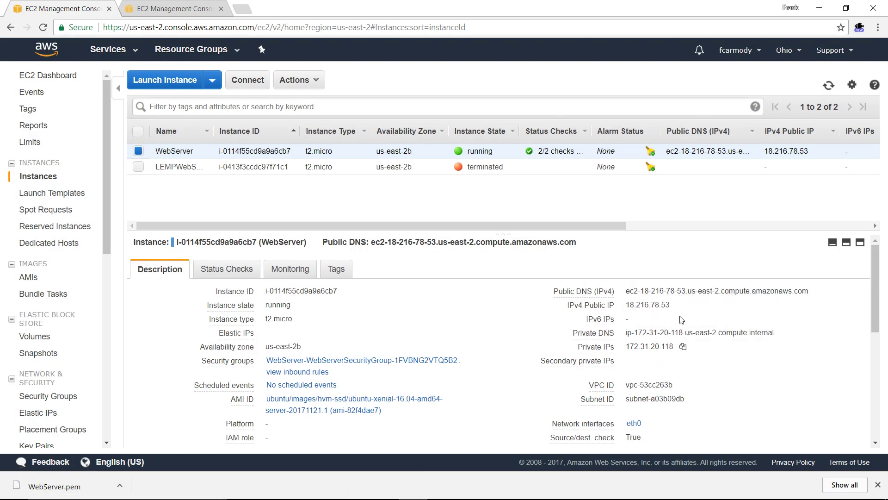
Copy the WebServer public IP 18.216.78.53 from the console into PuTTY's host name
double_click(648, 304)
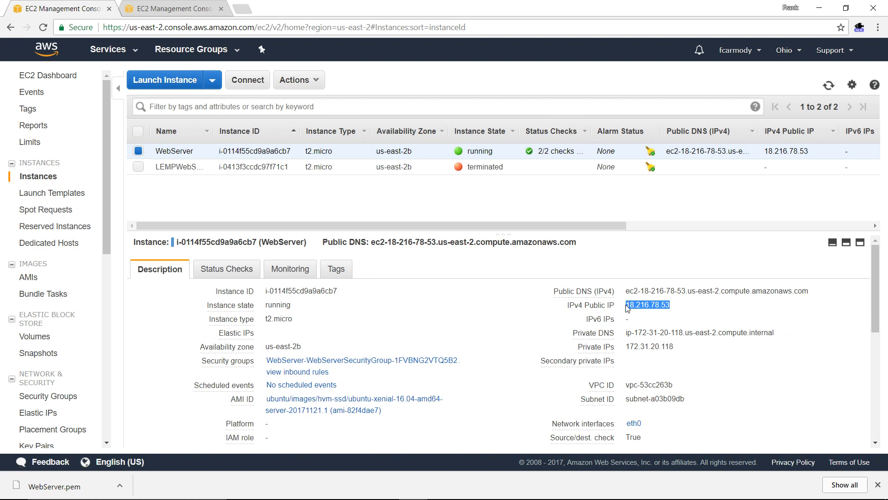
click(498, 488)
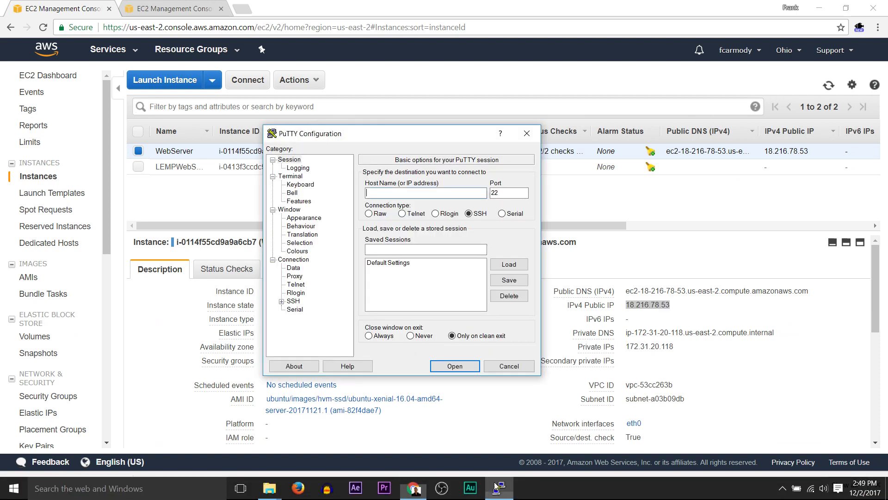
text(18.216.78.53)
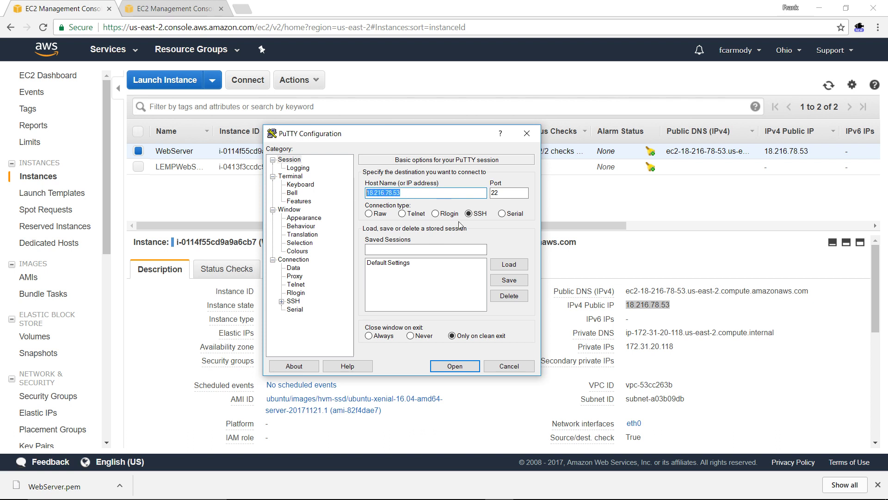
click(508, 192)
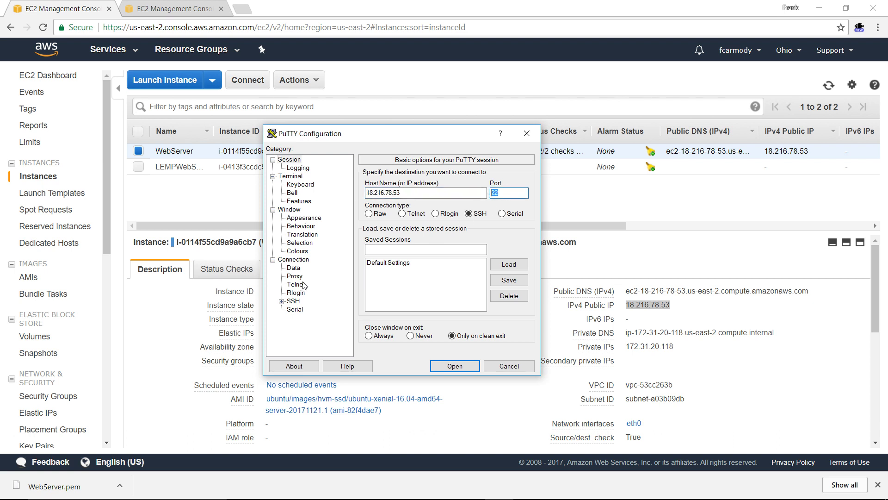
mouse_move(358, 85)
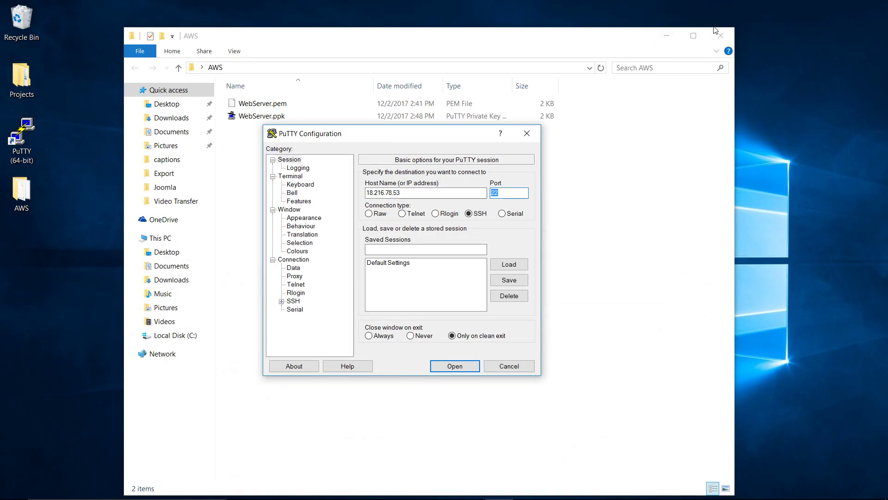
Under Connection > SSH > Auth, browse to Desktop\AWS and choose WebServer.ppk as the private key
click(720, 35)
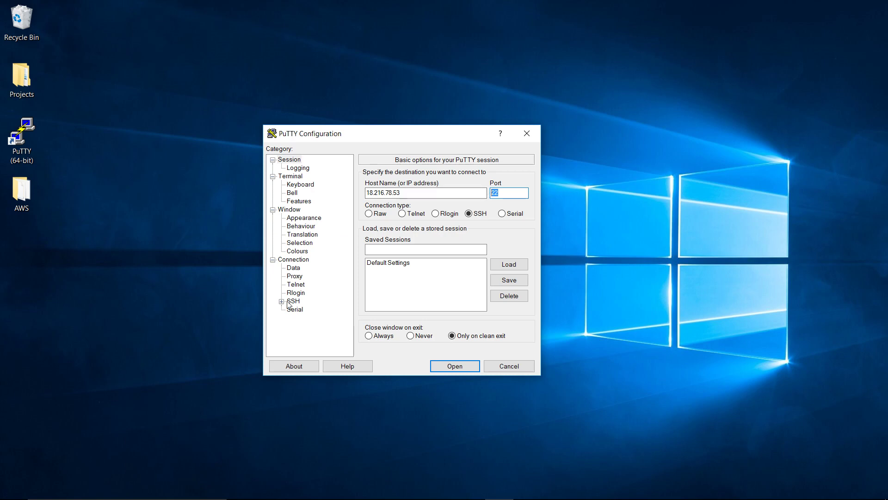
click(293, 300)
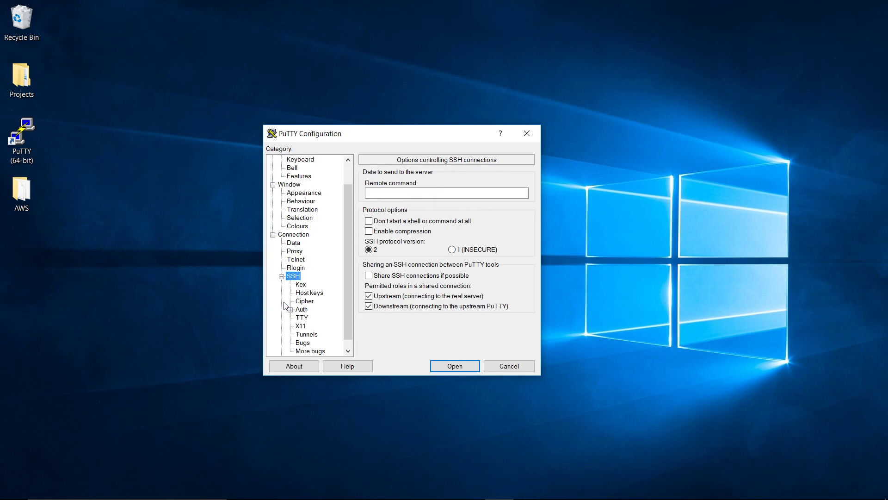
click(300, 309)
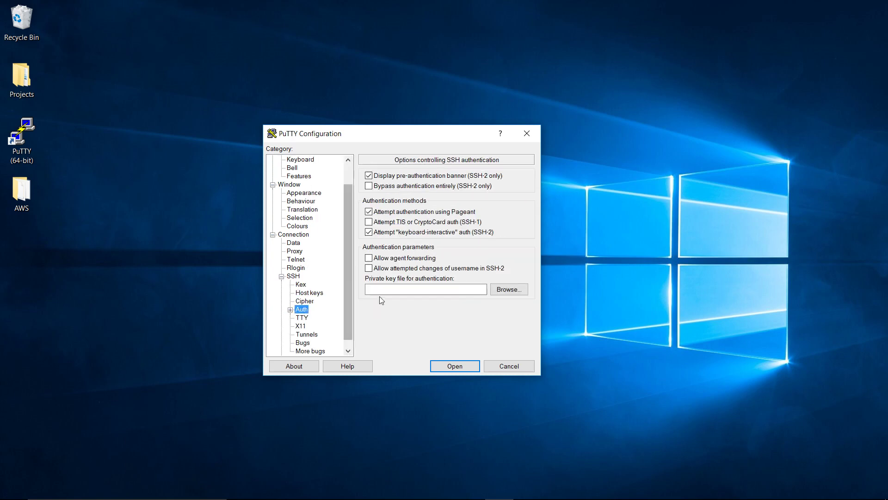
mouse_move(499, 276)
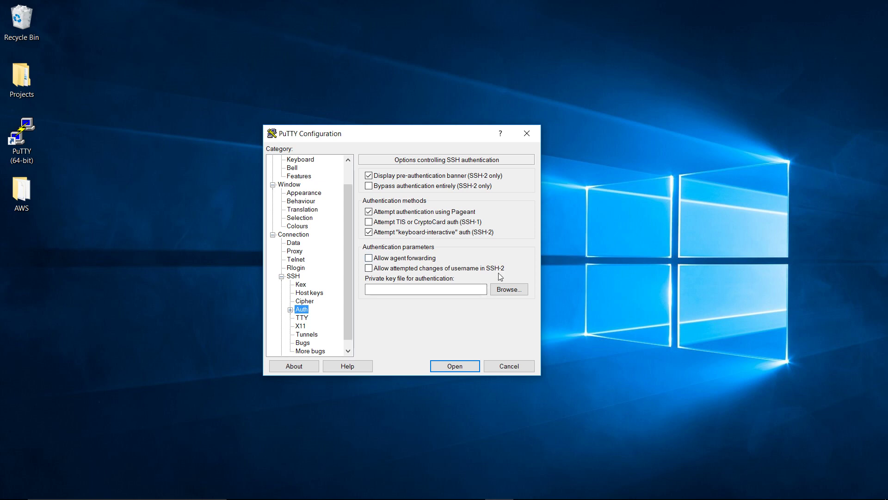
click(508, 288)
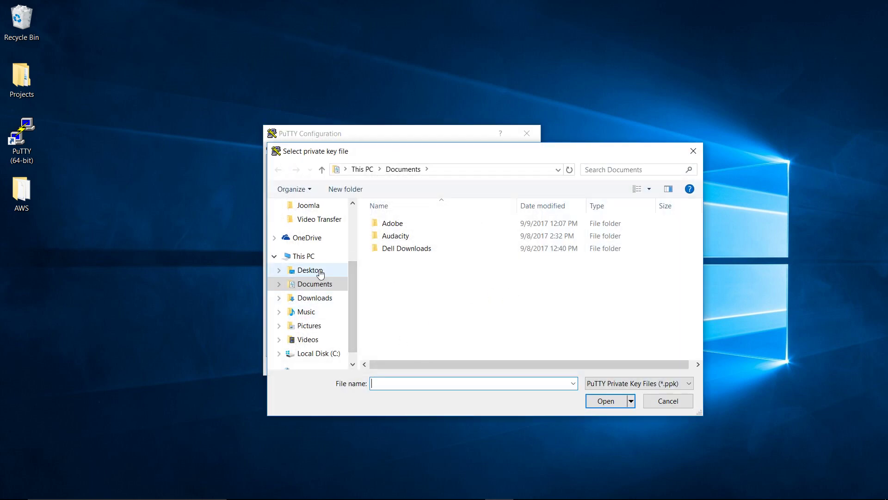
click(310, 269)
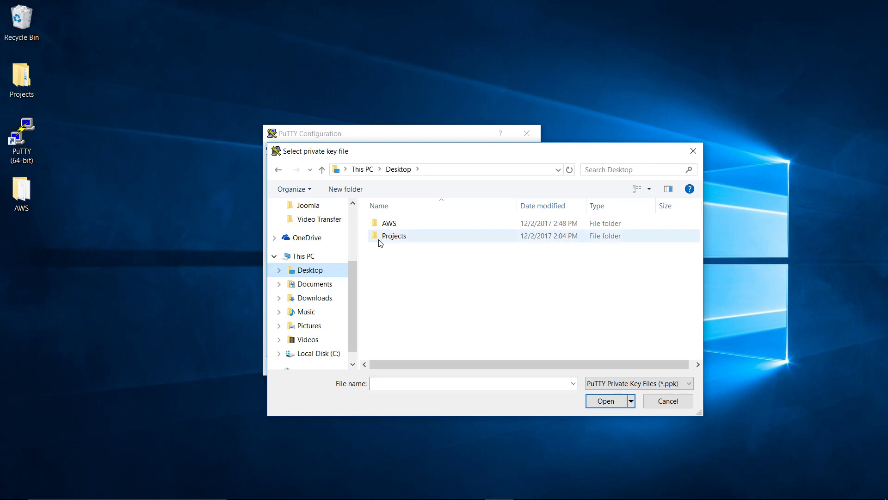
double_click(390, 222)
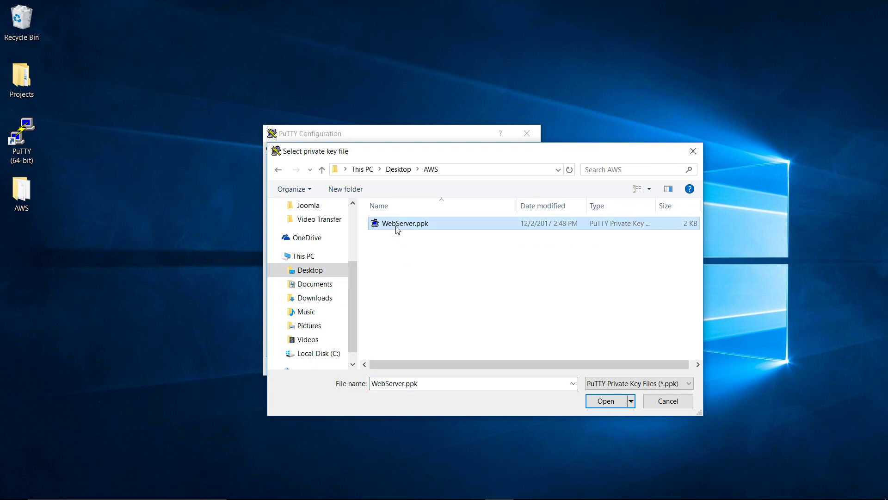
click(605, 401)
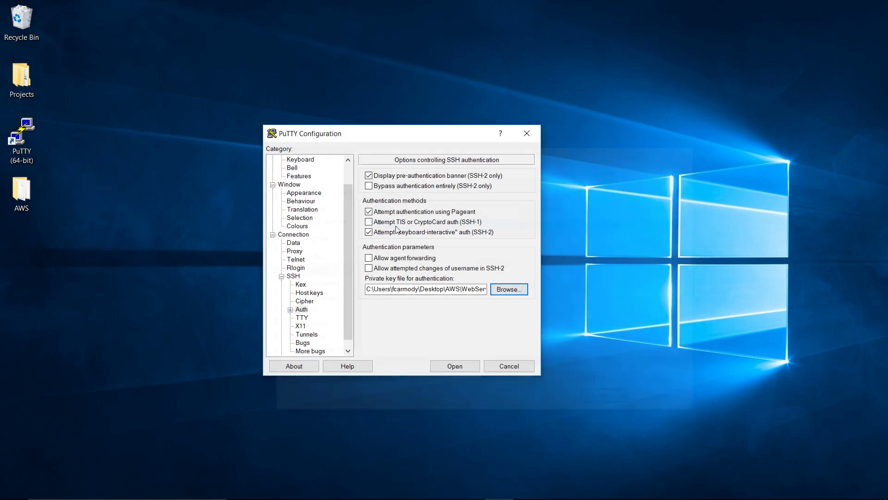
scroll(up, 3)
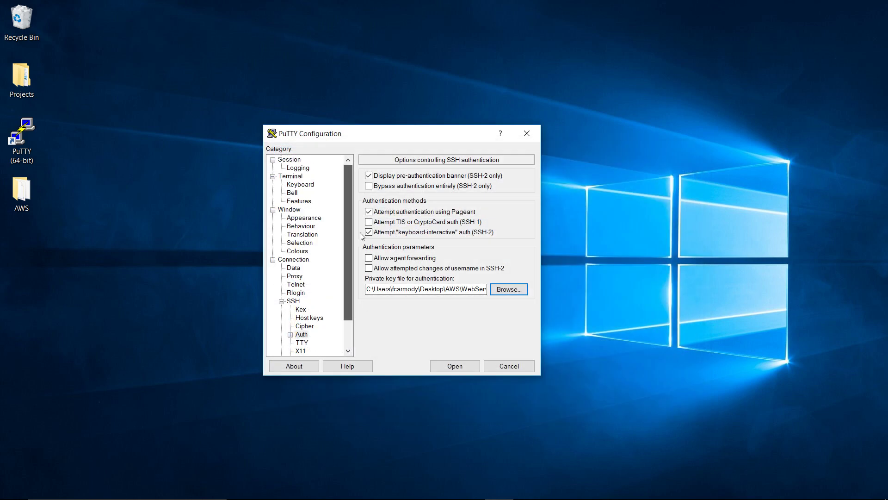
Back in Session, save the settings as a stored session named WebServer
click(288, 159)
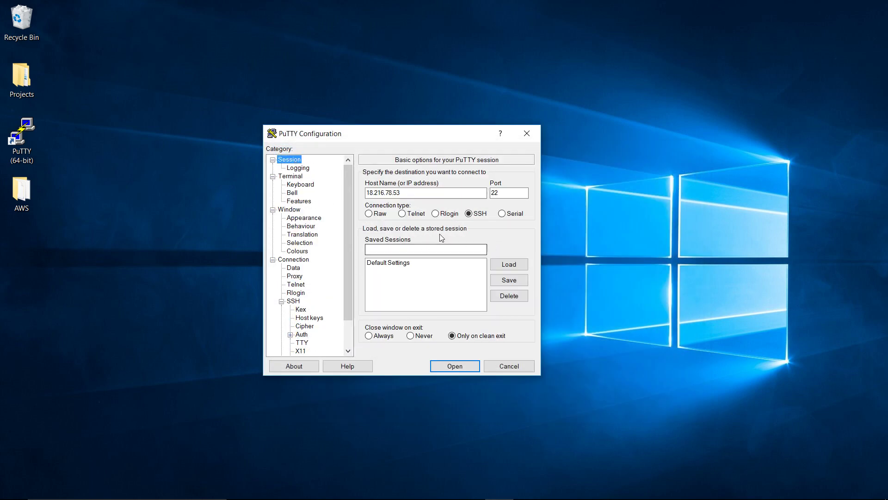
click(425, 249)
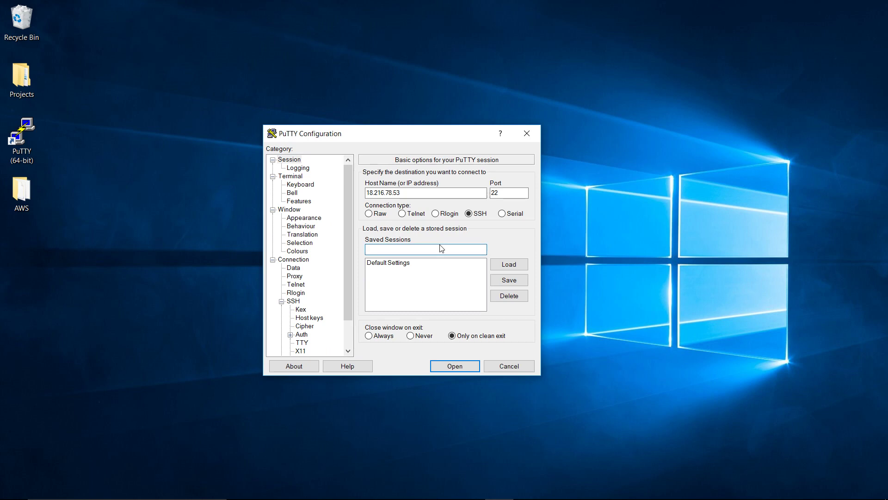
text(WebServer)
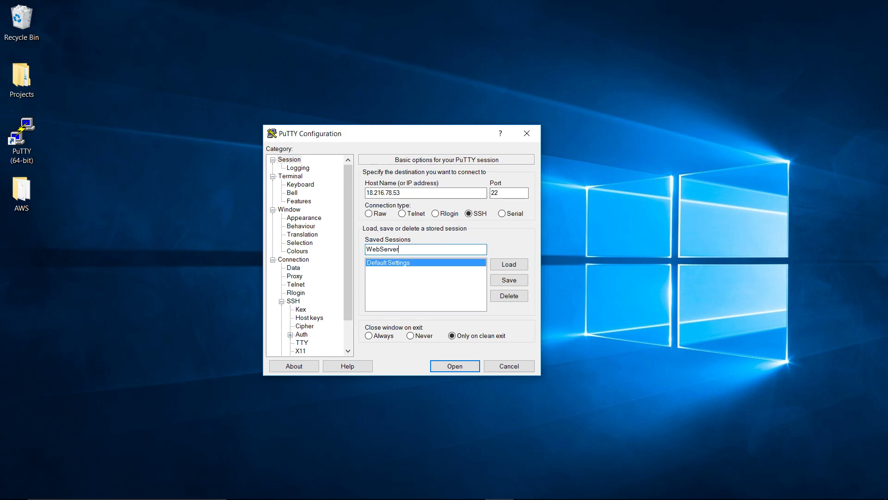
click(508, 279)
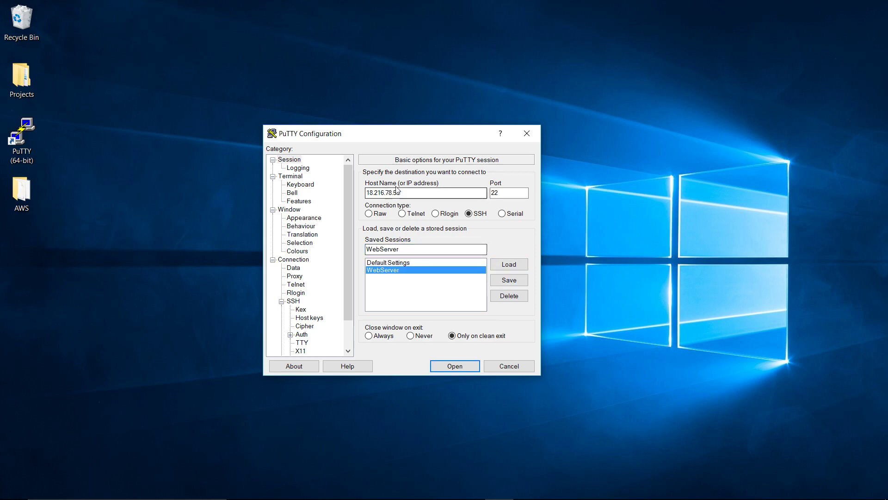
text(3)
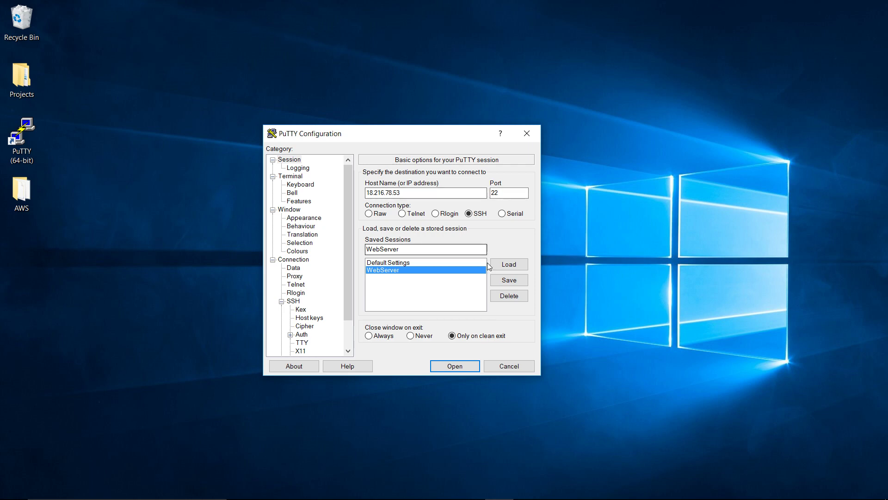
mouse_move(480, 289)
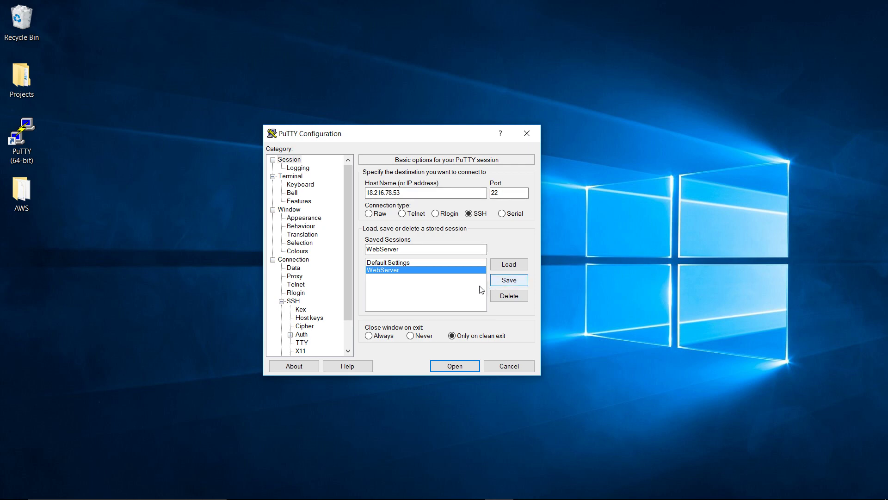
mouse_move(455, 366)
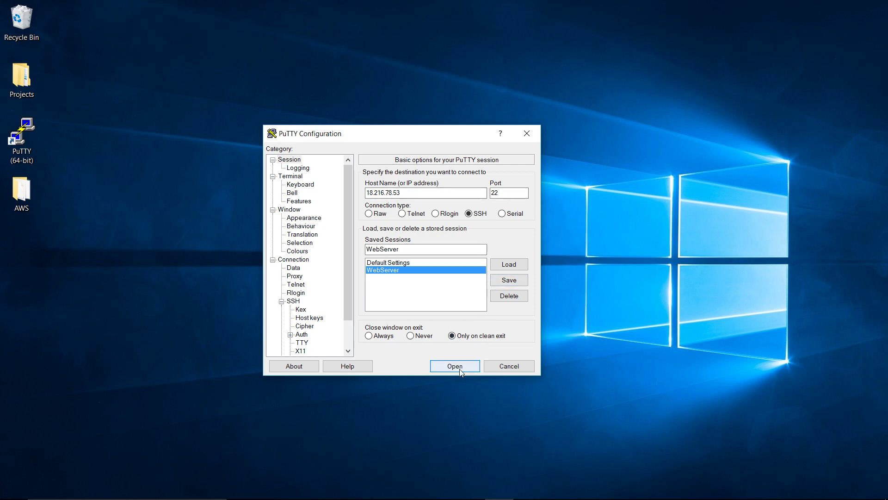
Connect to 18.216.78.53 and accept the security alert to cache the server's host key
click(454, 365)
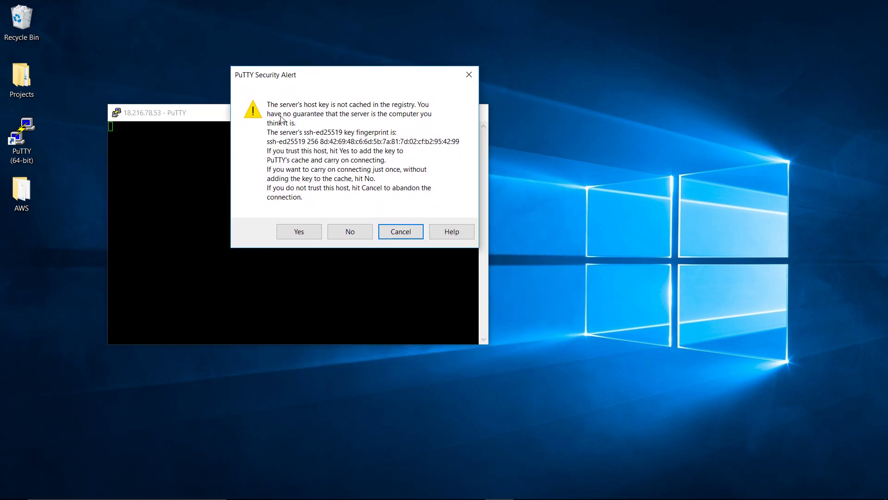
mouse_move(307, 203)
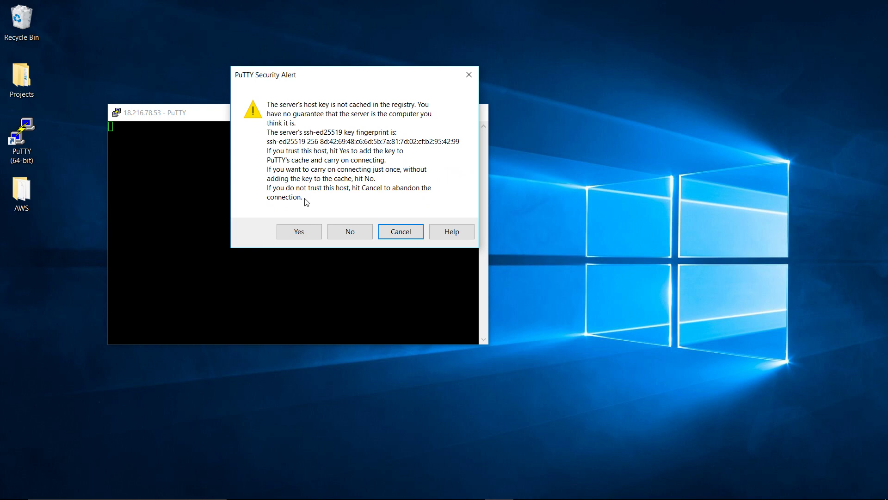
mouse_move(335, 126)
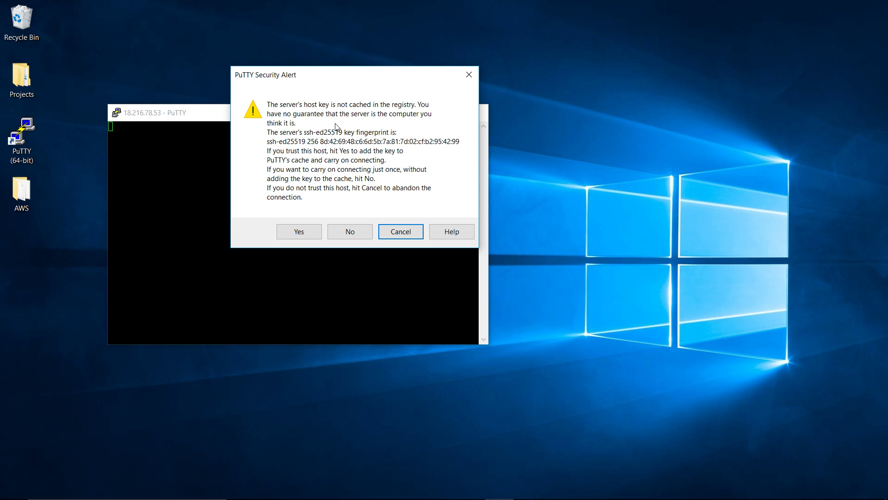
mouse_move(298, 225)
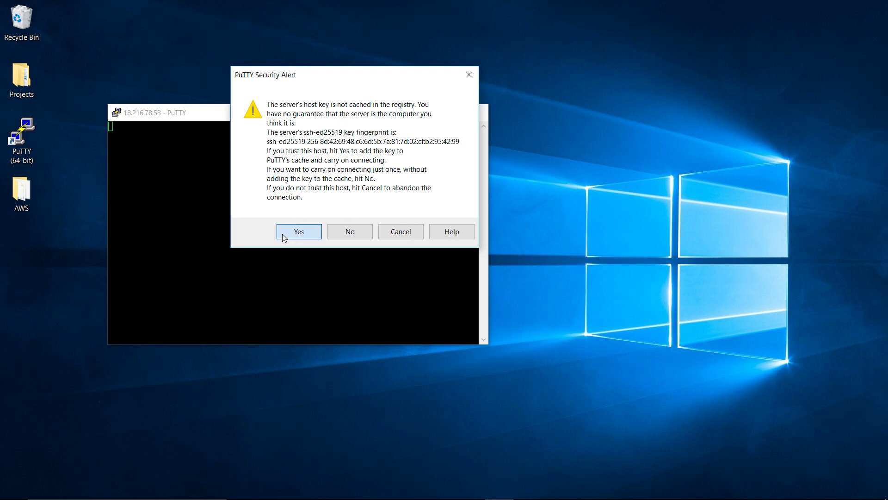
click(298, 231)
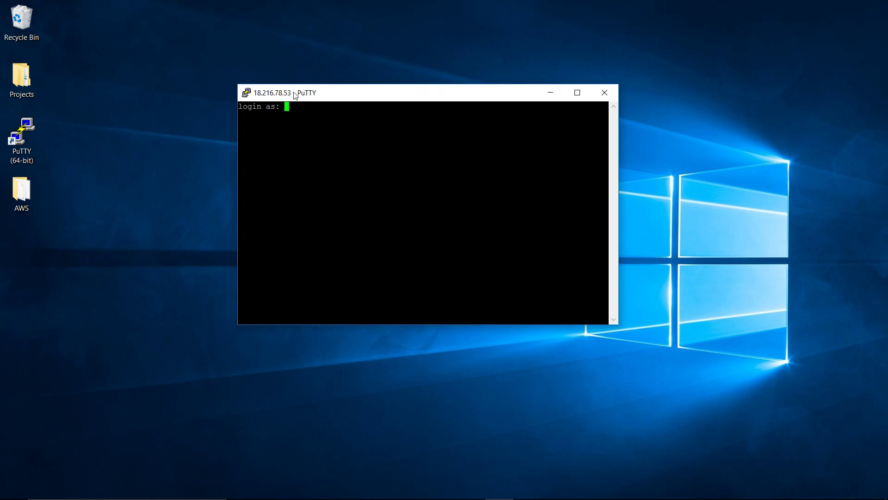
mouse_move(269, 97)
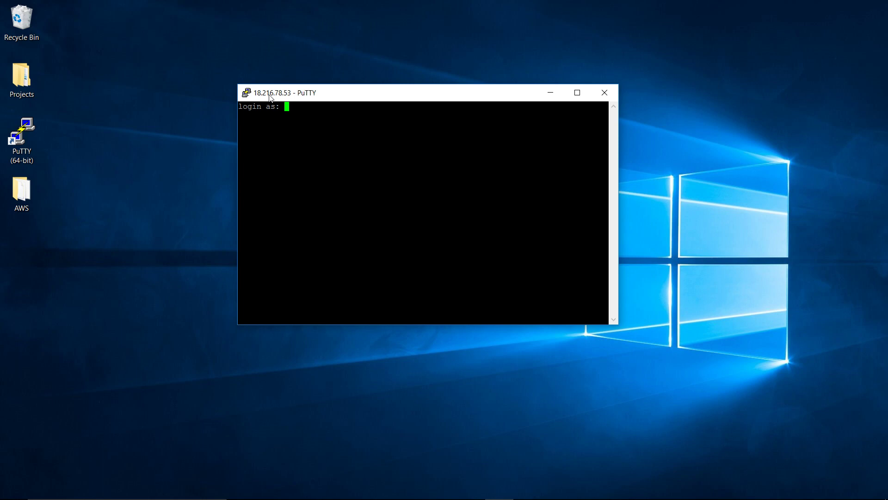
text(ubun)
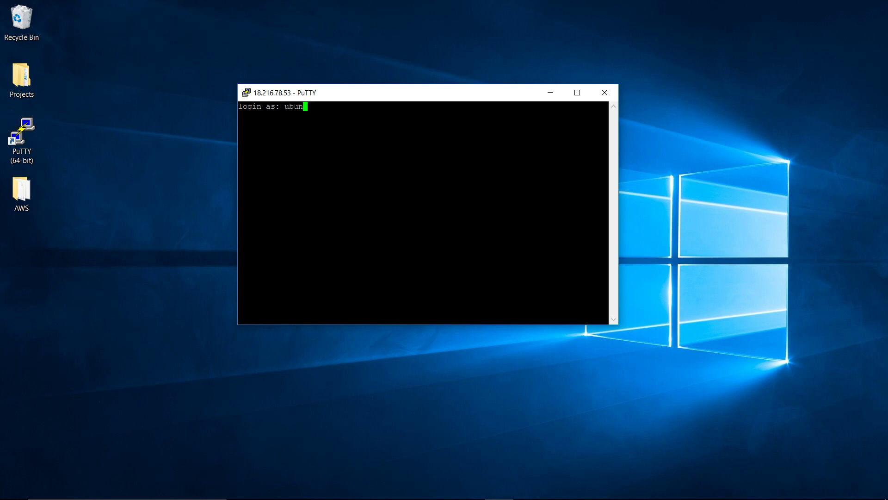
text(tu)
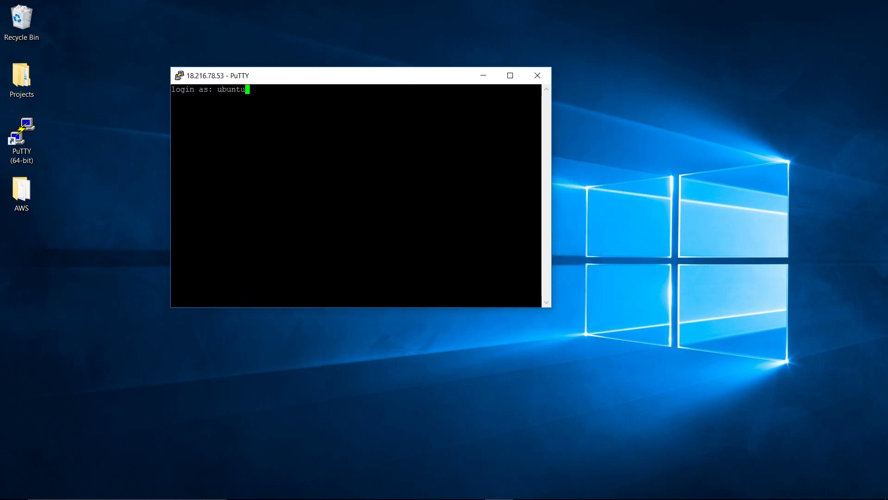
key(Return)
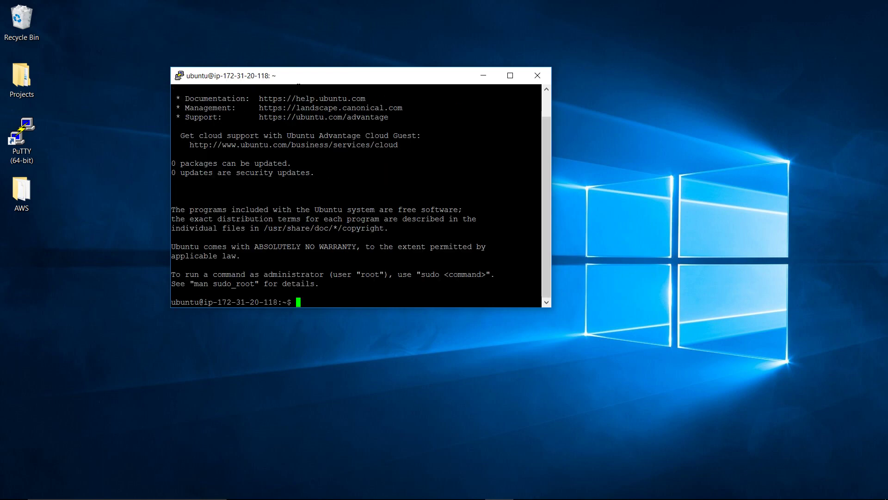
click(509, 75)
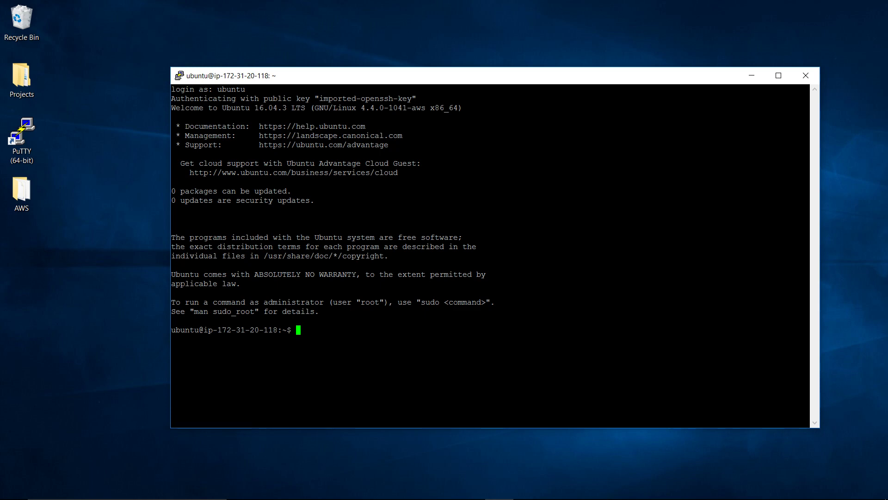
double_click(188, 330)
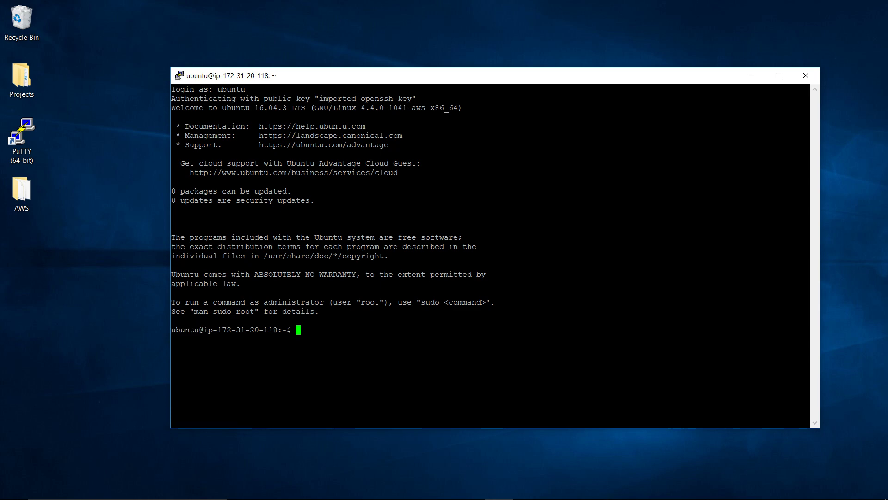
double_click(246, 329)
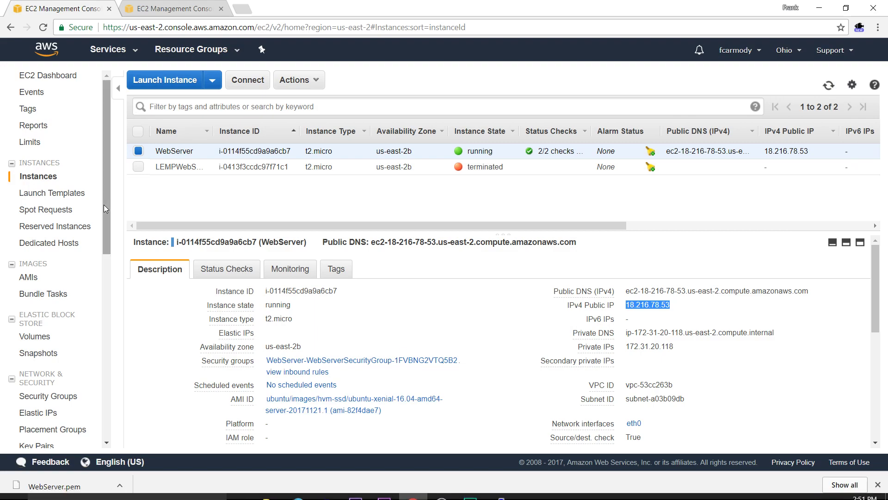
click(847, 8)
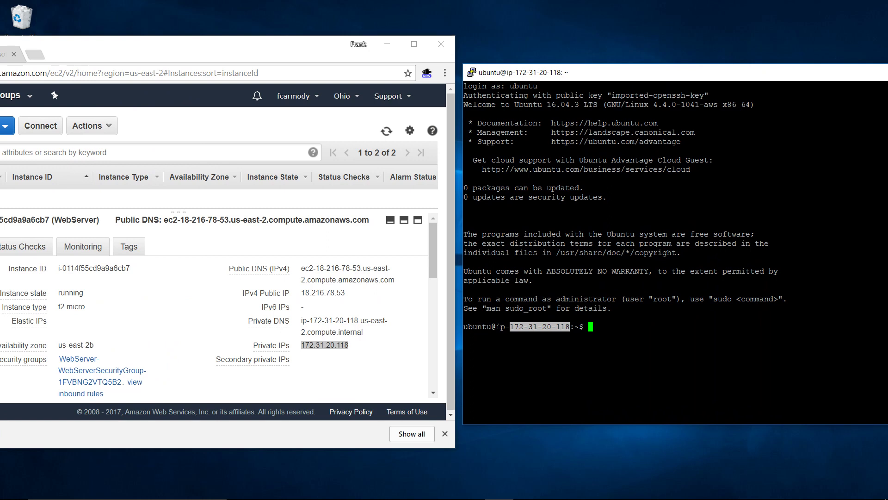
mouse_move(300, 324)
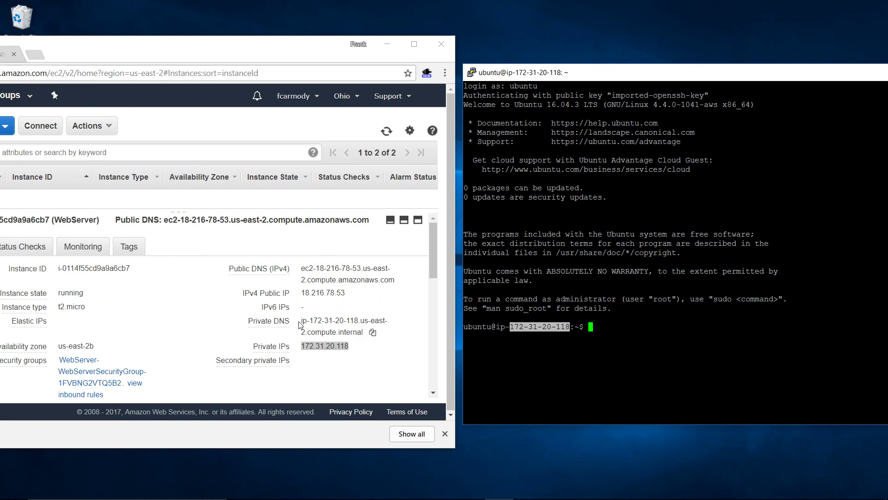
double_click(321, 320)
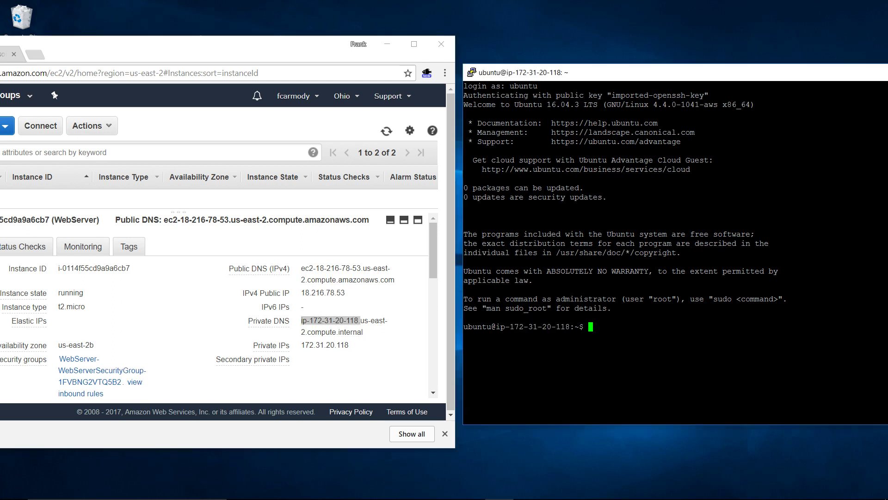
mouse_move(428, 60)
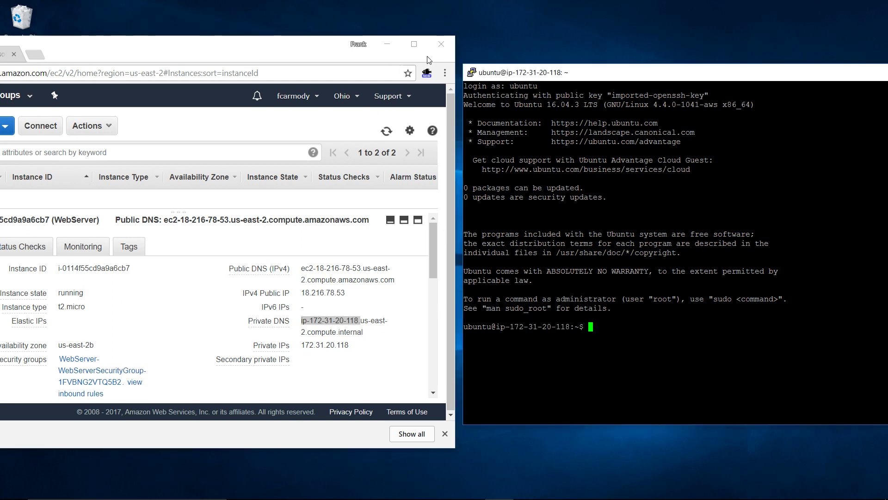